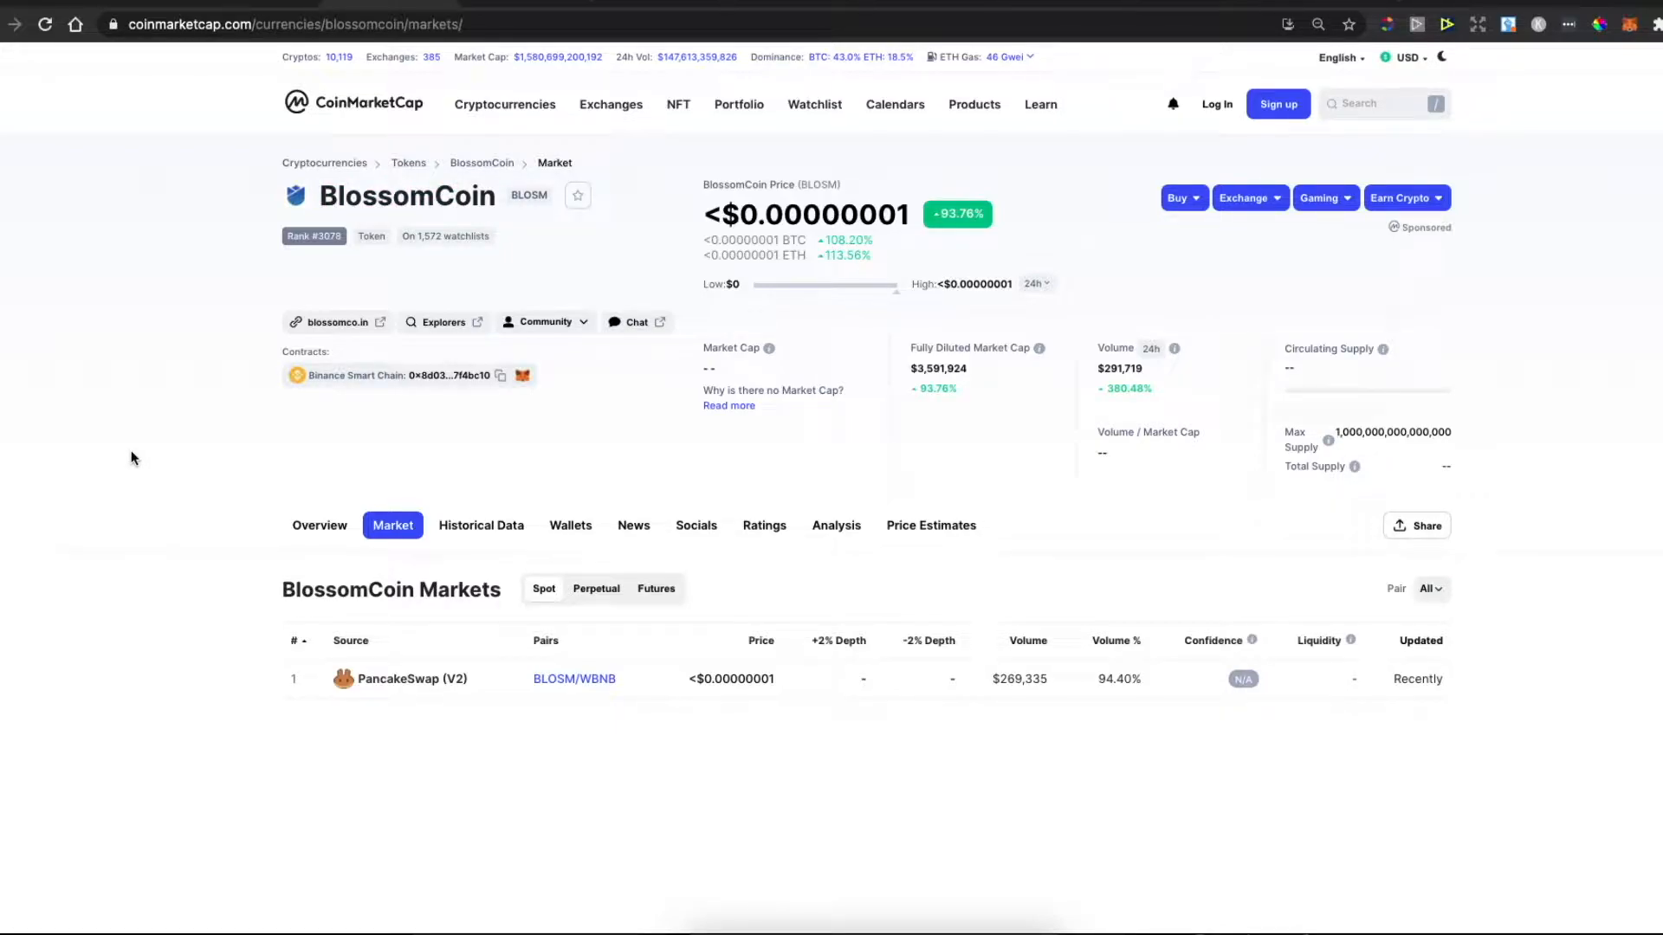
{"action": "mouse_move", "coordinate": [154, 469]}
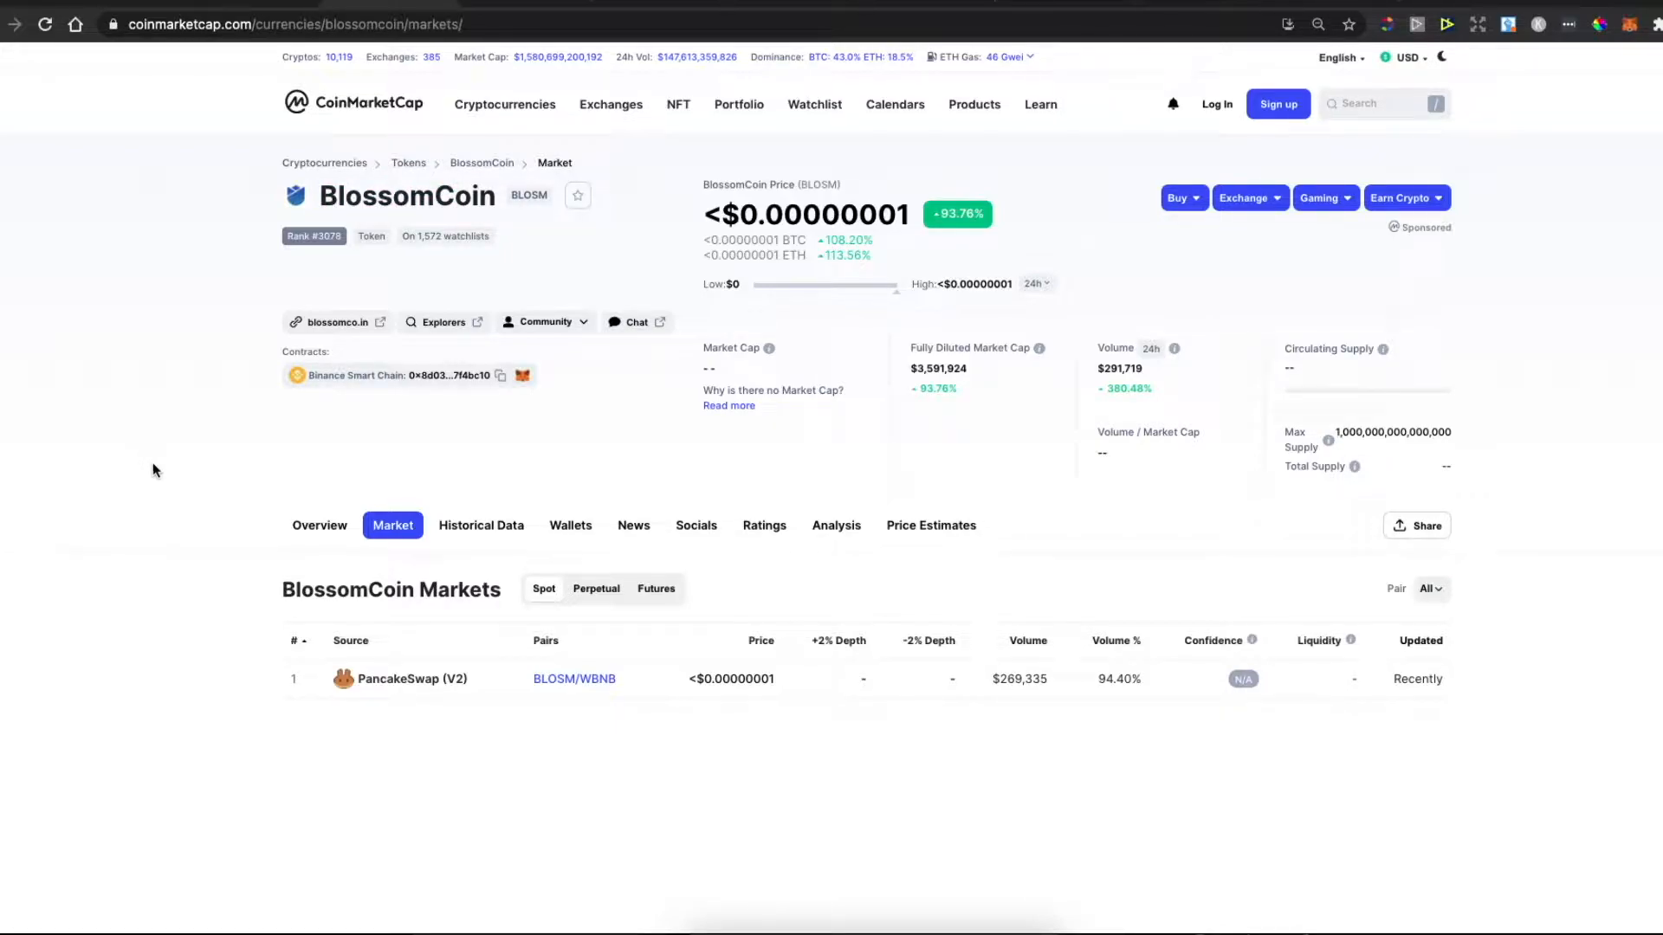
{"action": "mouse_move", "coordinate": [1503, 490]}
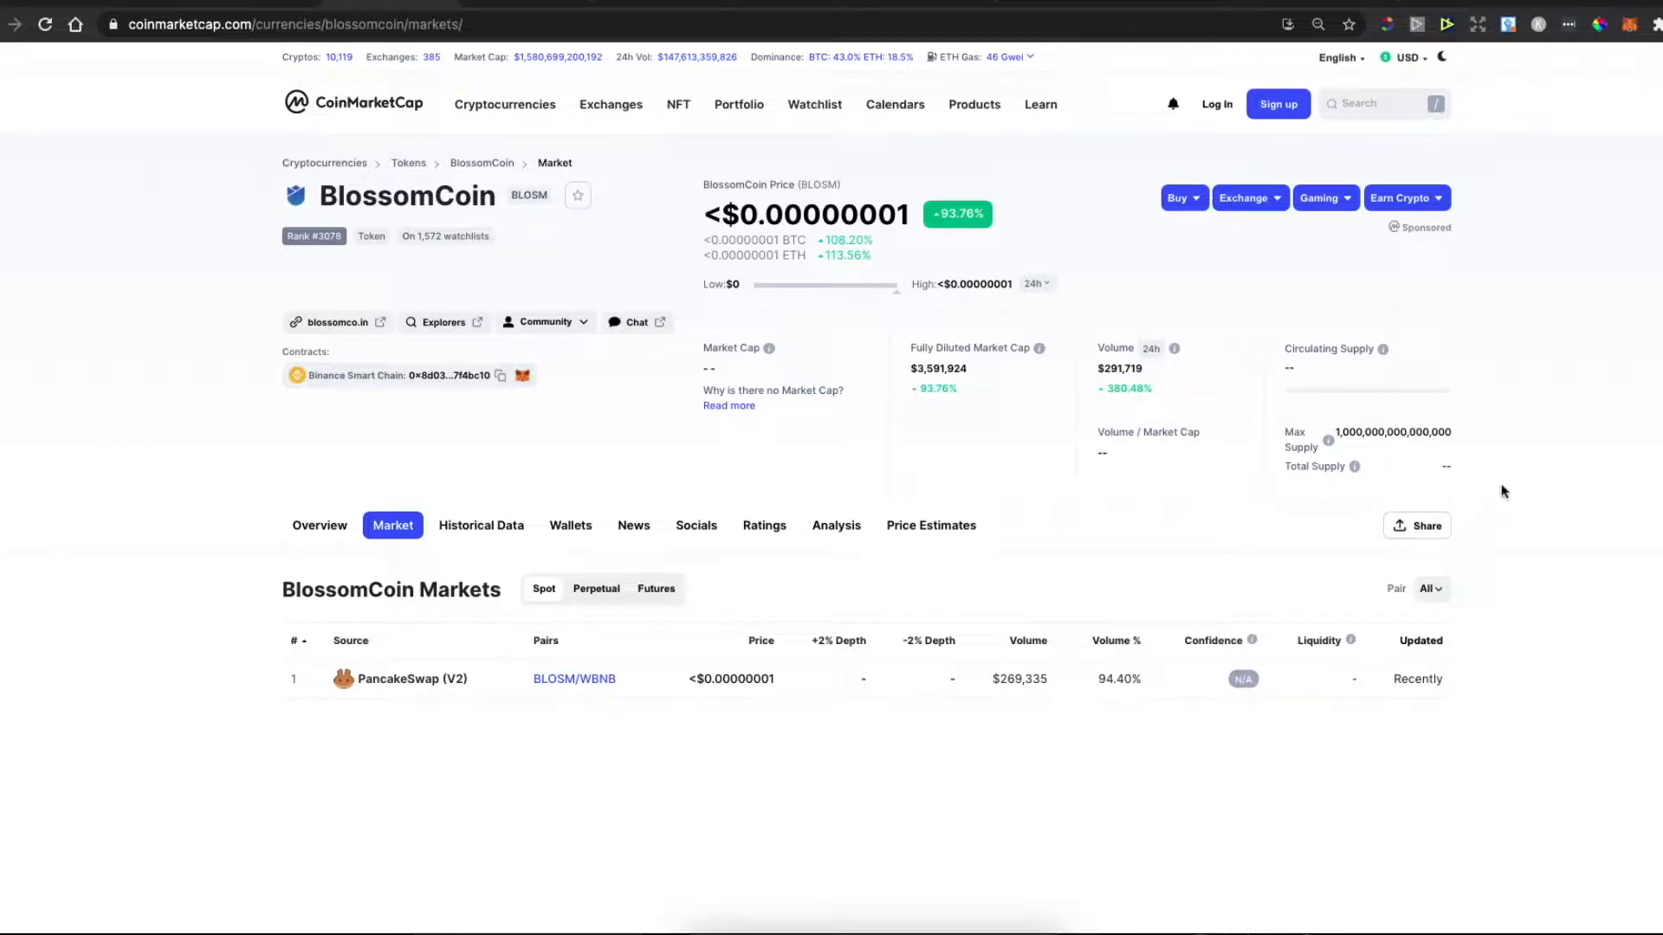
Step: Verify MetaMask Account 1 is on Smart Chain with a 0 BNB balance
{"action": "left_click", "coordinate": [1630, 24]}
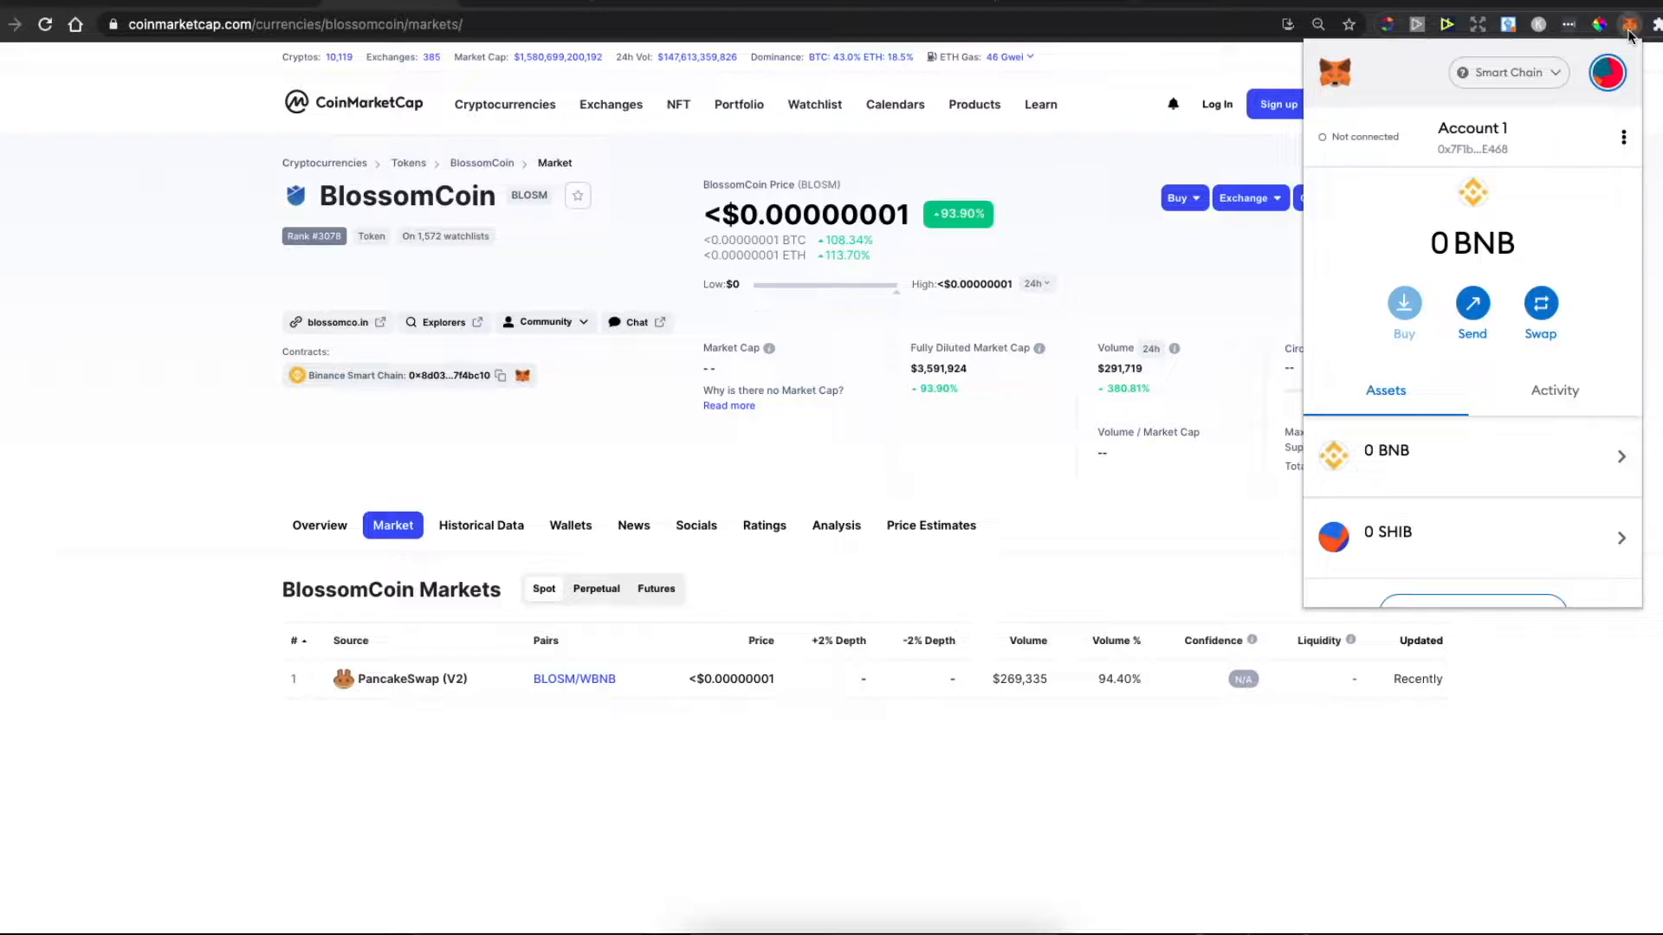
{"action": "mouse_move", "coordinate": [1347, 83]}
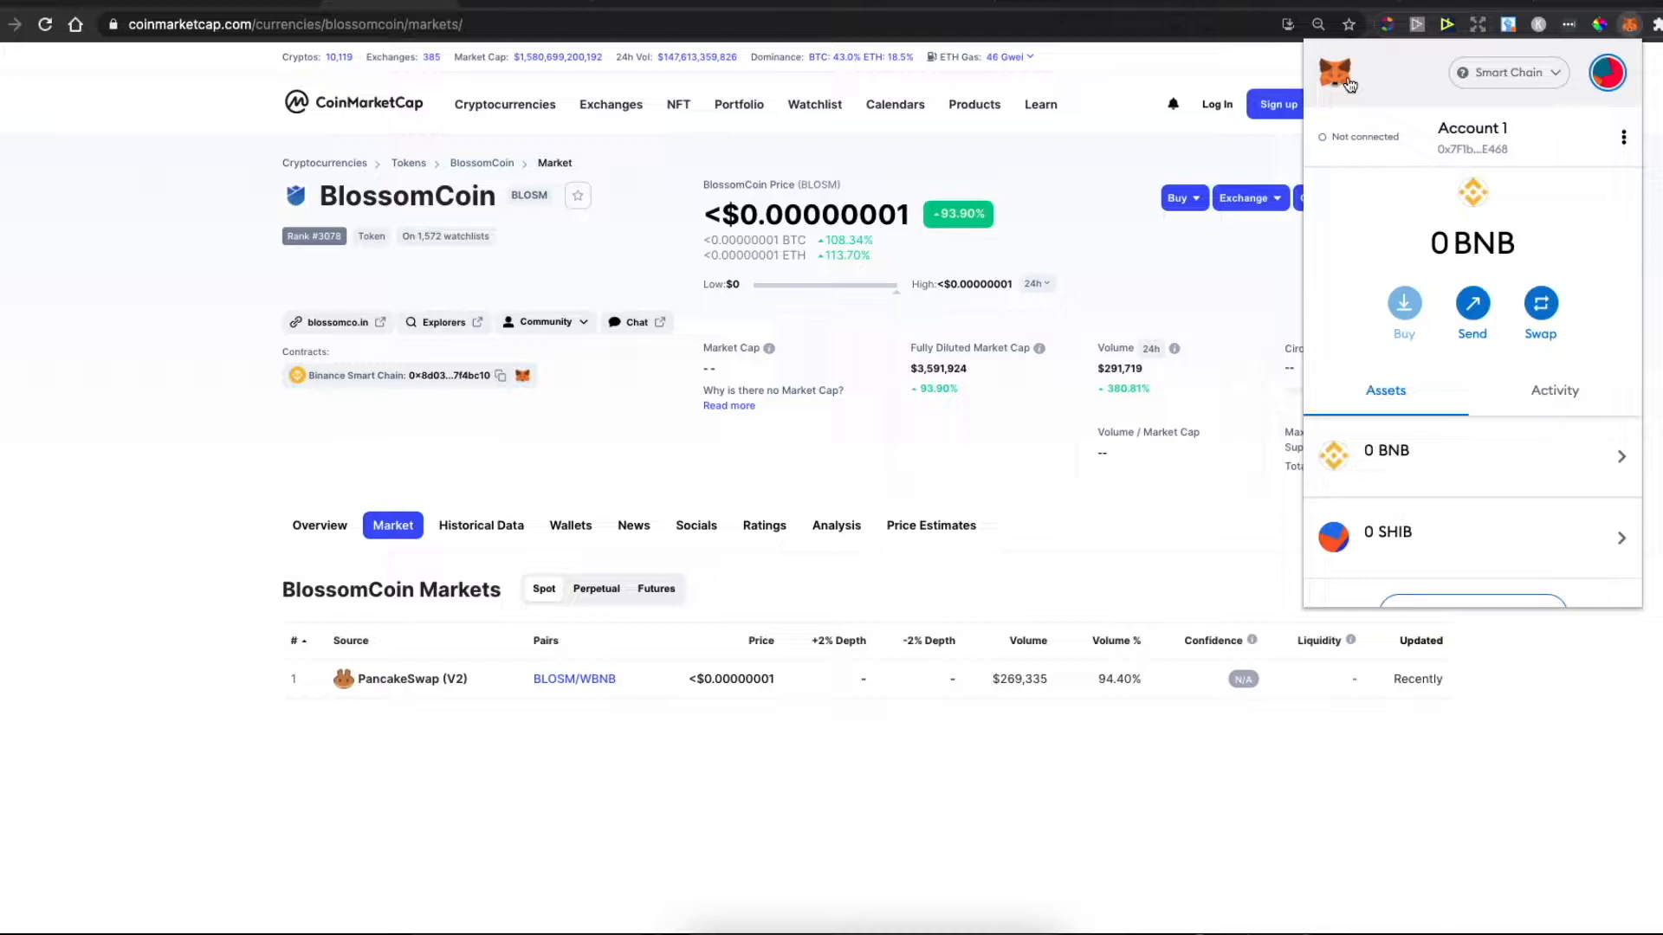
{"action": "mouse_move", "coordinate": [1538, 219]}
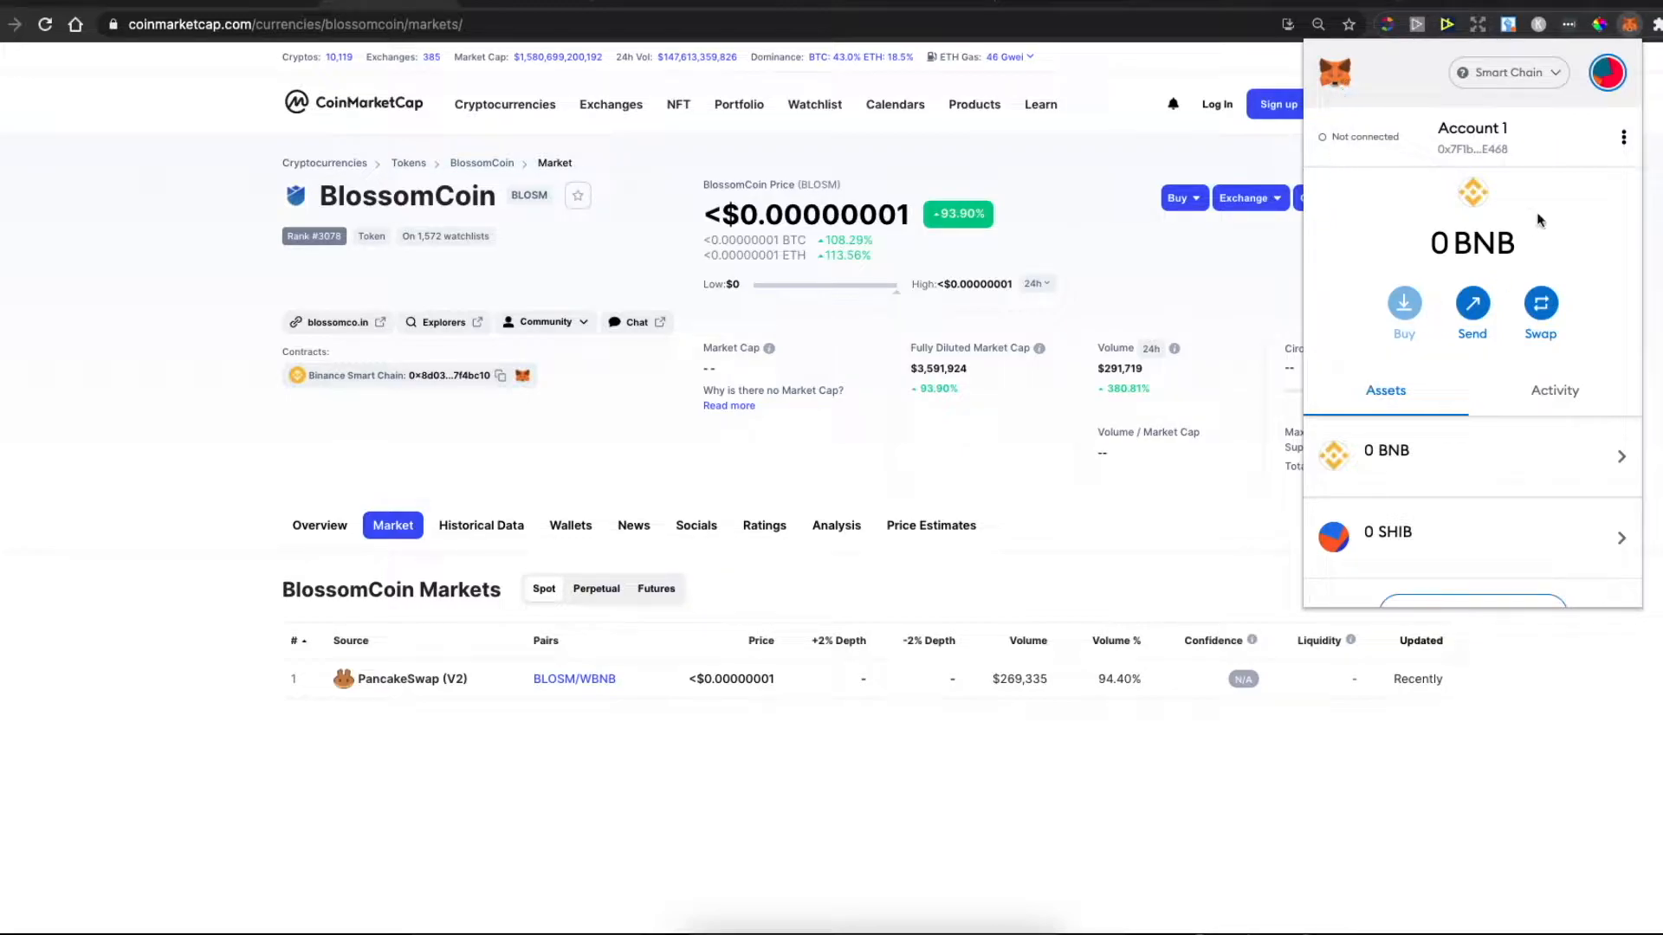
{"action": "mouse_move", "coordinate": [1389, 160]}
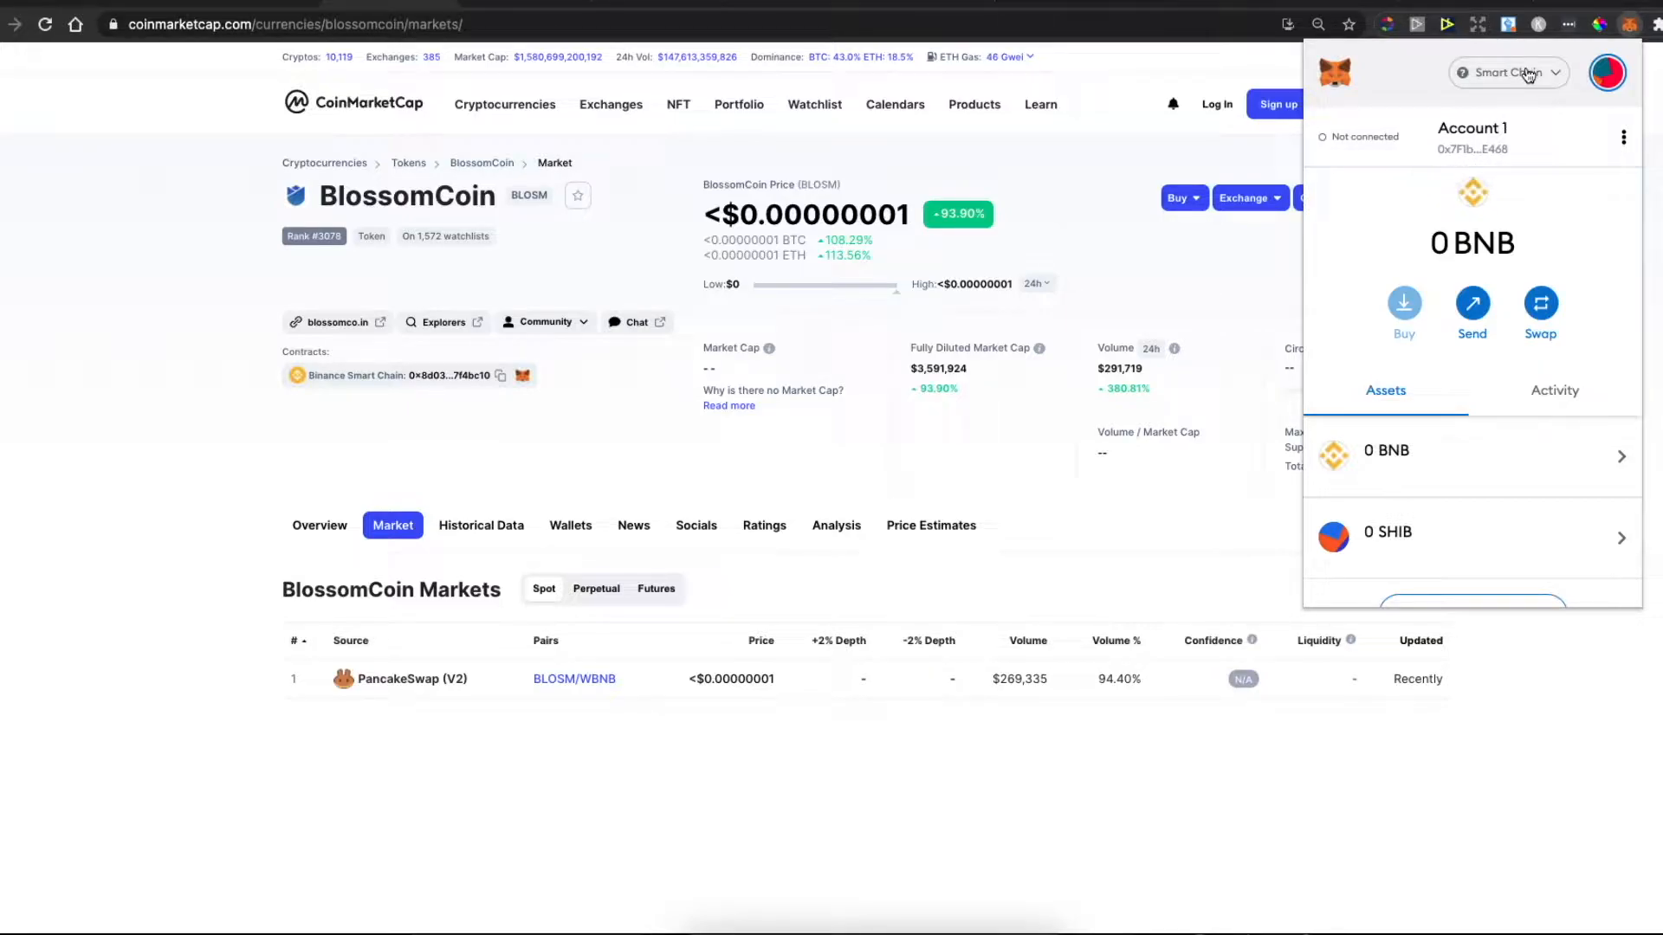
{"action": "left_click", "coordinate": [1504, 71]}
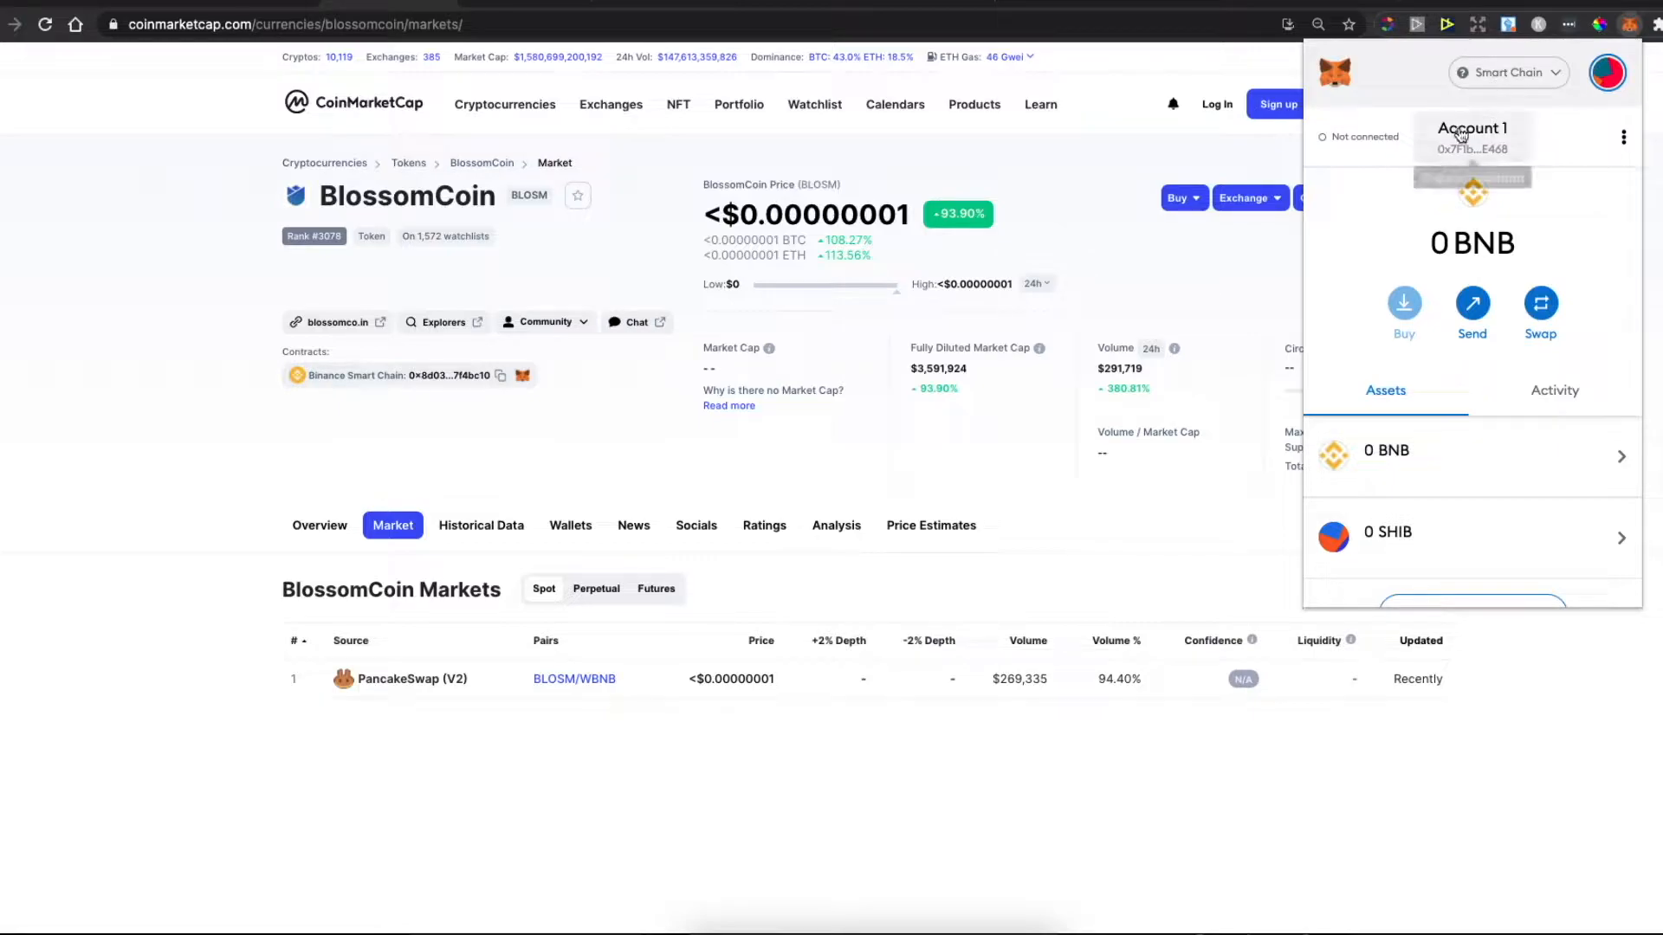
{"action": "mouse_move", "coordinate": [1410, 232]}
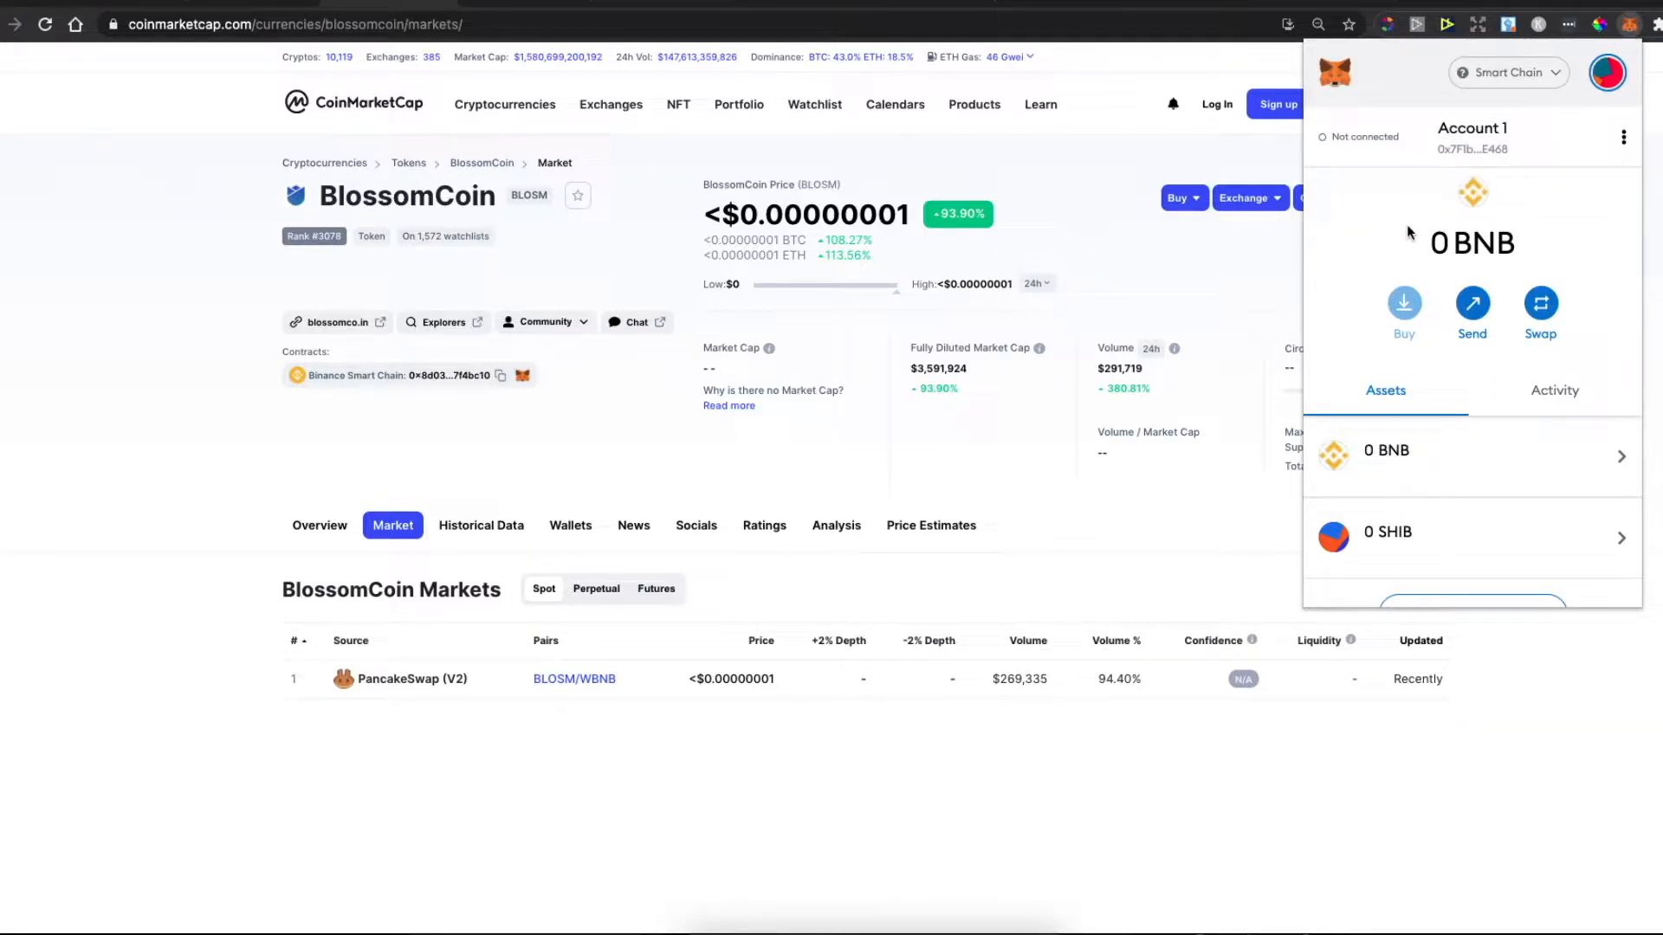
{"action": "mouse_move", "coordinate": [866, 279]}
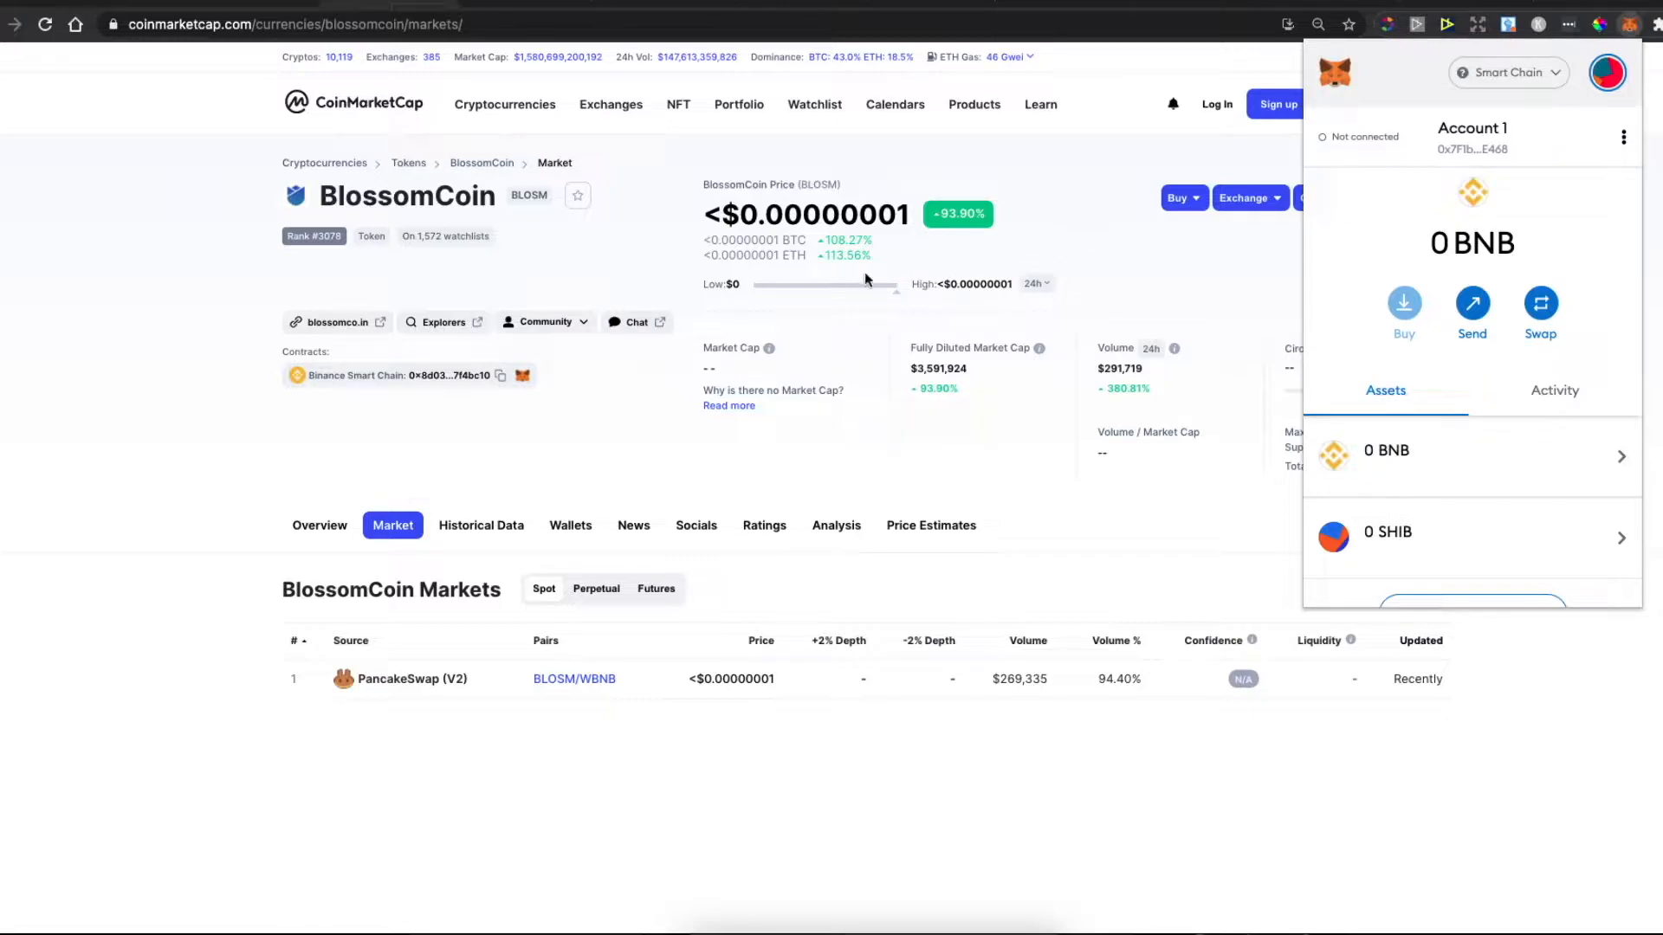
{"action": "mouse_move", "coordinate": [439, 184]}
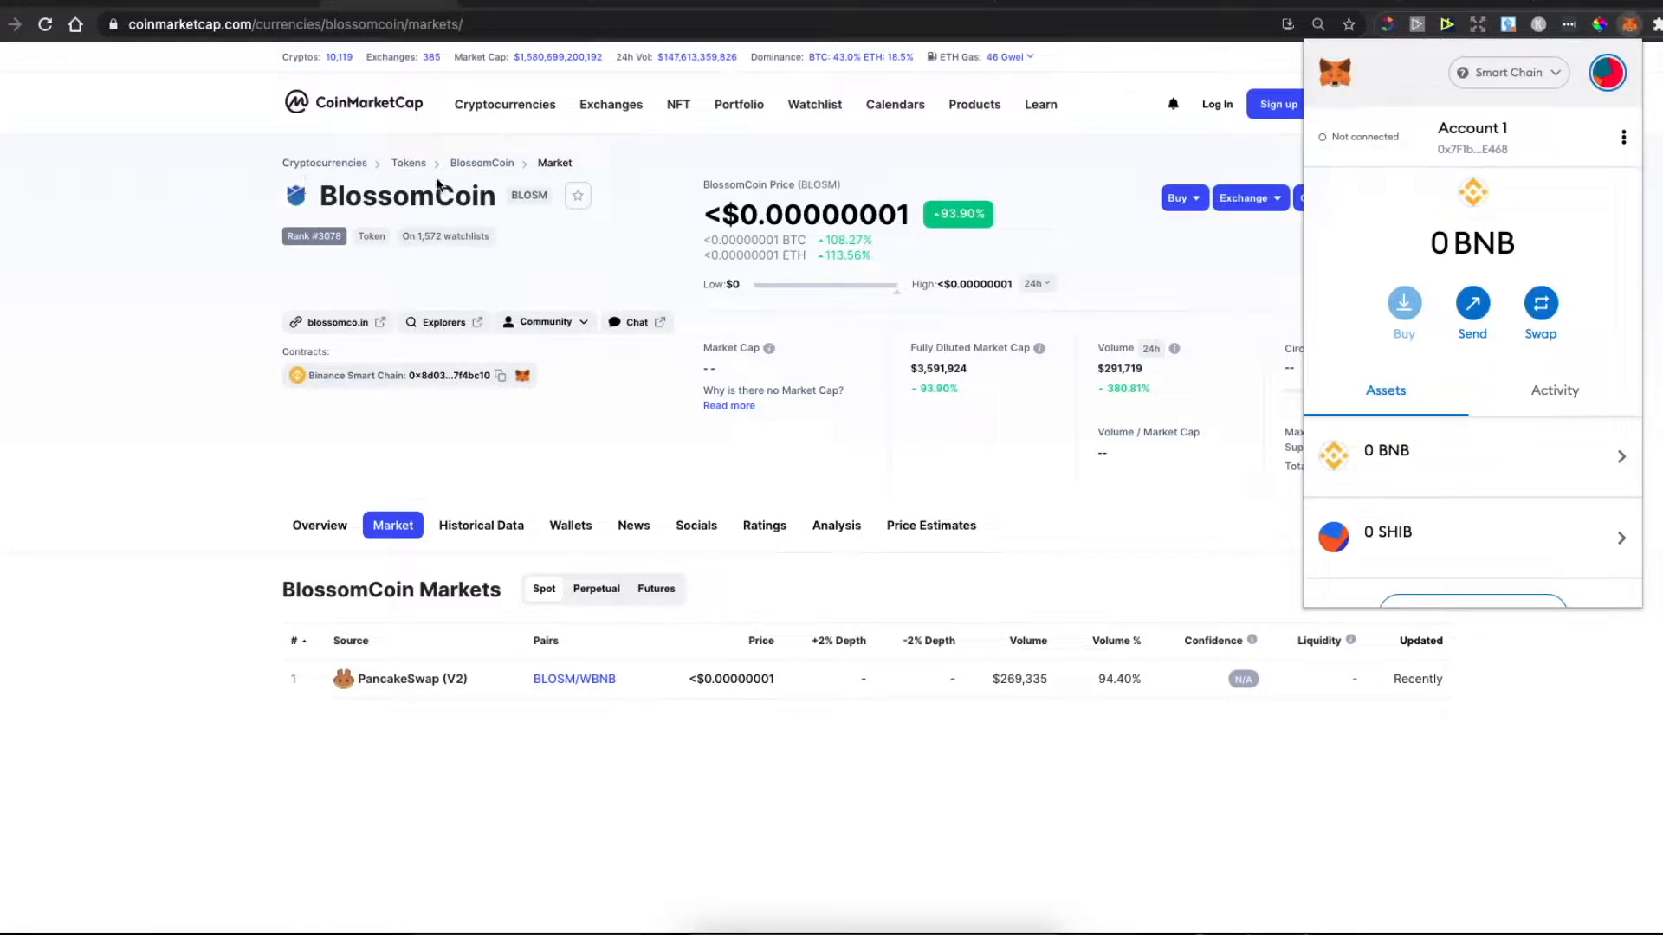
{"action": "mouse_move", "coordinate": [1107, 173]}
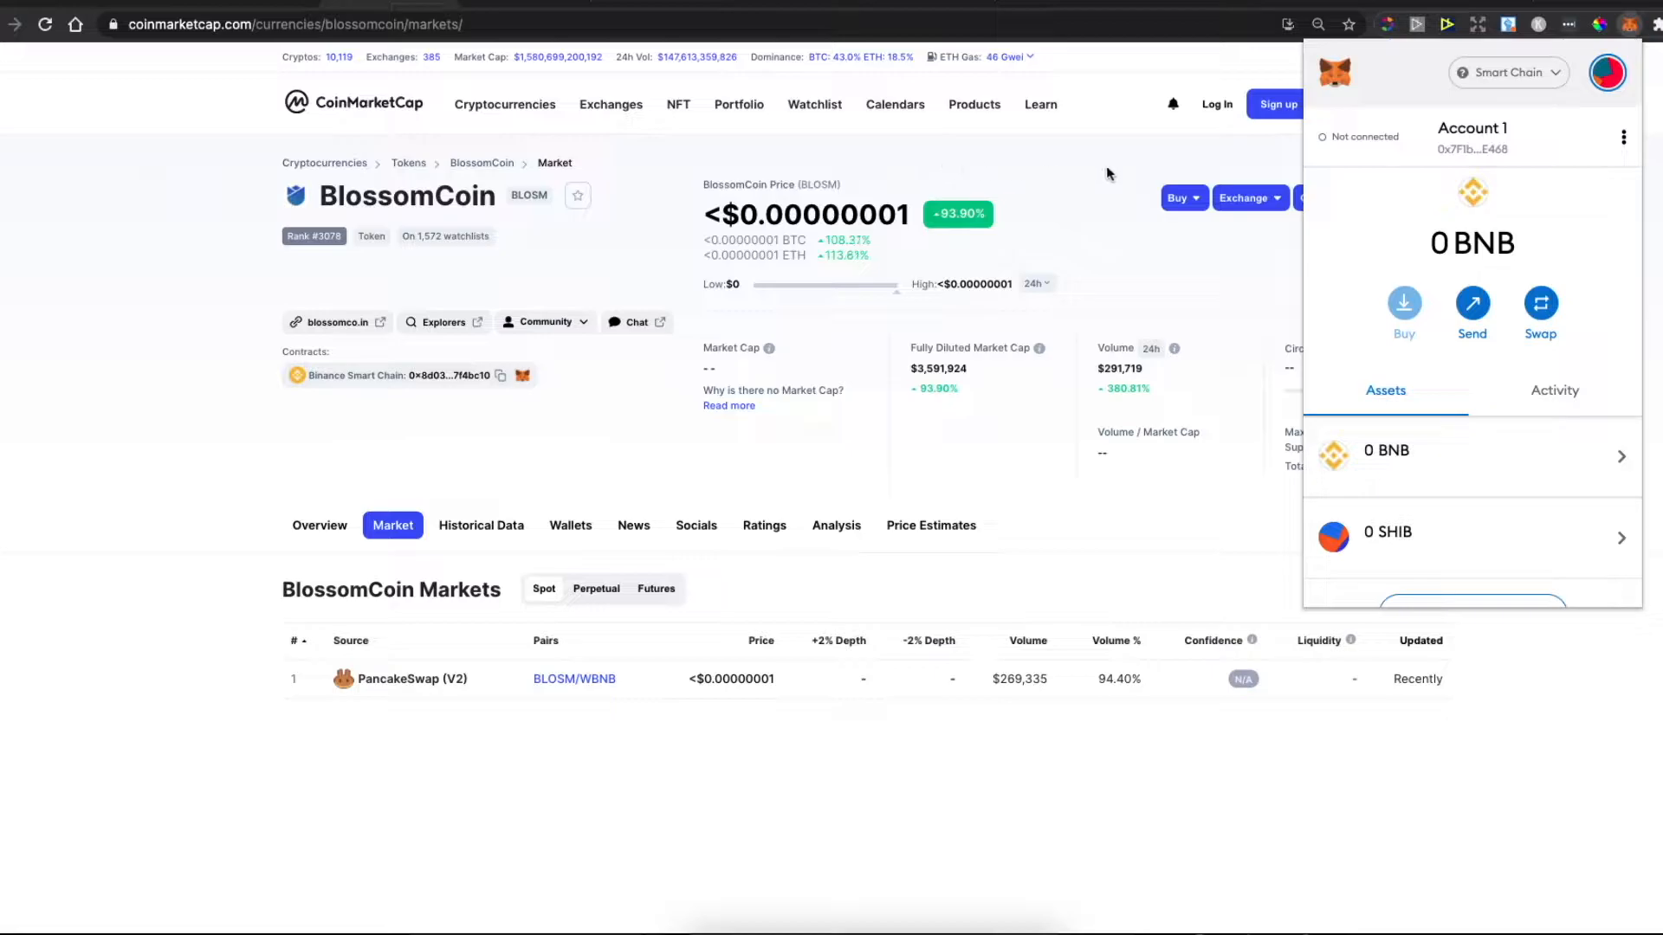
{"action": "mouse_move", "coordinate": [1158, 5]}
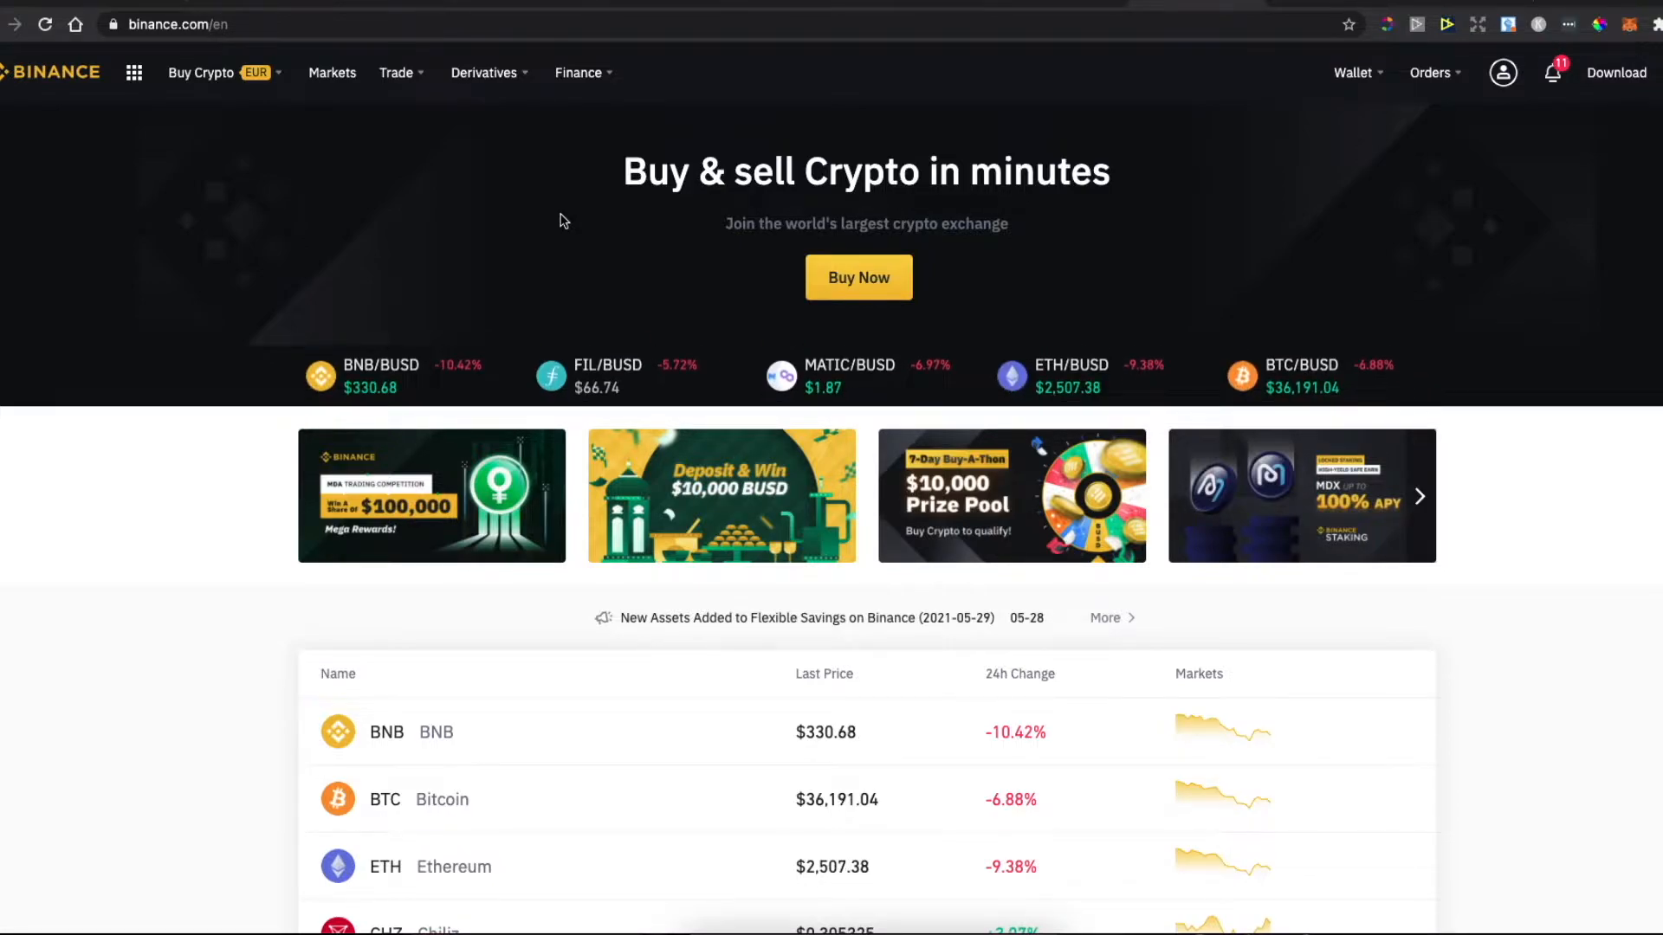
Step: Go to Binance's Buy Crypto page for credit/debit card payment in EUR
{"action": "left_click", "coordinate": [202, 72]}
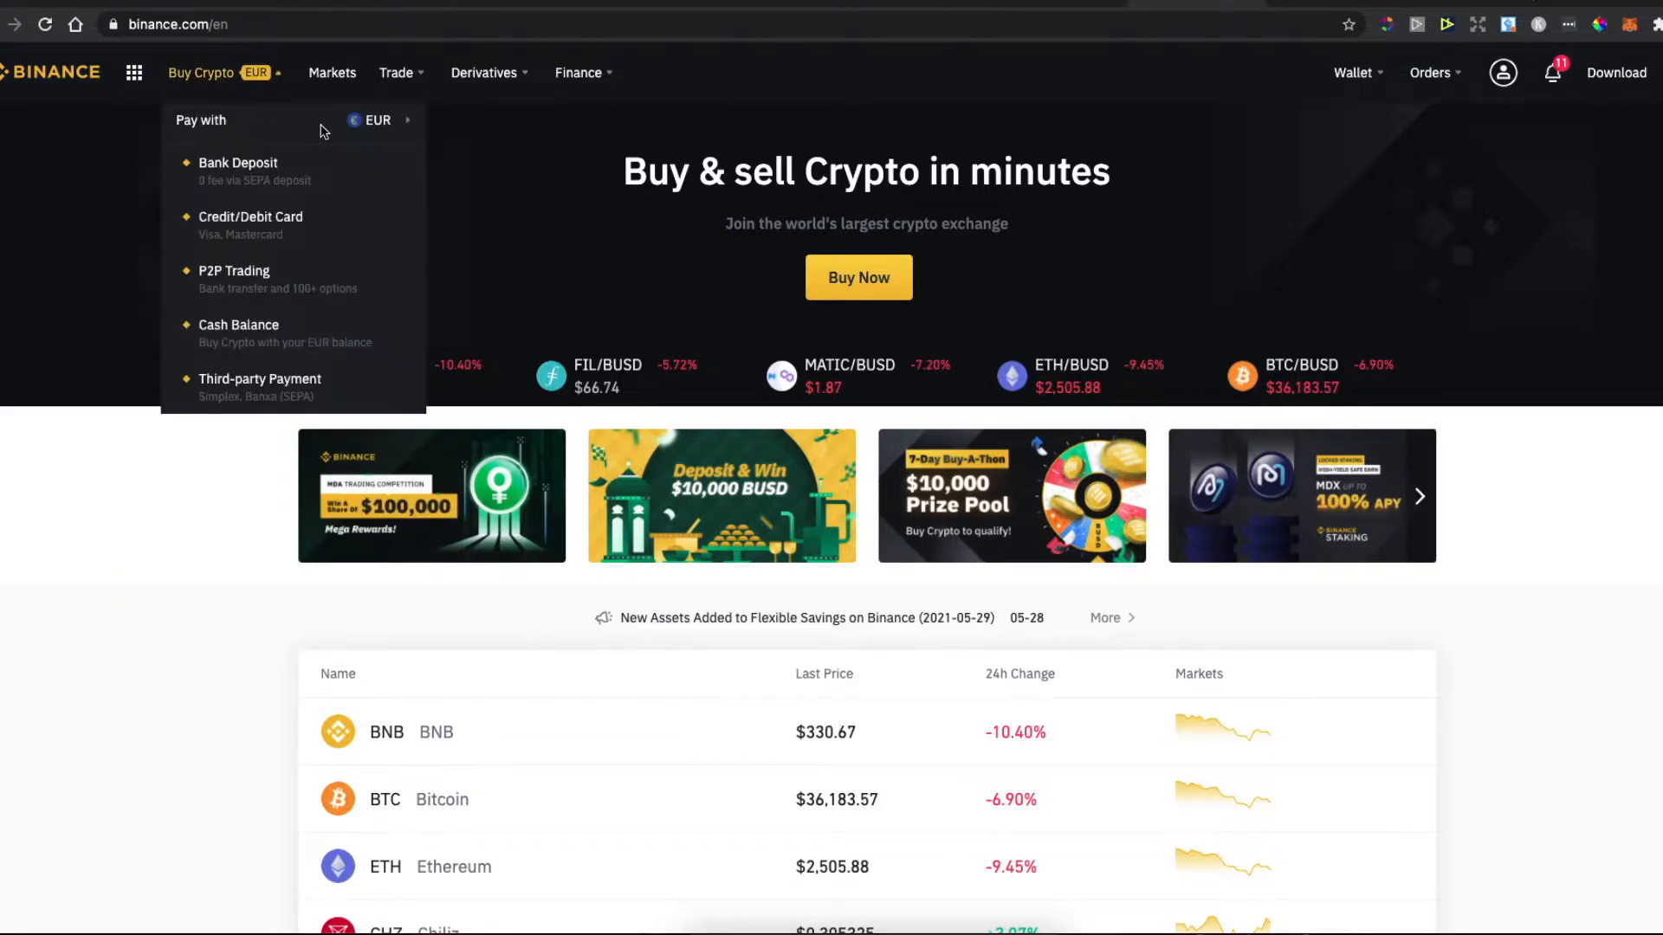
{"action": "left_click", "coordinate": [374, 119]}
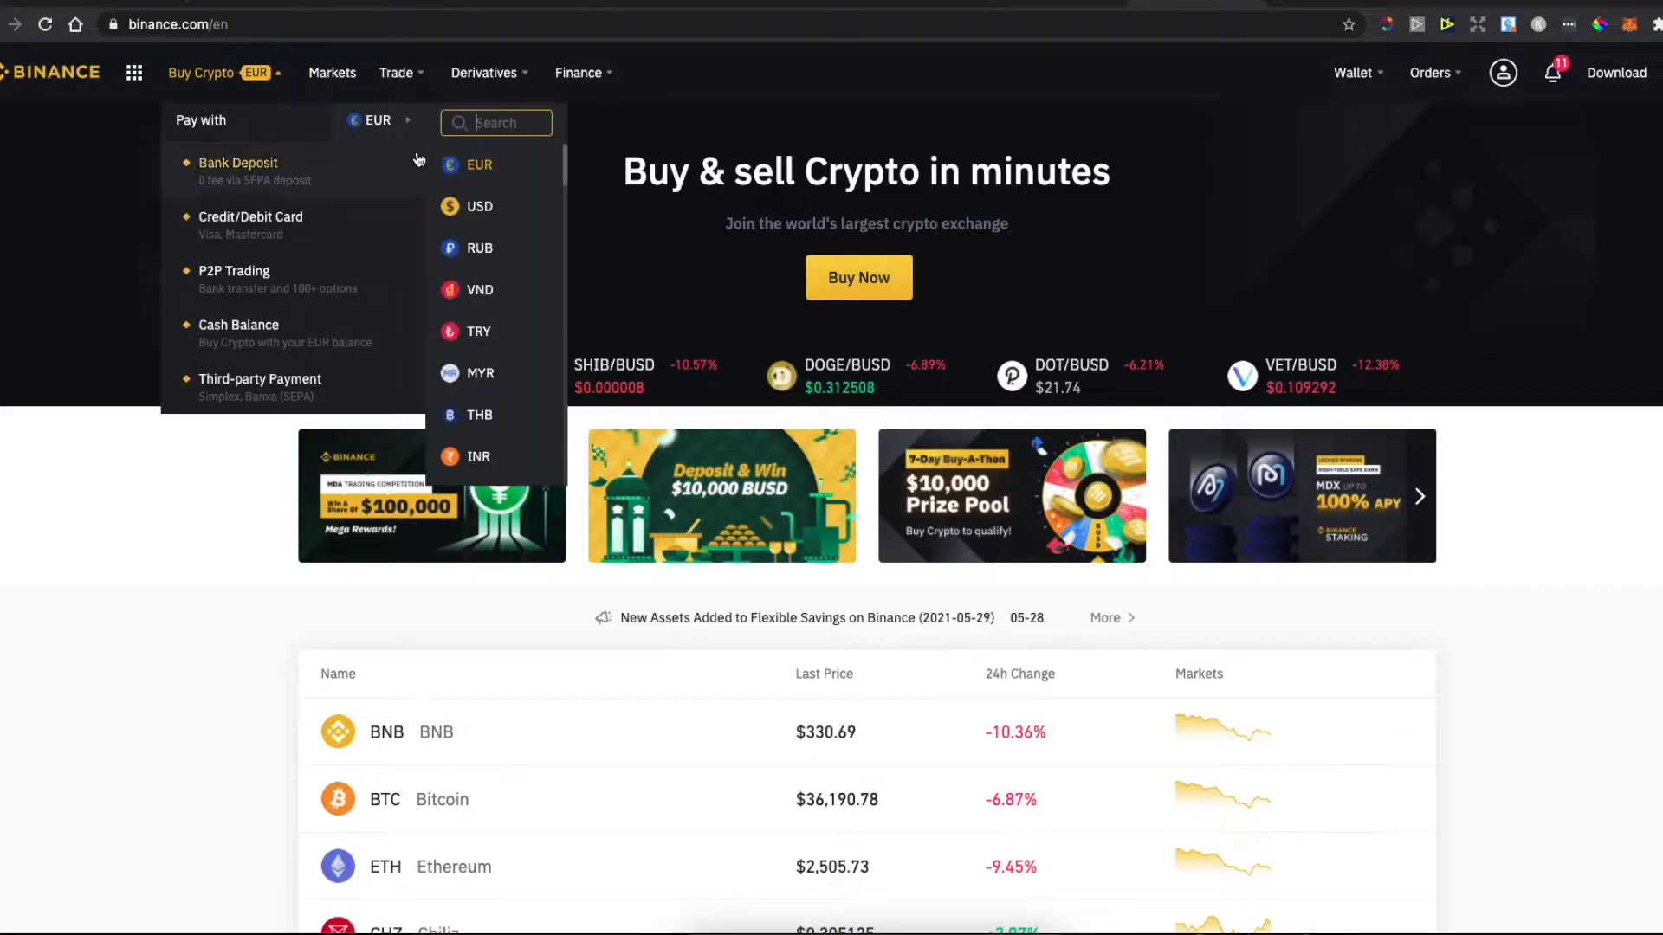
{"action": "mouse_move", "coordinate": [507, 261]}
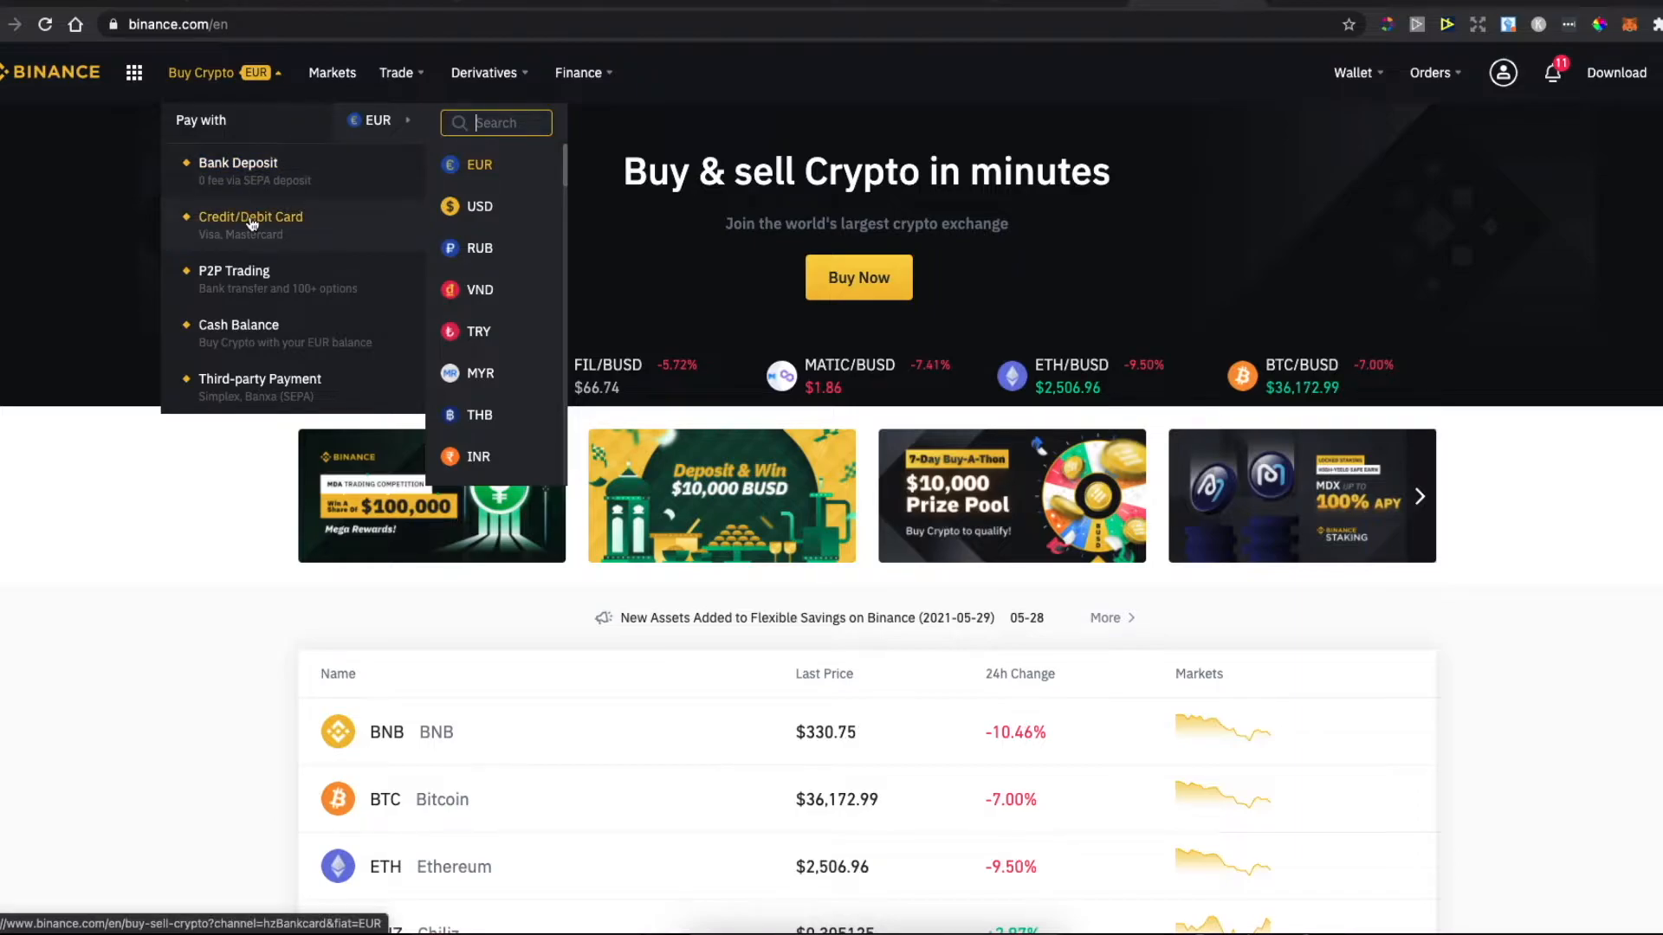
{"action": "left_click", "coordinate": [251, 223]}
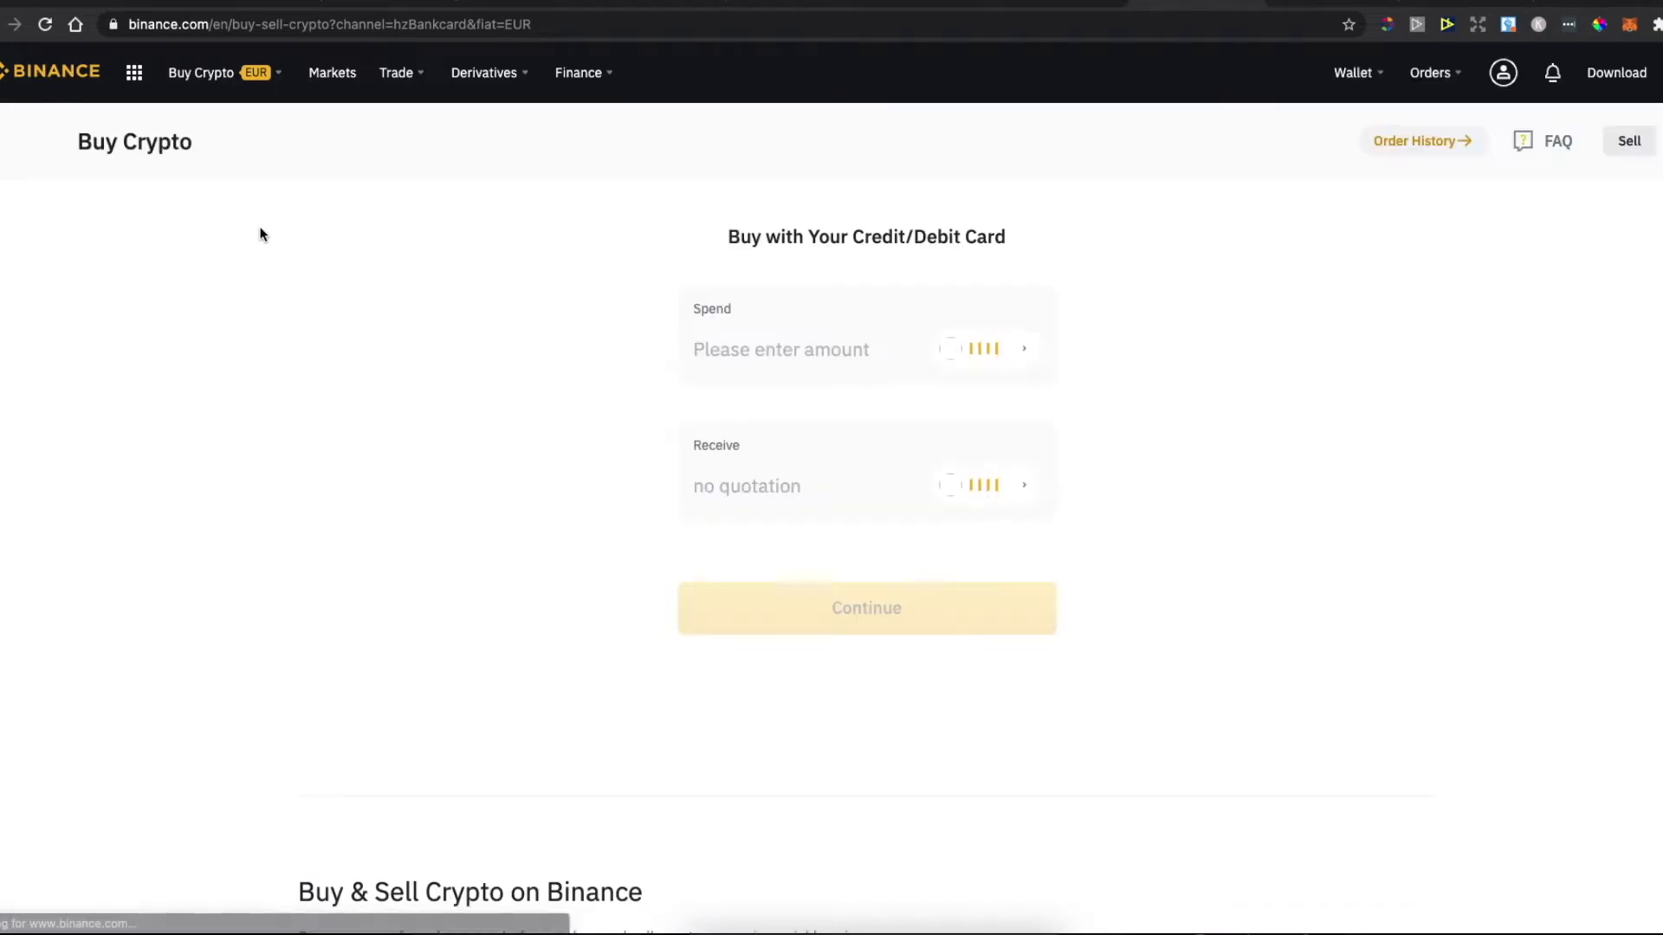
Step: Choose BNB as the crypto to receive and enter 15 EUR to spend
{"action": "left_click", "coordinate": [781, 348]}
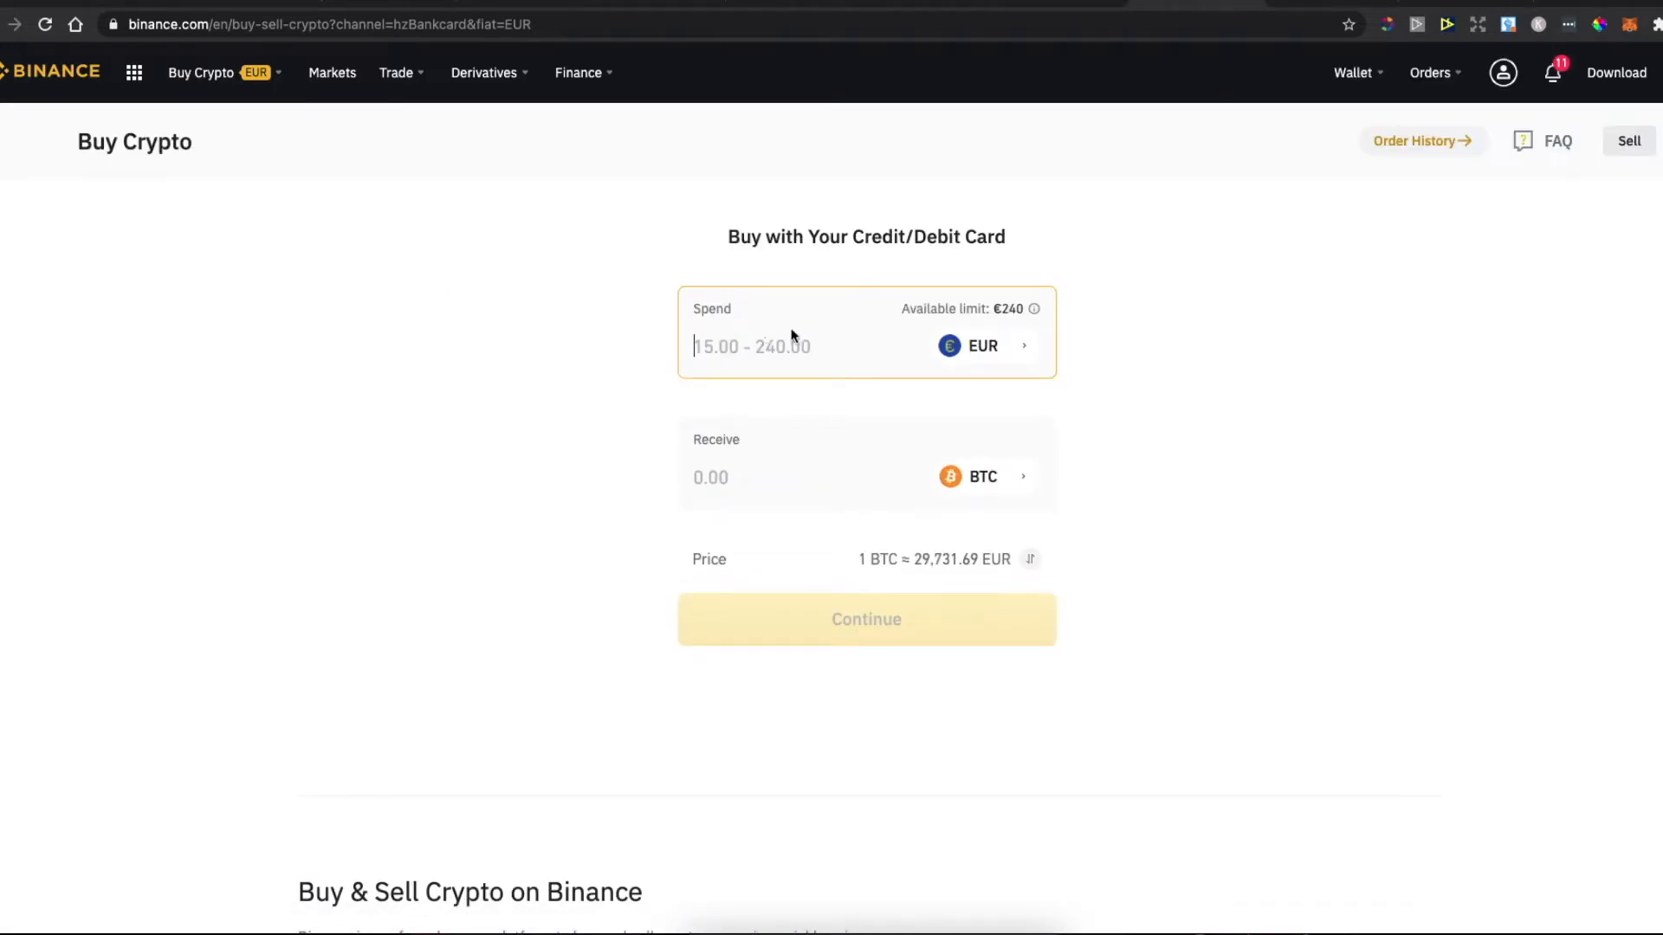
{"action": "left_click", "coordinate": [981, 476]}
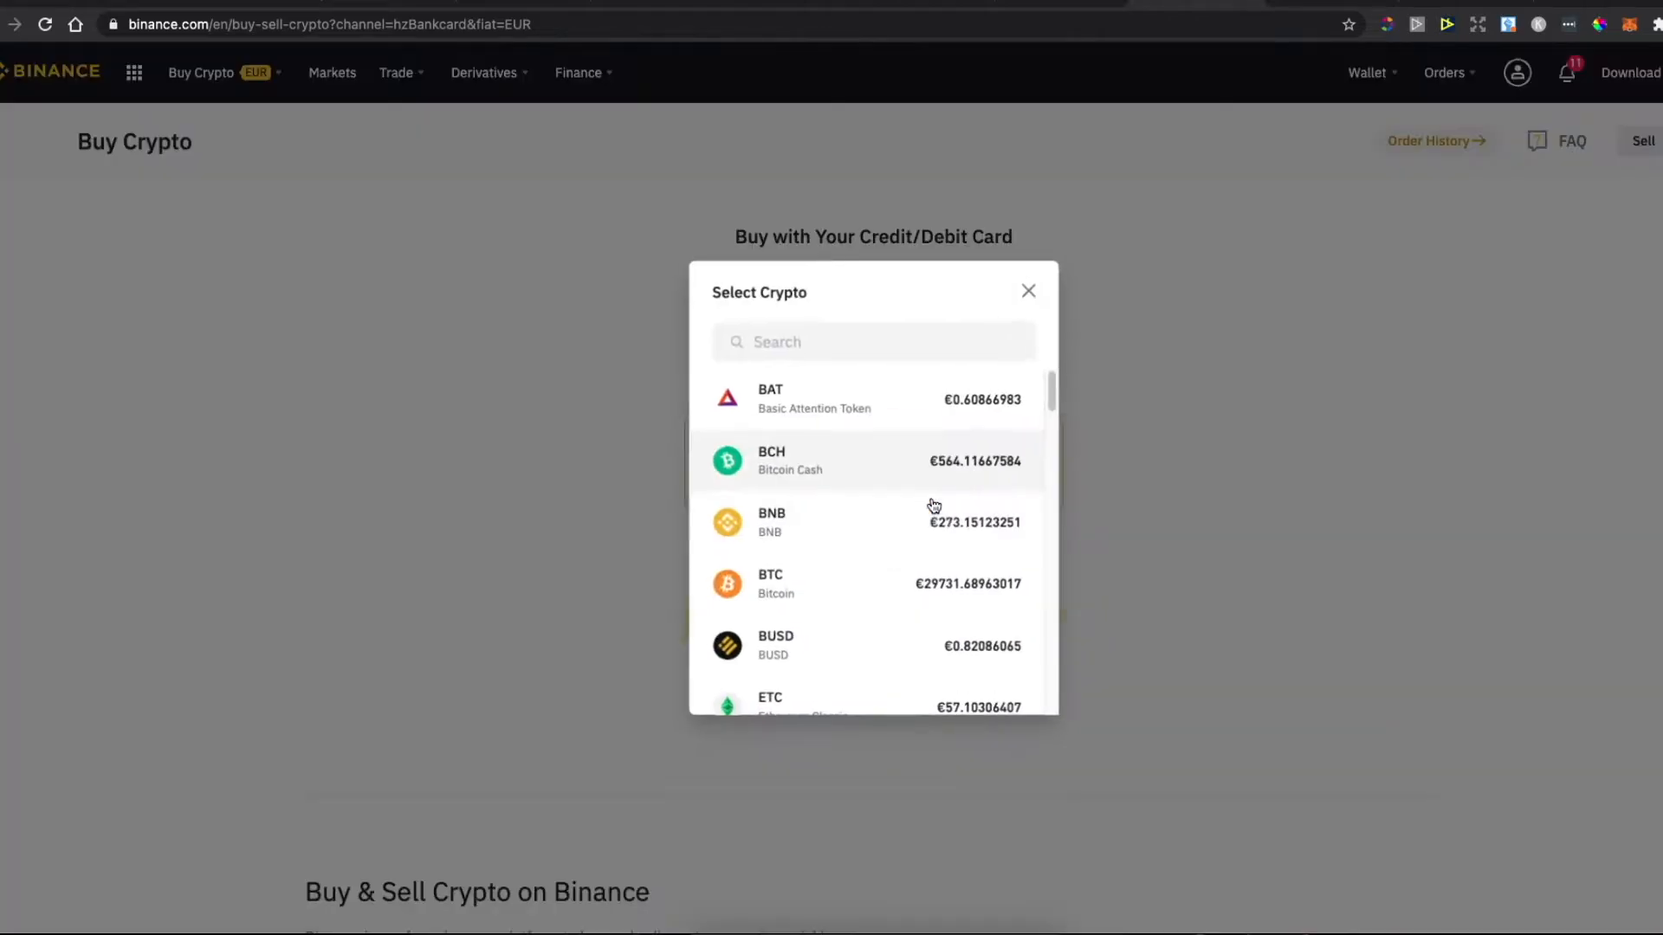
{"action": "left_click", "coordinate": [771, 521]}
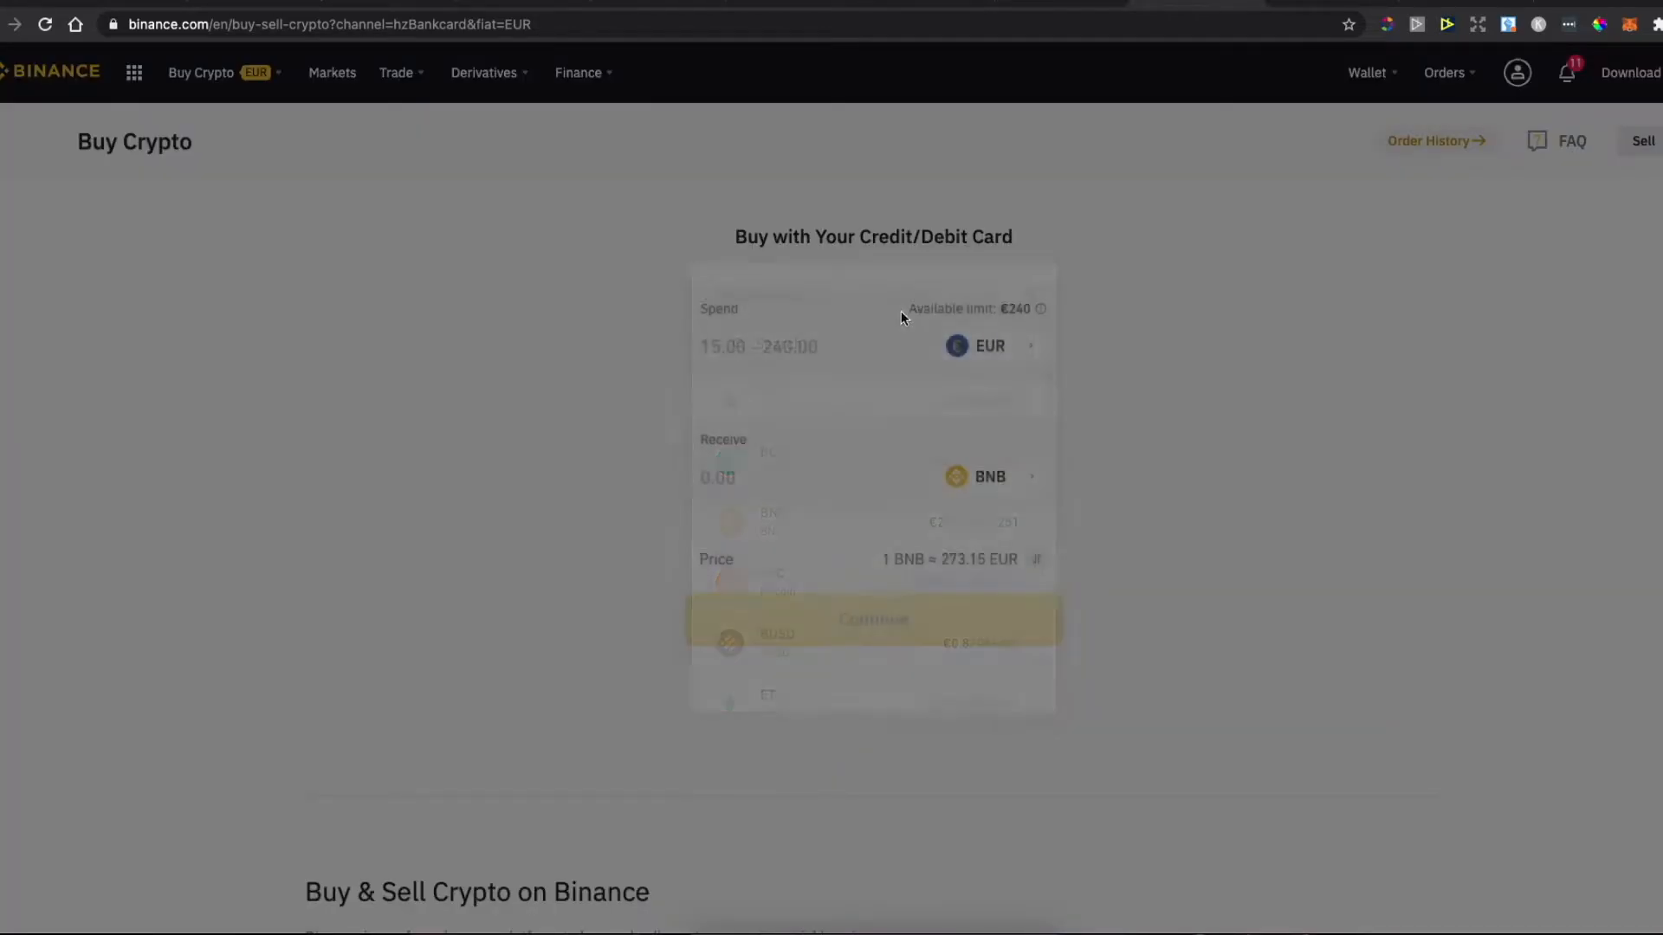
{"action": "type", "text": "1"}
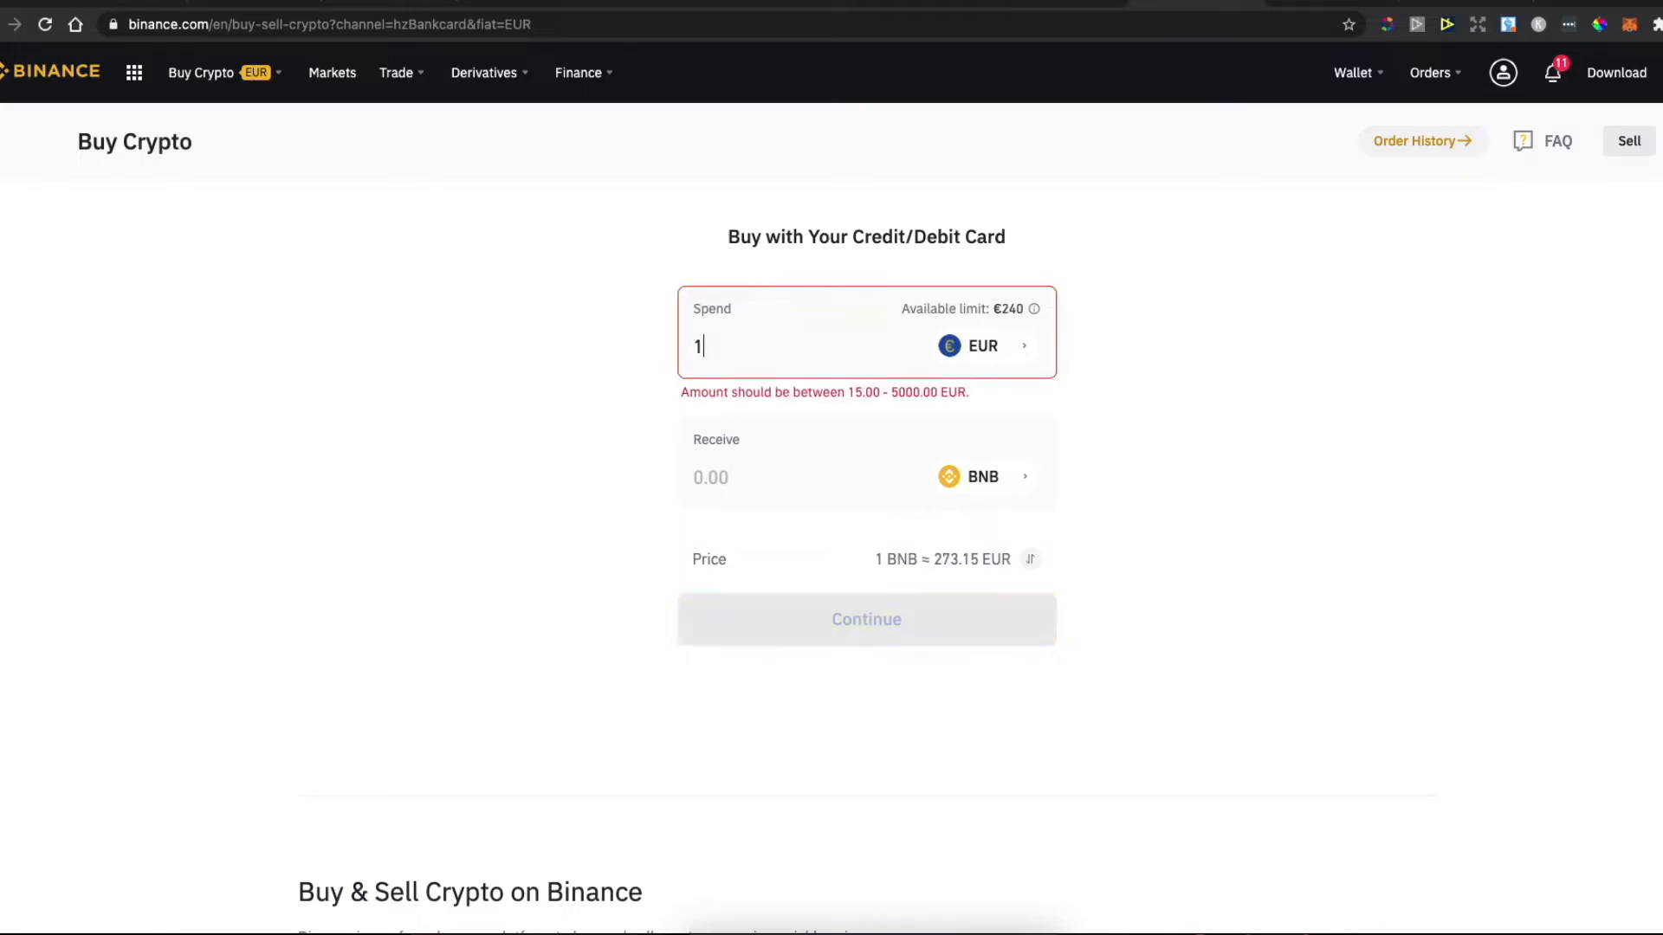
{"action": "type", "text": "5"}
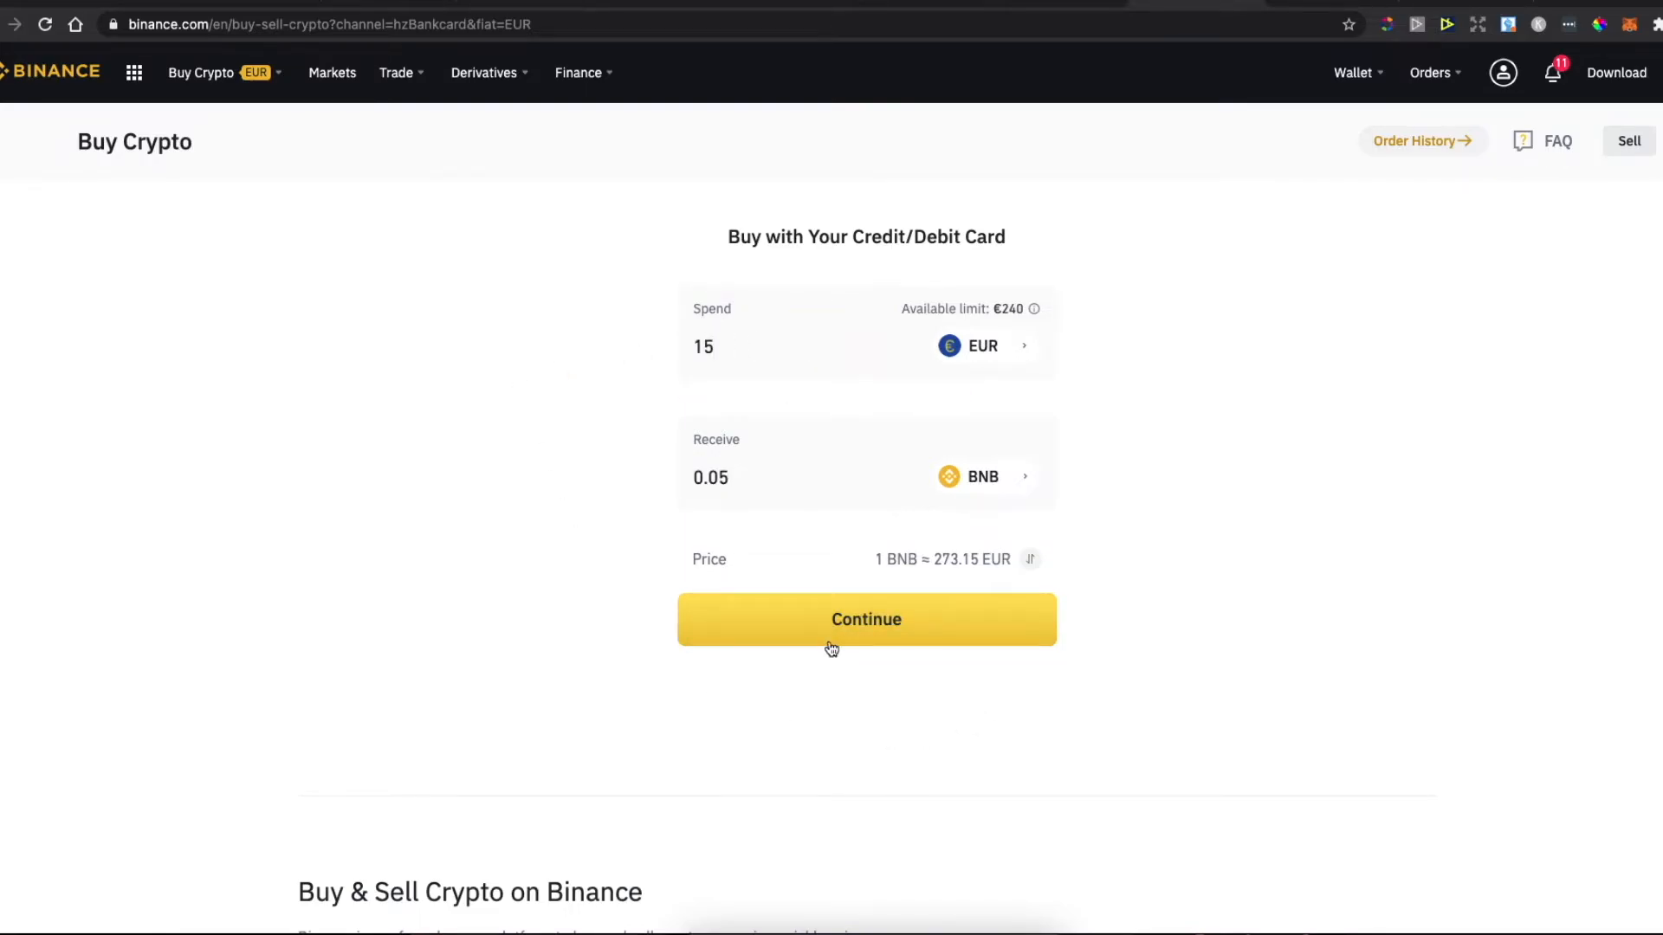
{"action": "mouse_move", "coordinate": [1318, 410]}
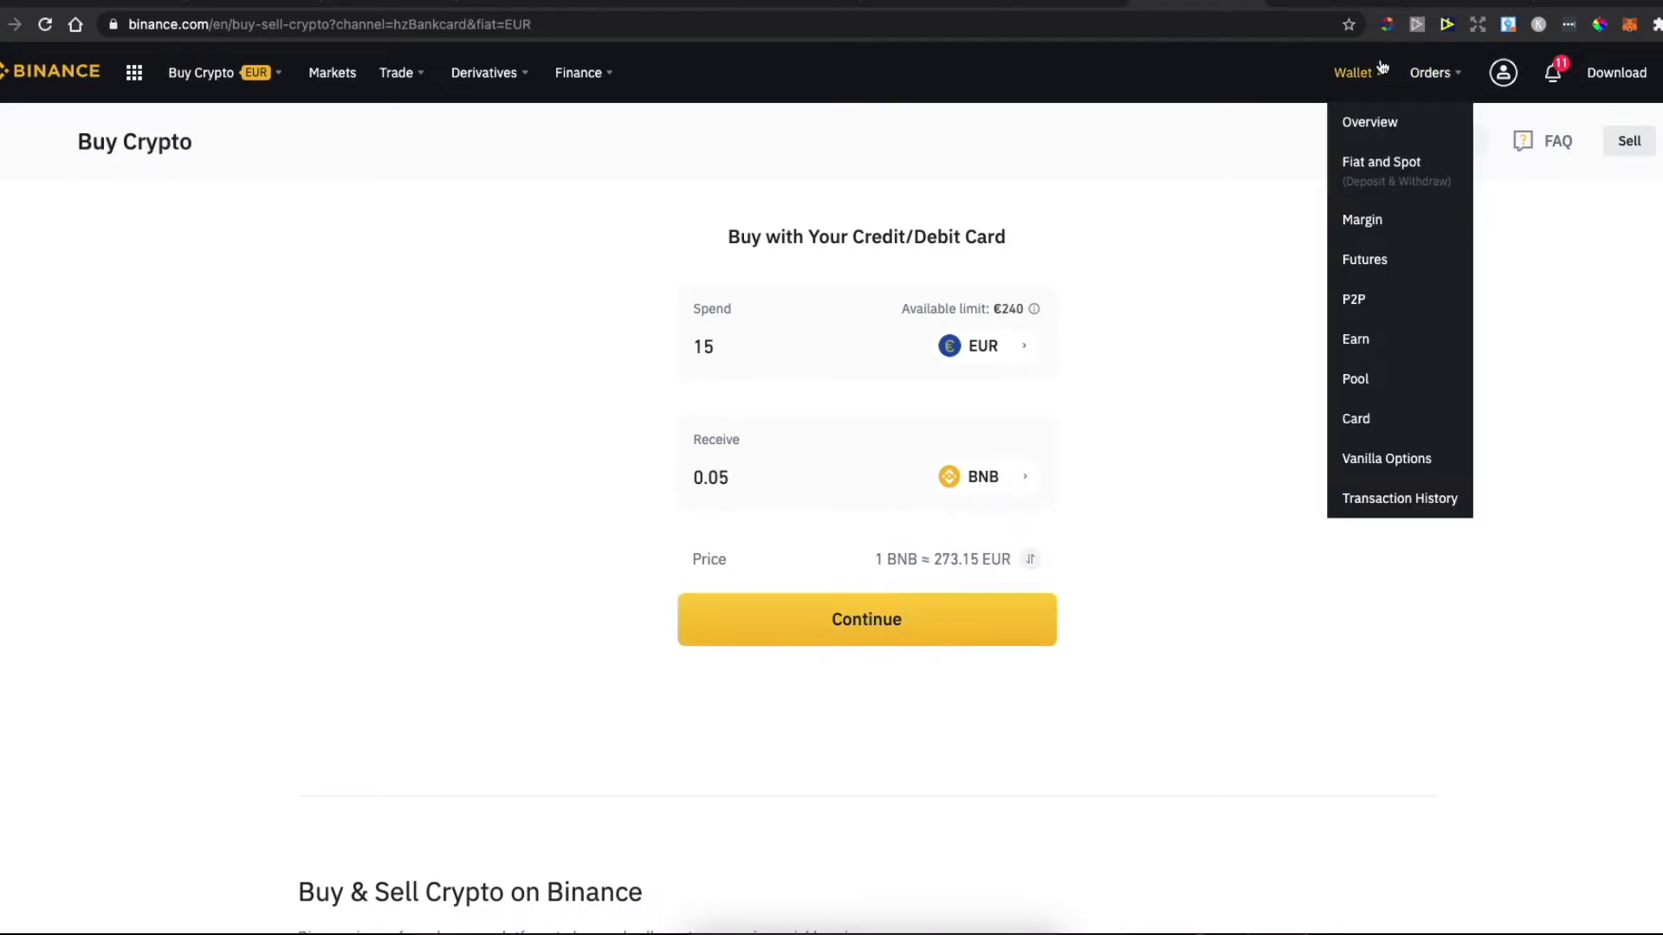
Step: Find BNB in the Fiat and Spot wallet by searching 'bnb' and start its withdrawal
{"action": "left_click", "coordinate": [1381, 161]}
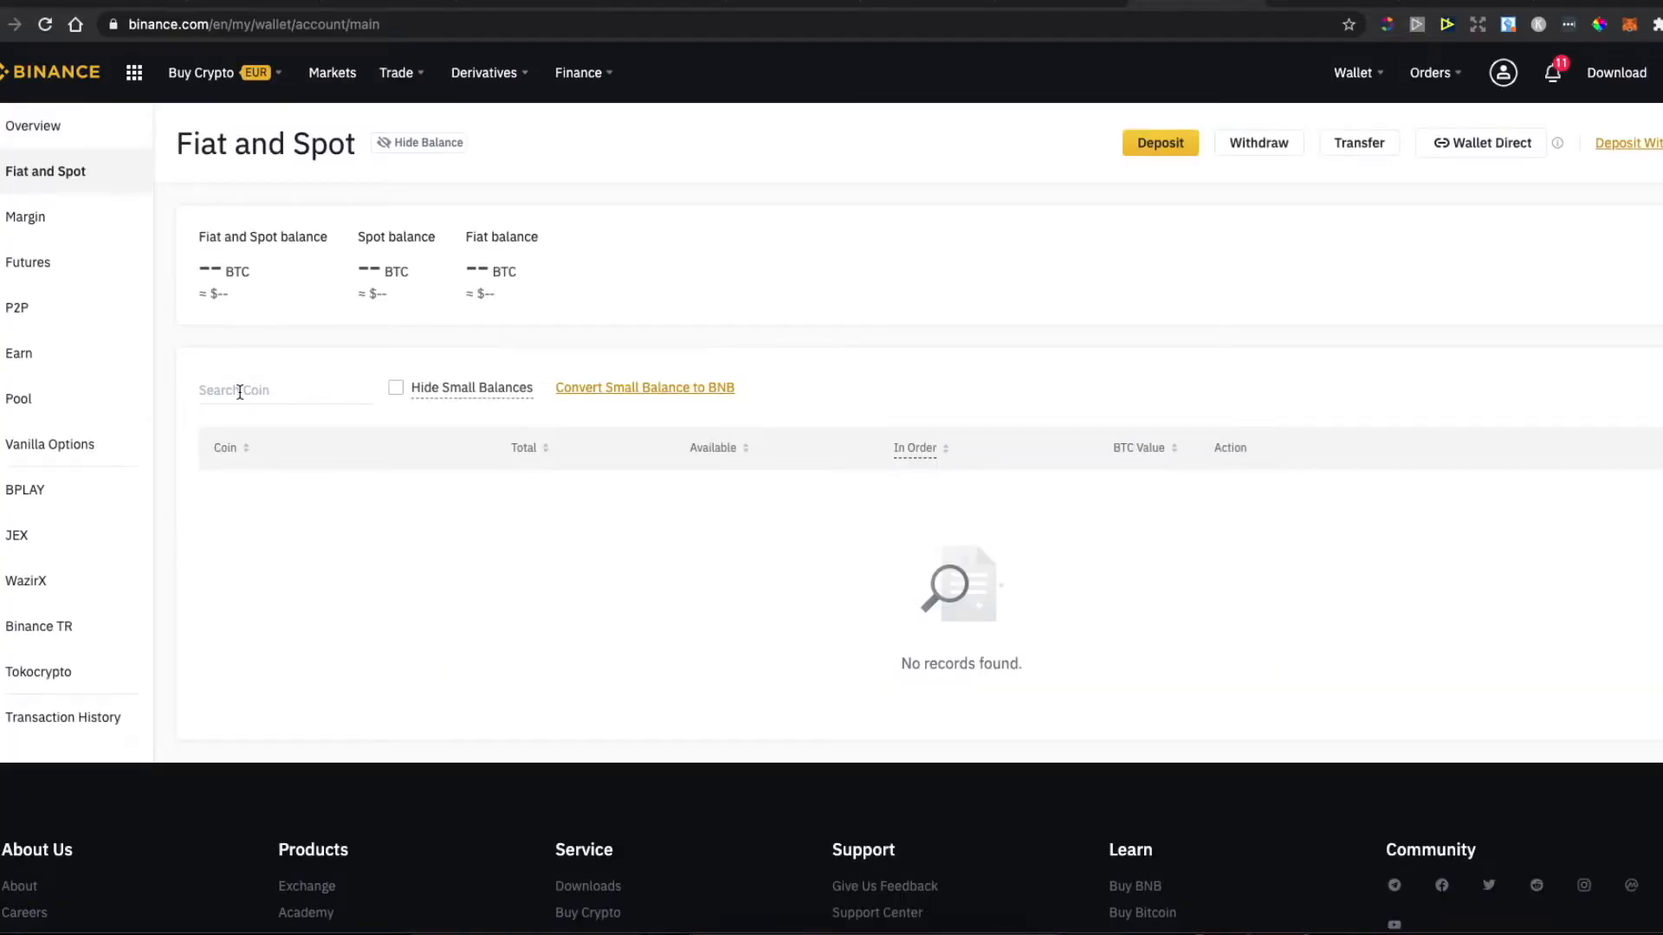
{"action": "type", "text": "bnb"}
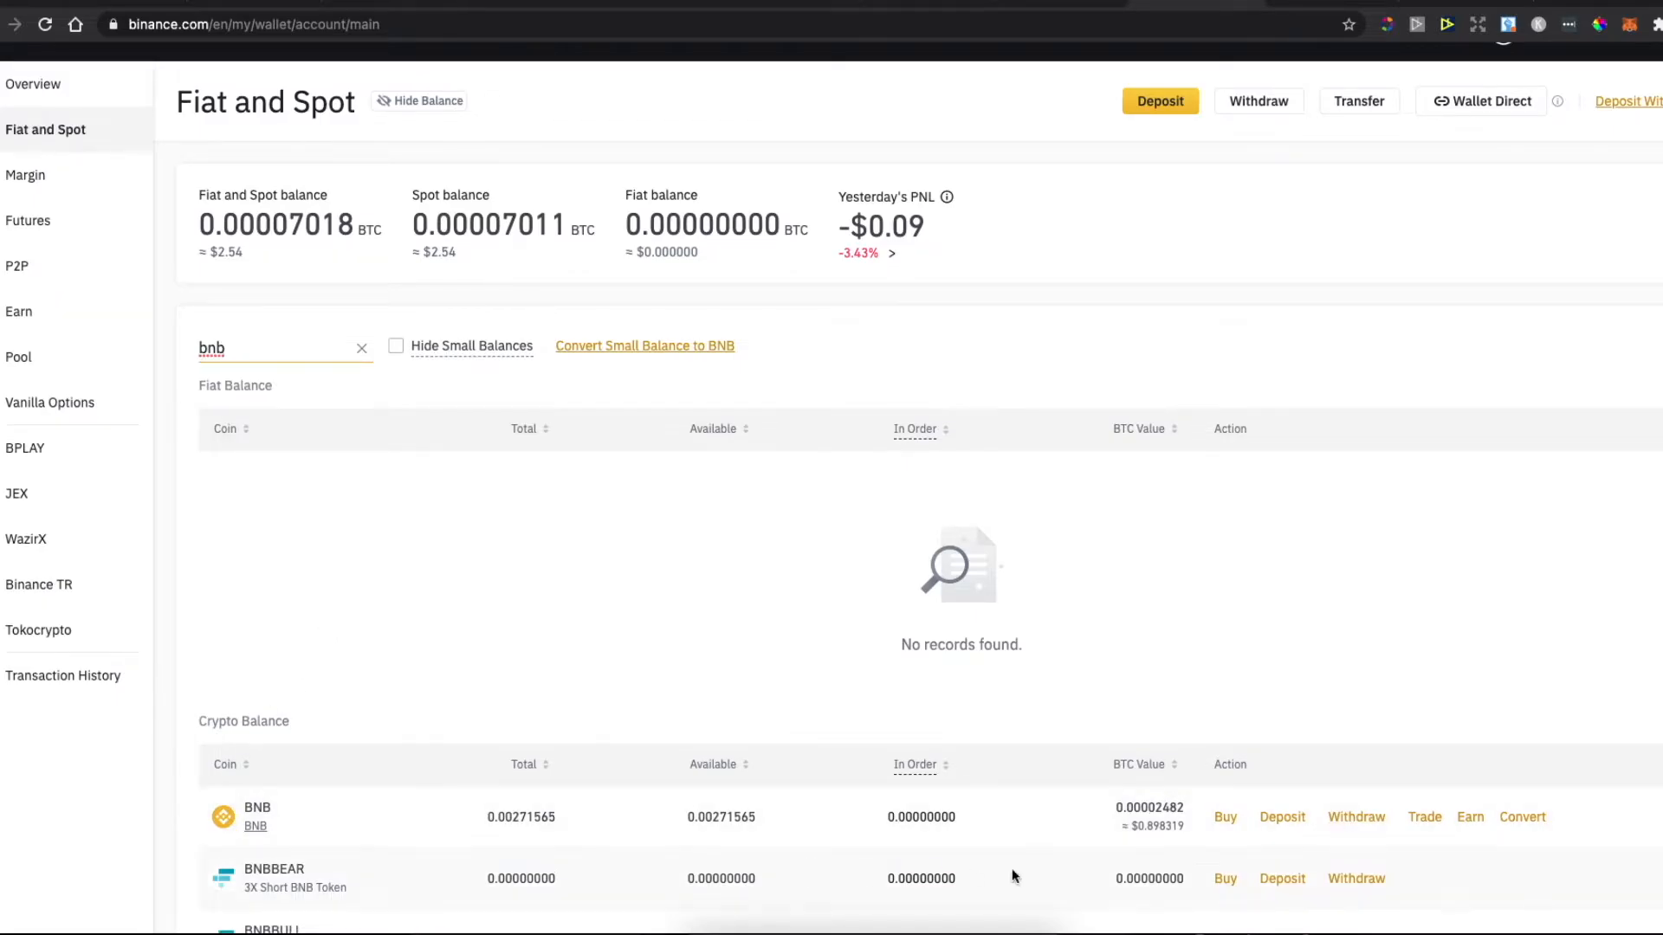
{"action": "left_click", "coordinate": [1355, 816]}
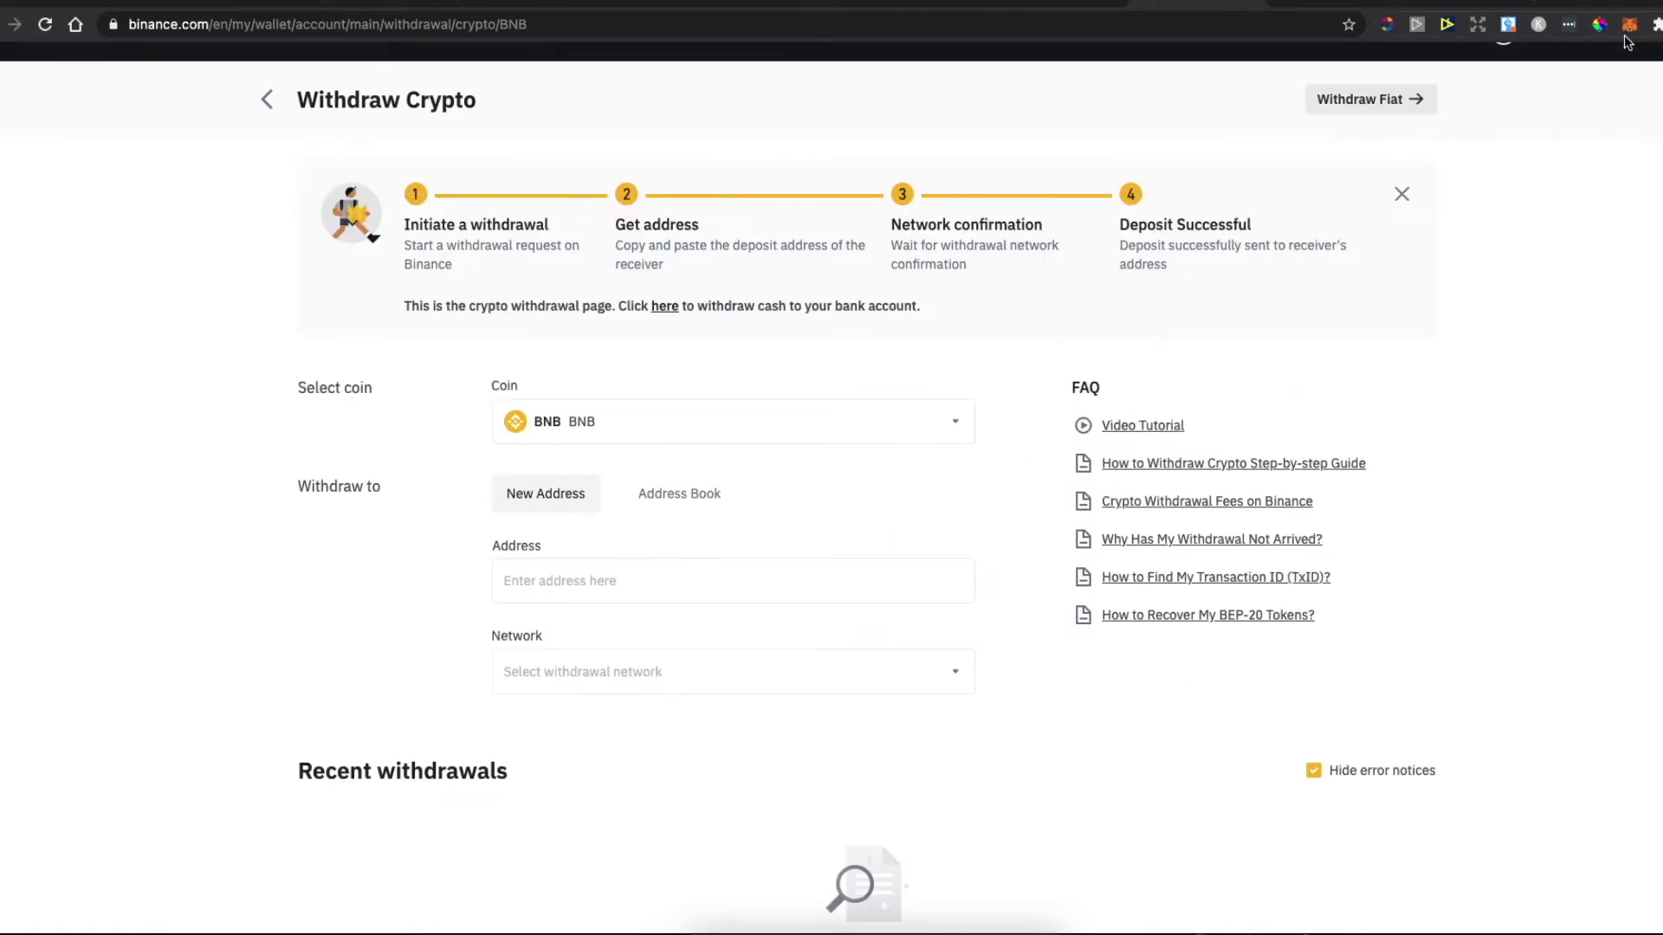
{"action": "left_click", "coordinate": [1628, 24]}
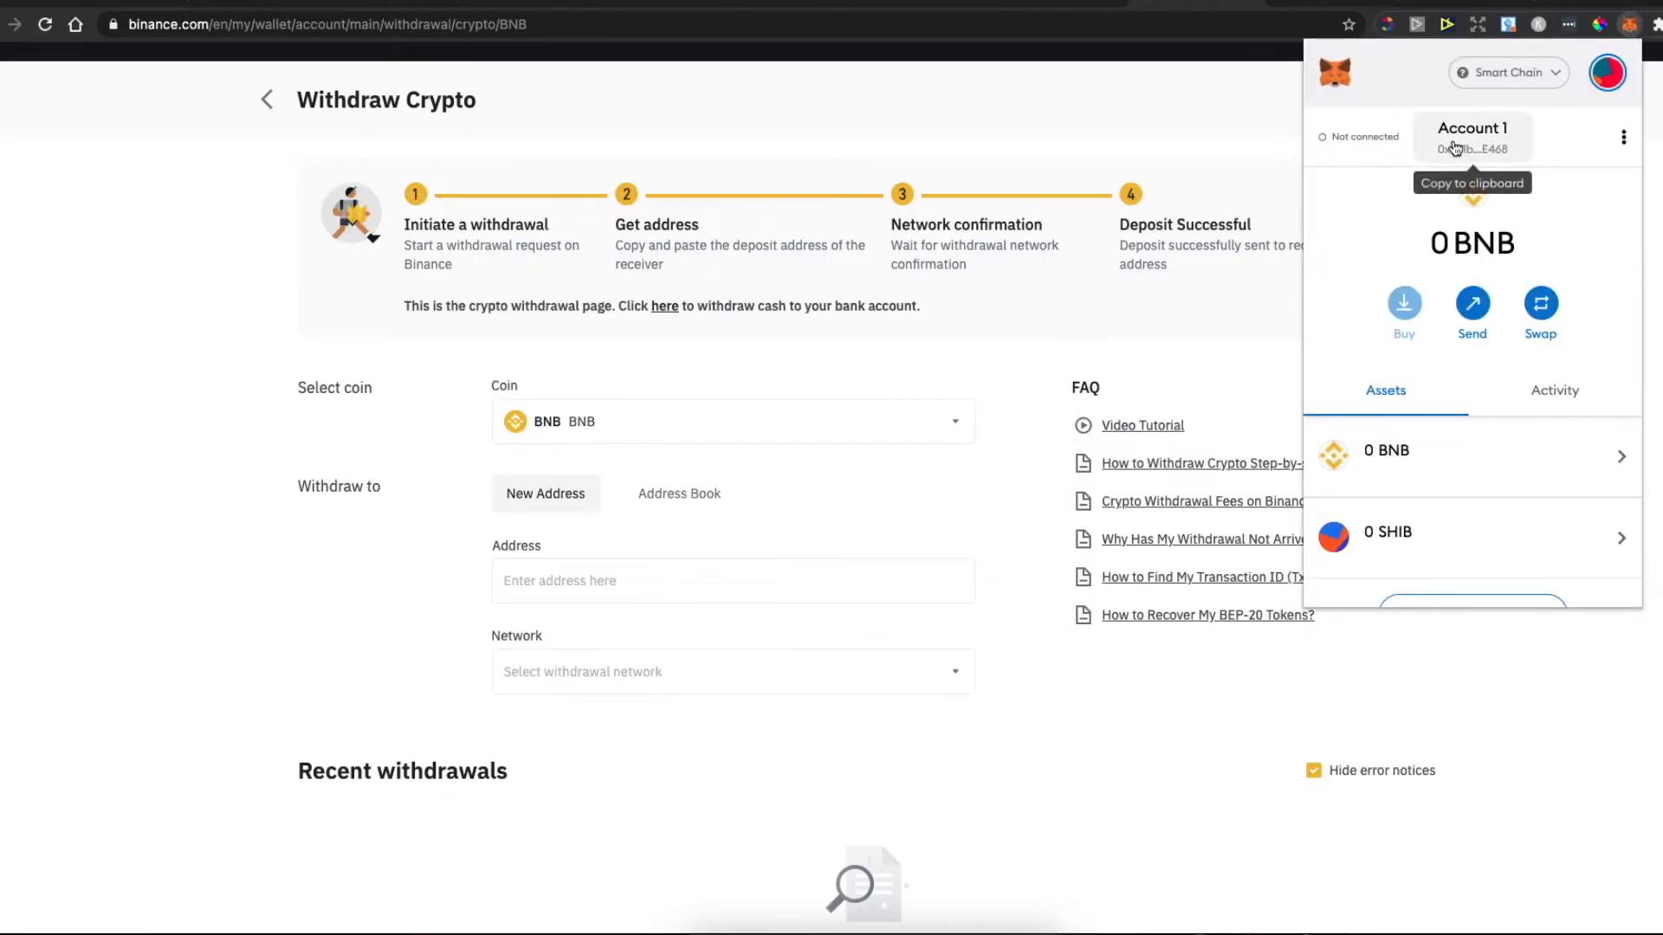
{"action": "mouse_move", "coordinate": [1485, 85]}
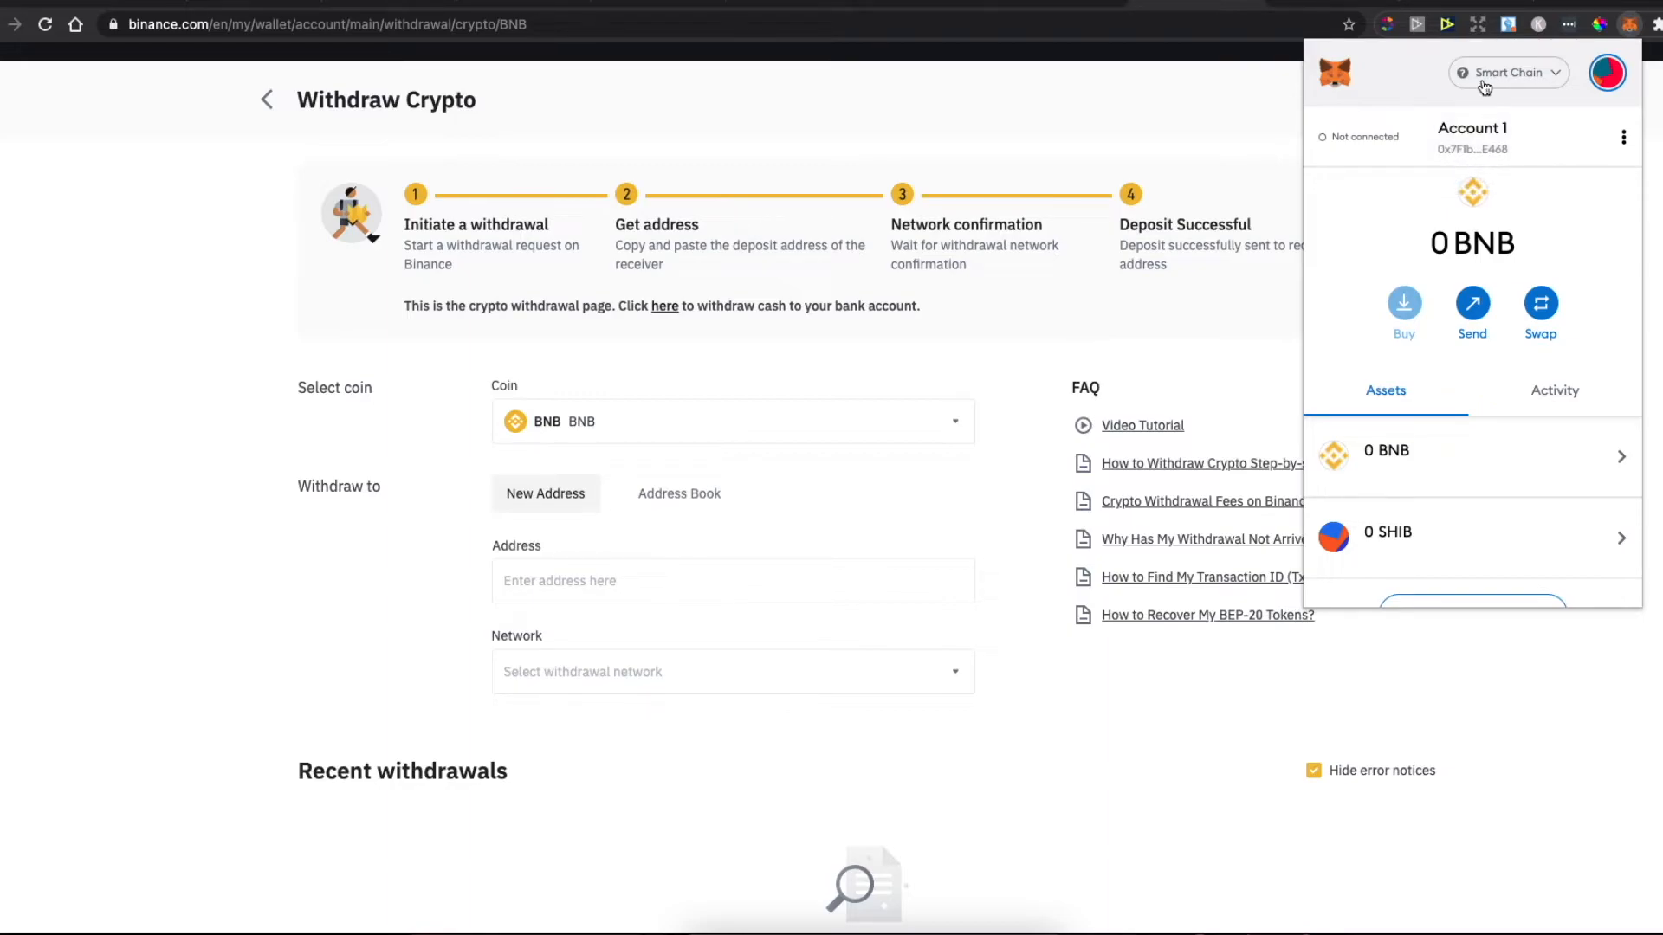
{"action": "left_click", "coordinate": [684, 582]}
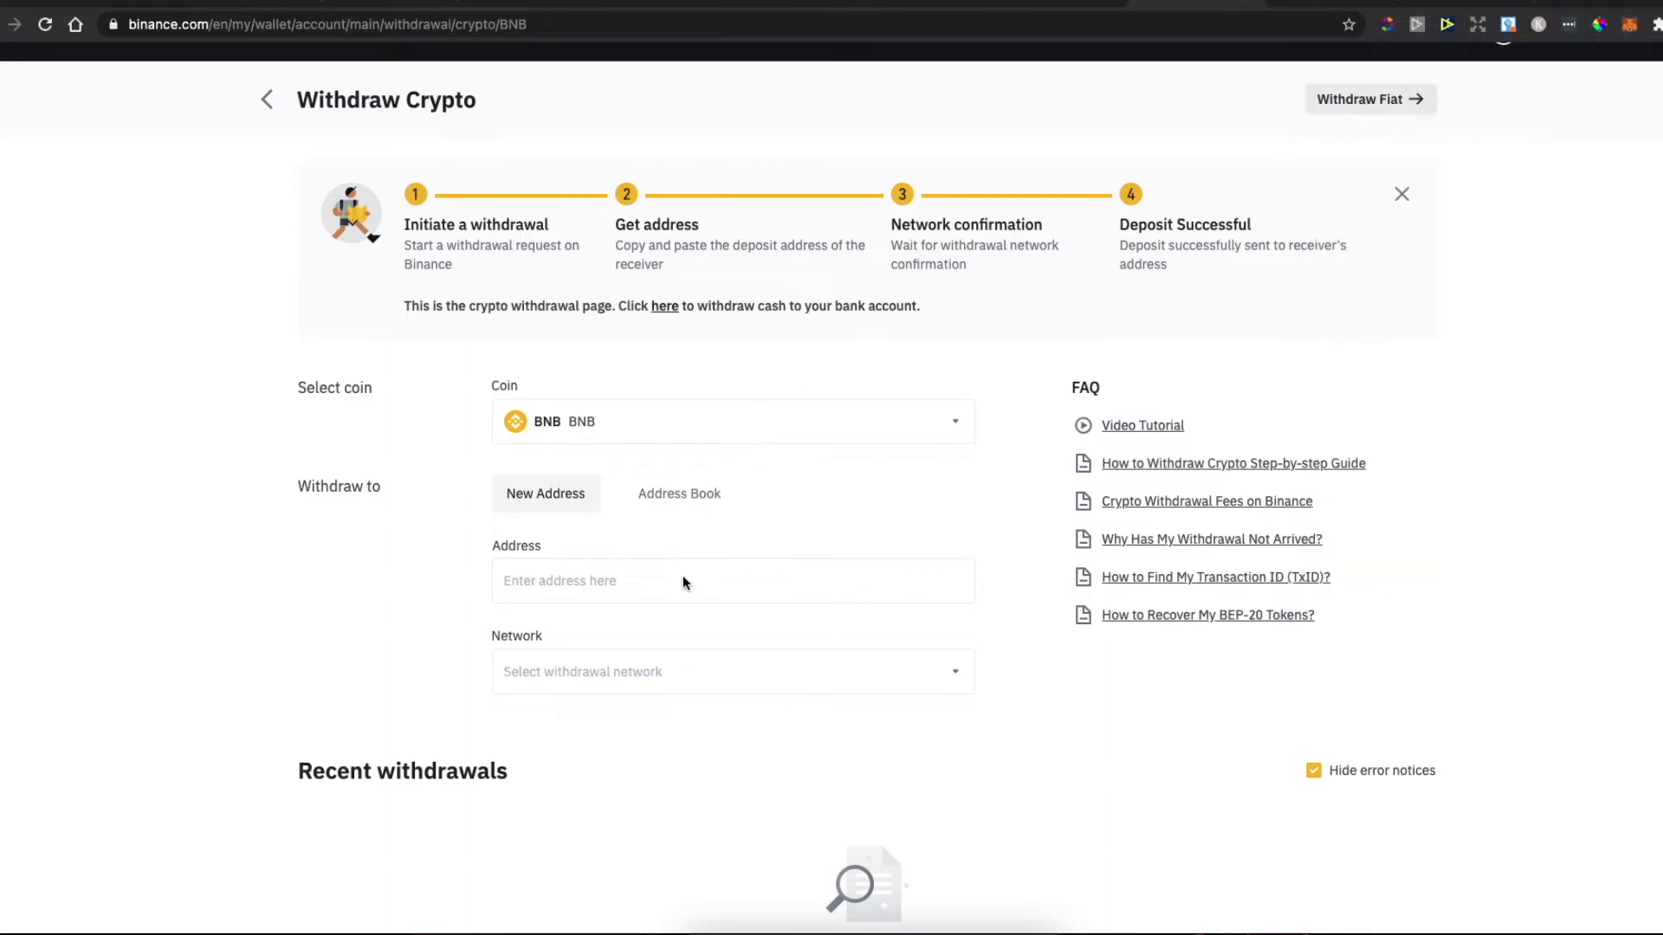
{"action": "type", "text": "0x7F1bB0184d298e71f41276A3BbE2112971f4E468"}
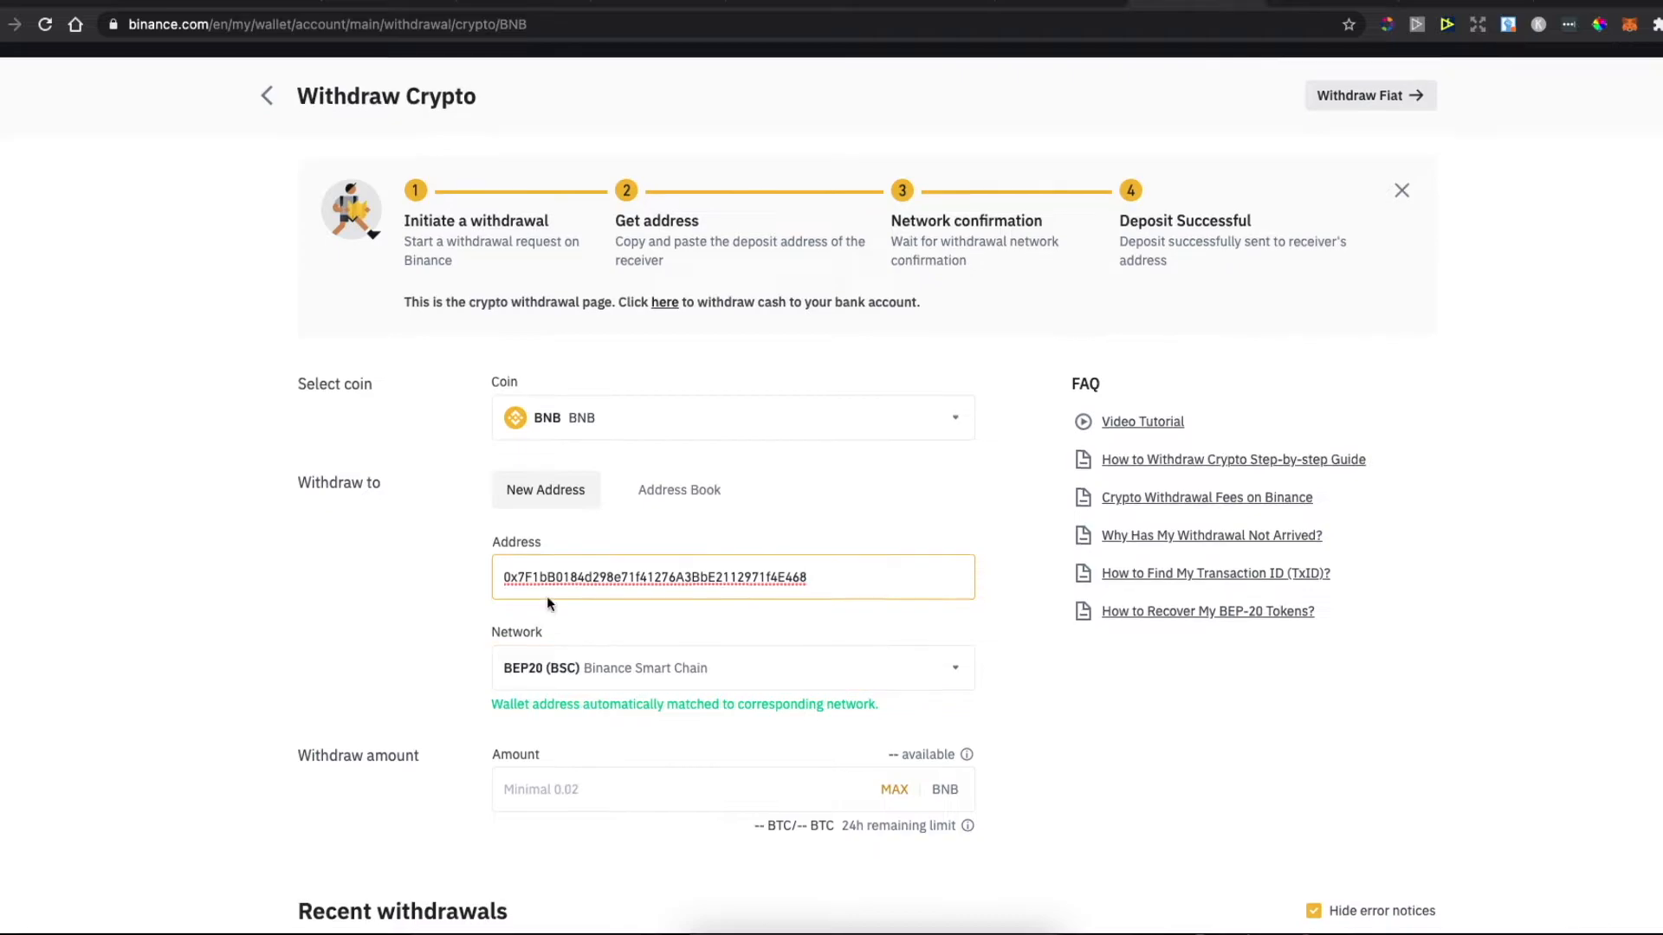
{"action": "type", "text": "0.01"}
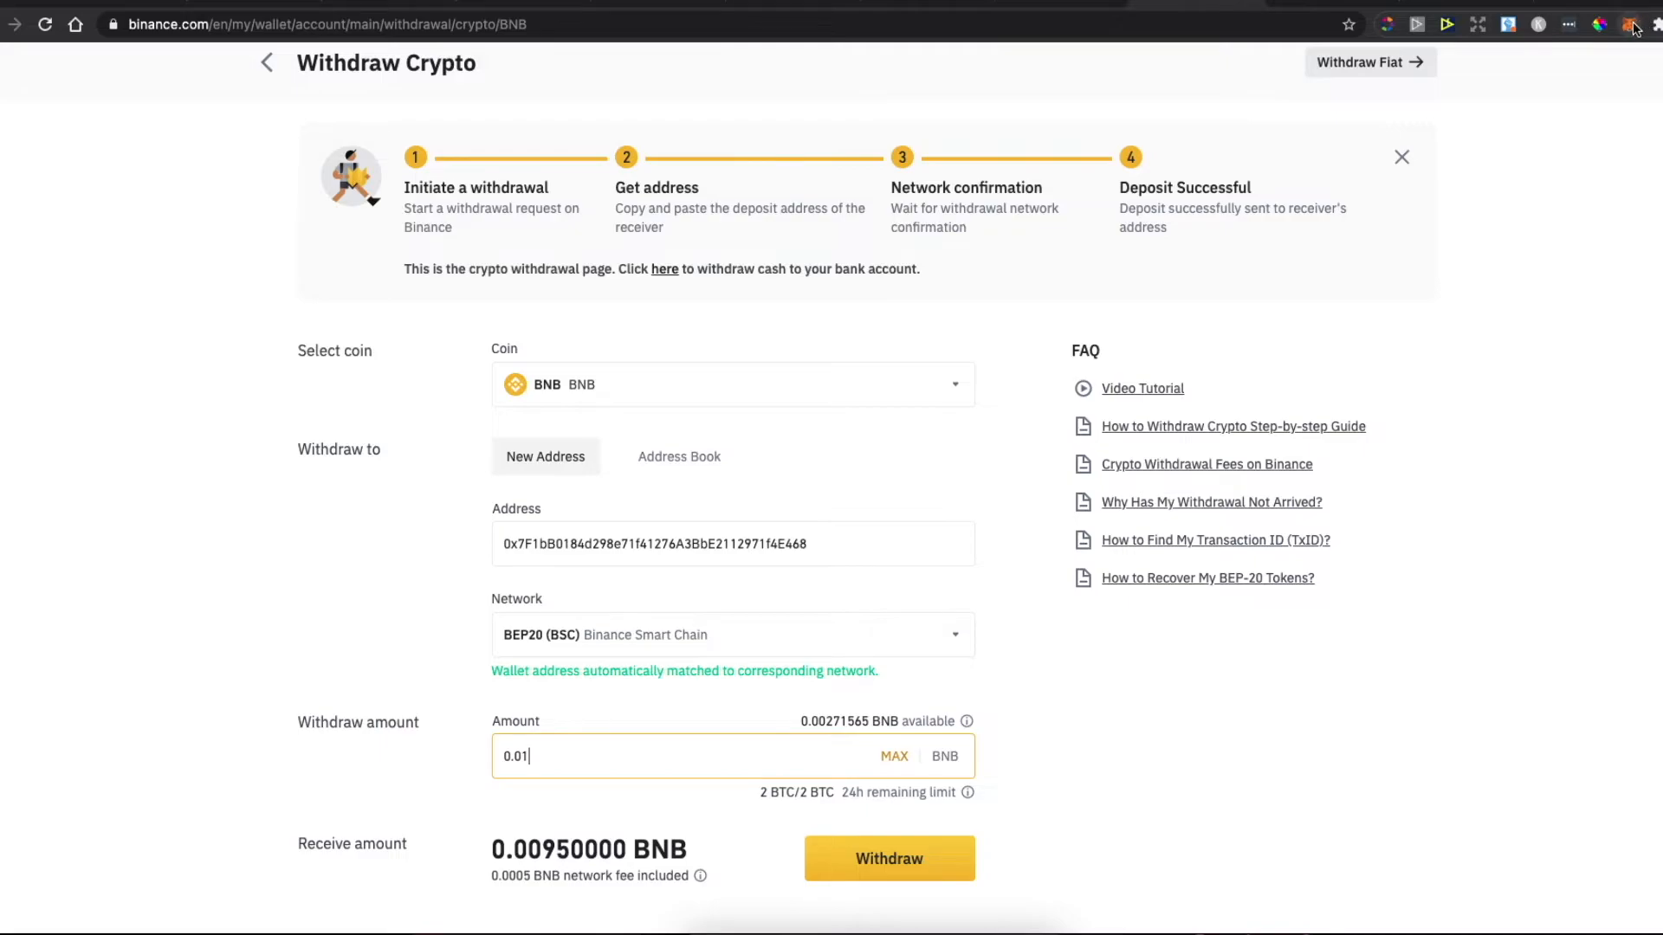
{"action": "left_click", "coordinate": [1630, 23]}
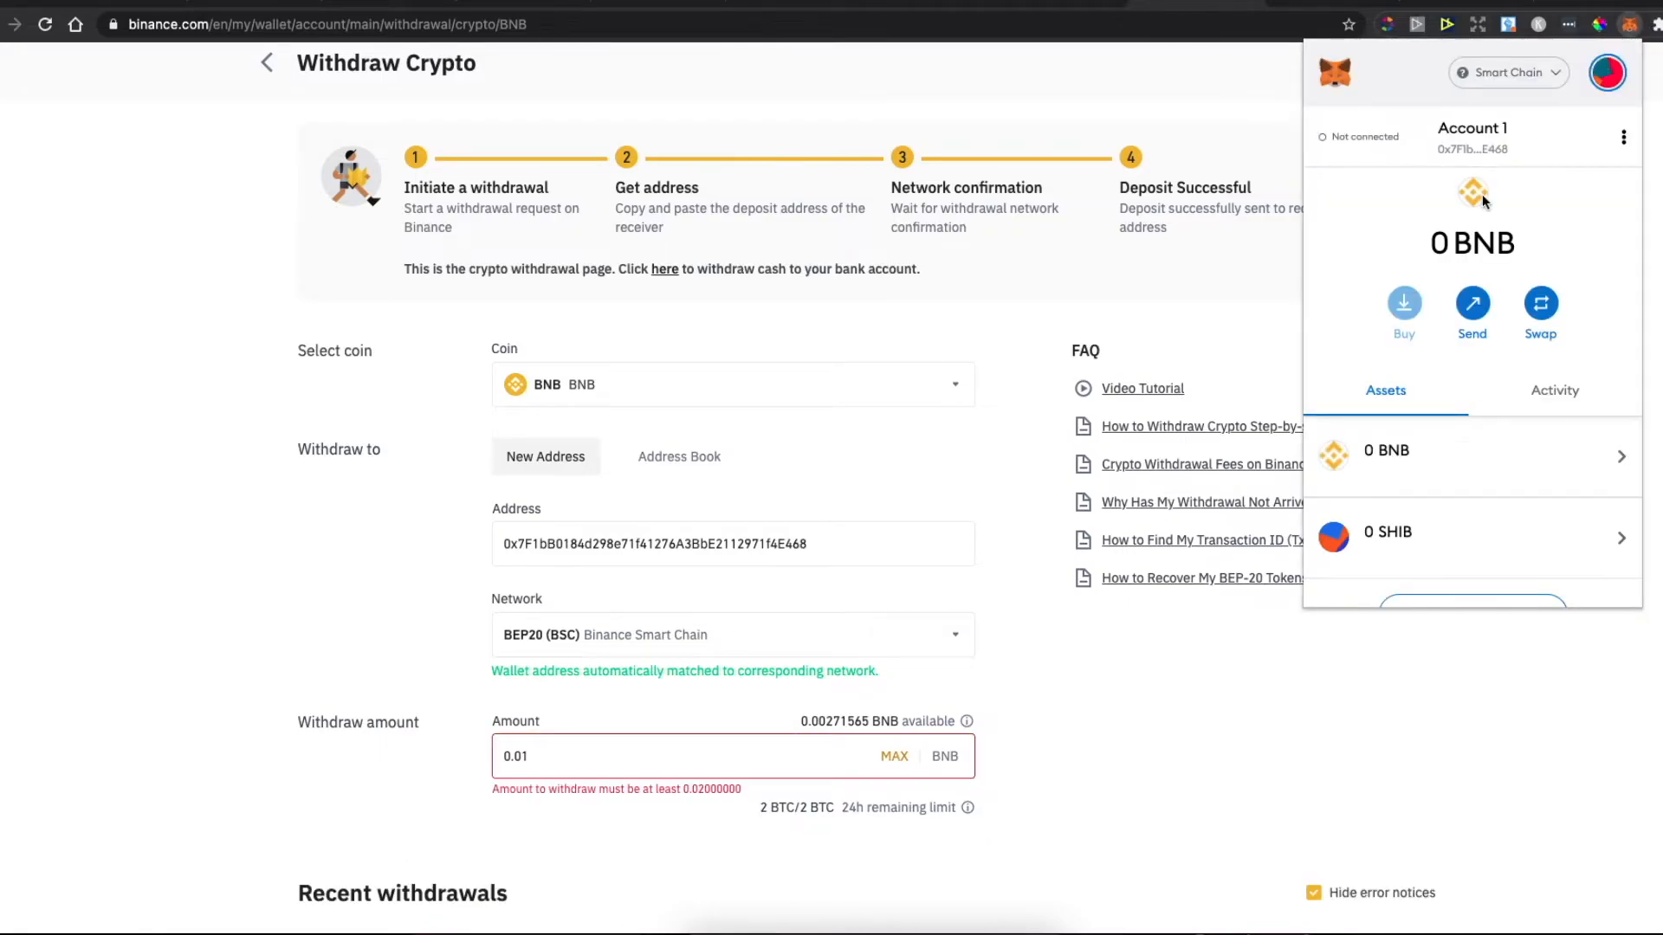
{"action": "mouse_move", "coordinate": [1322, 9]}
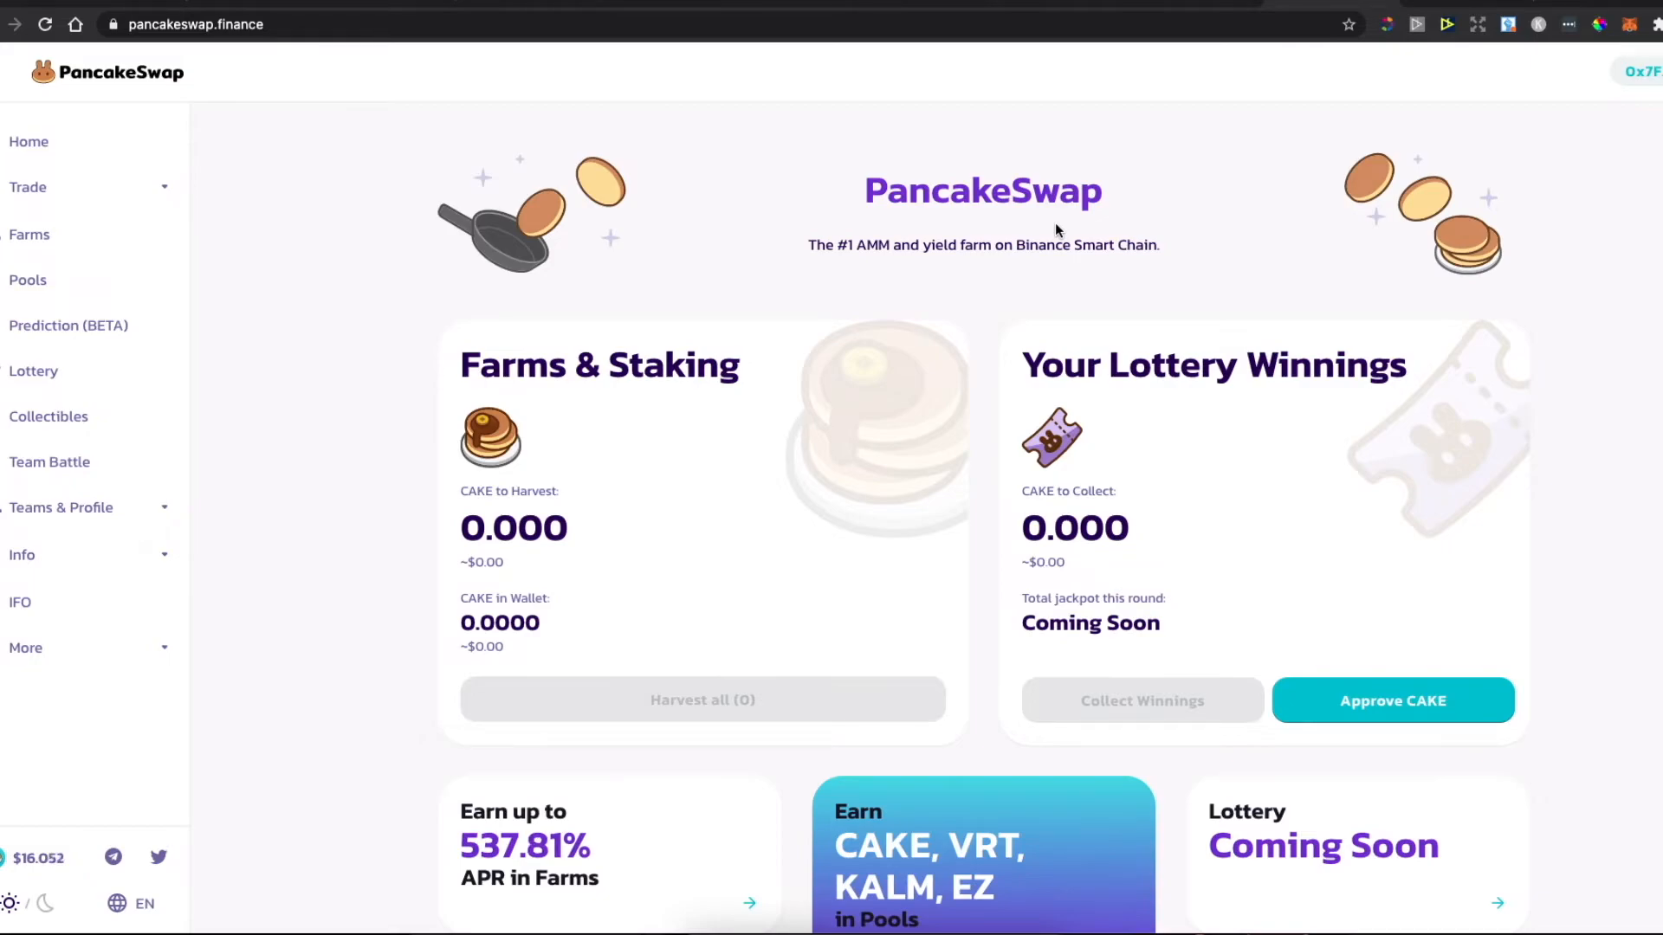
{"action": "mouse_move", "coordinate": [596, 148]}
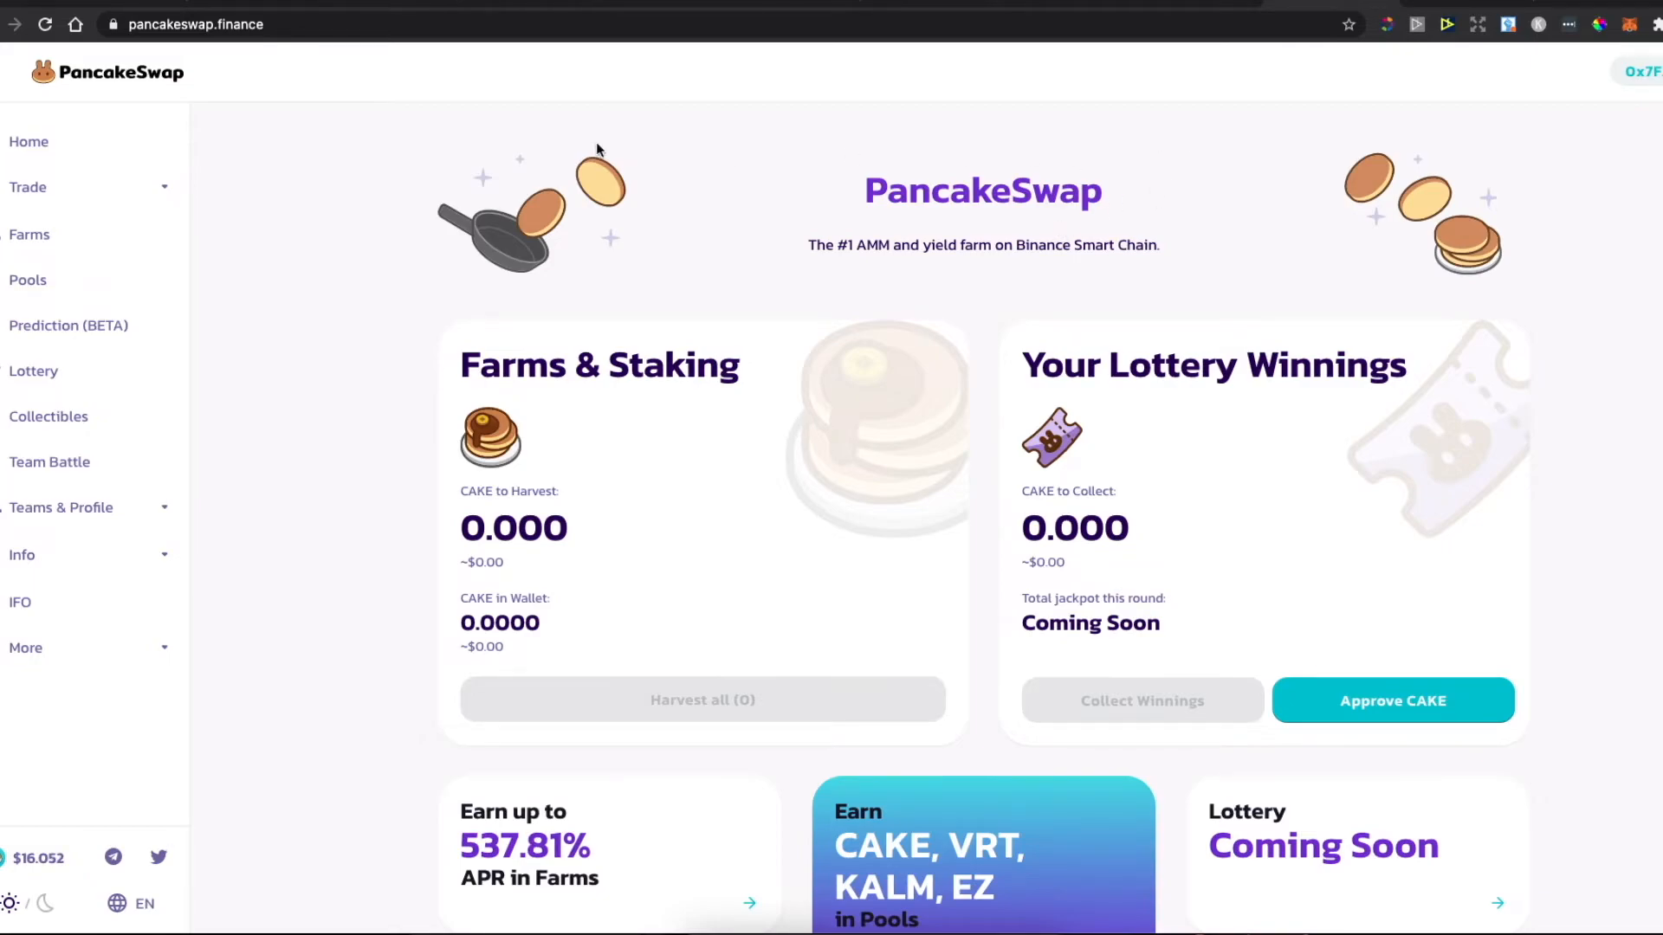
{"action": "mouse_move", "coordinate": [1617, 34]}
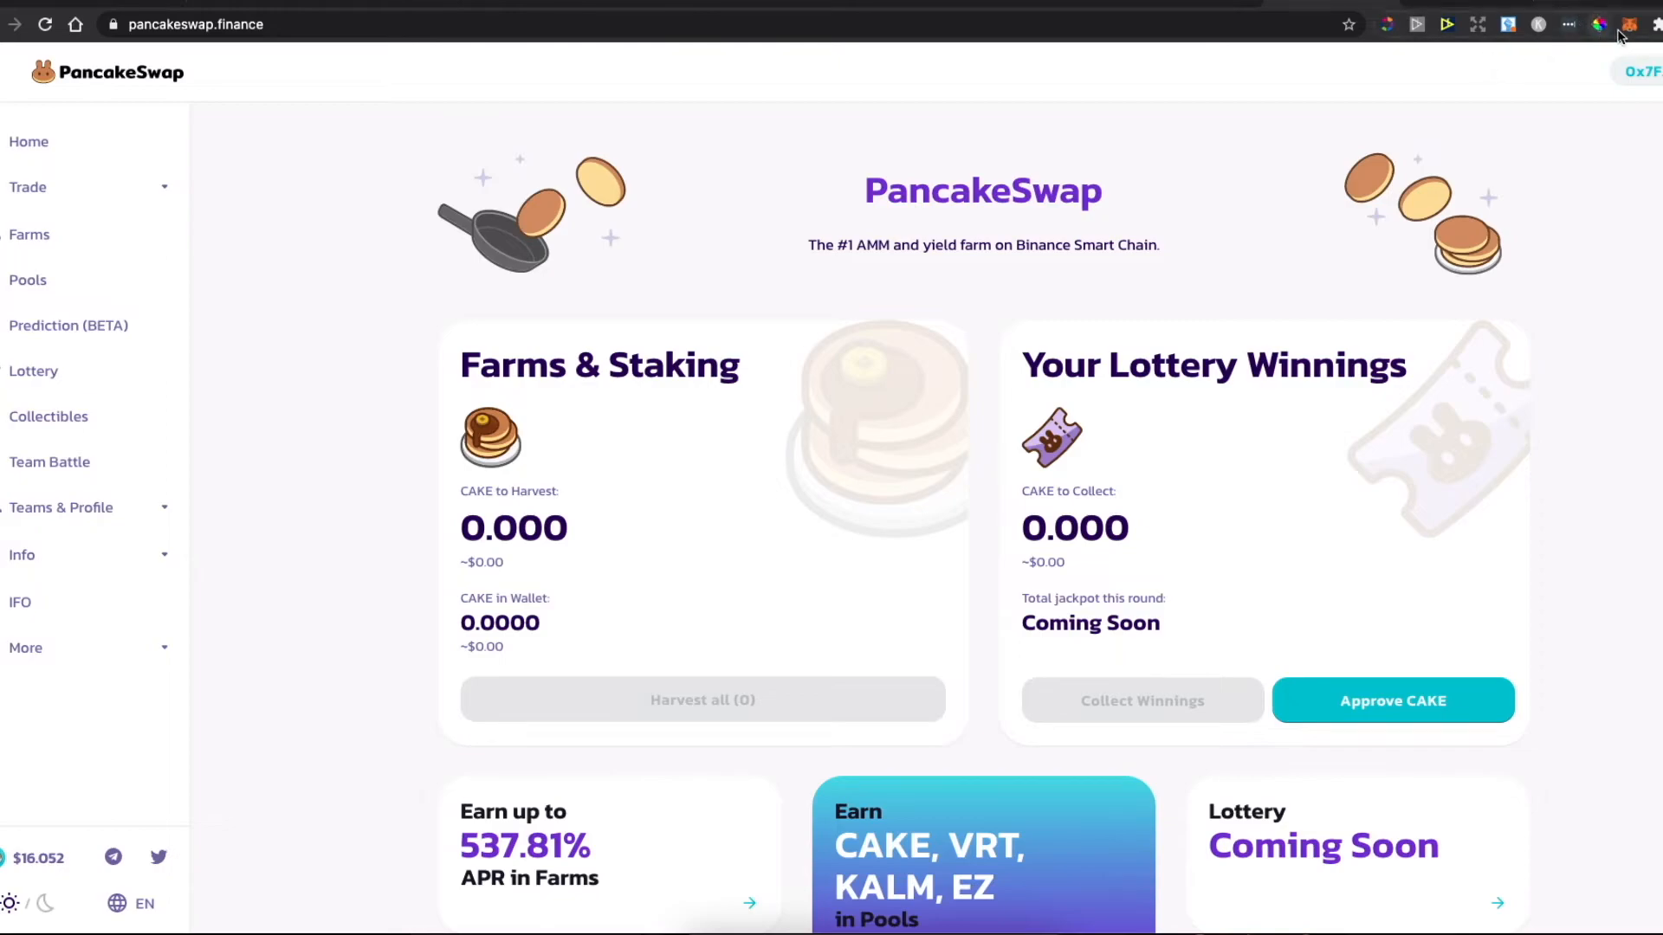
Step: Check MetaMask shows Connected to PancakeSwap, then expand the Trade sidebar menu
{"action": "left_click", "coordinate": [1629, 23]}
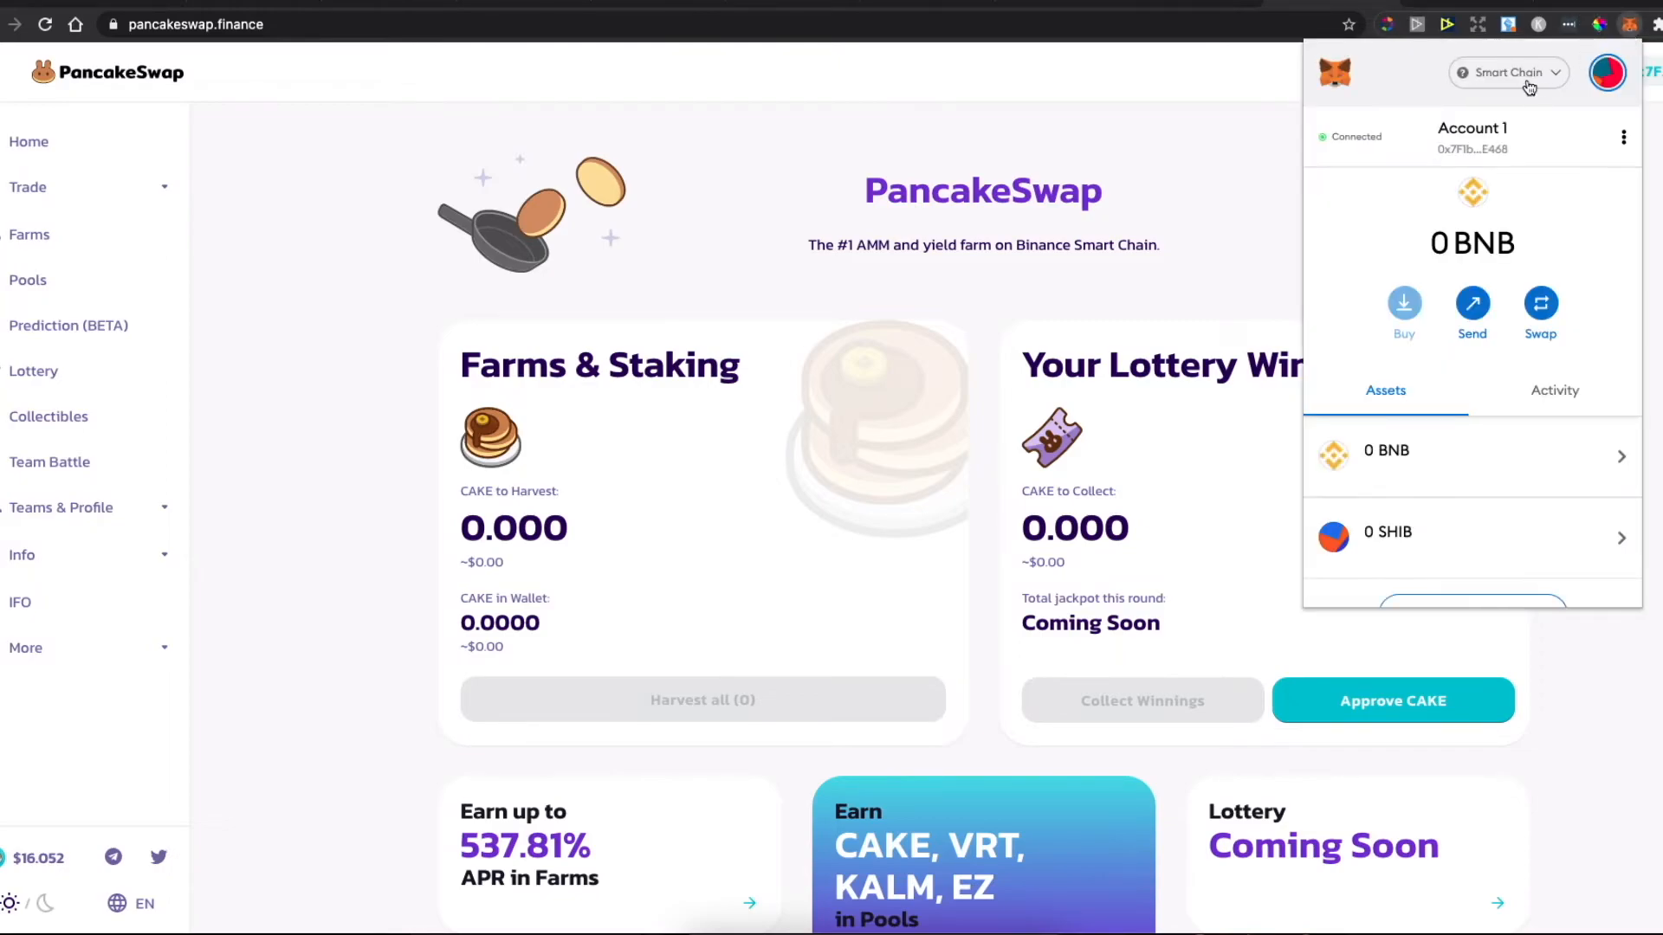
{"action": "mouse_move", "coordinate": [714, 142]}
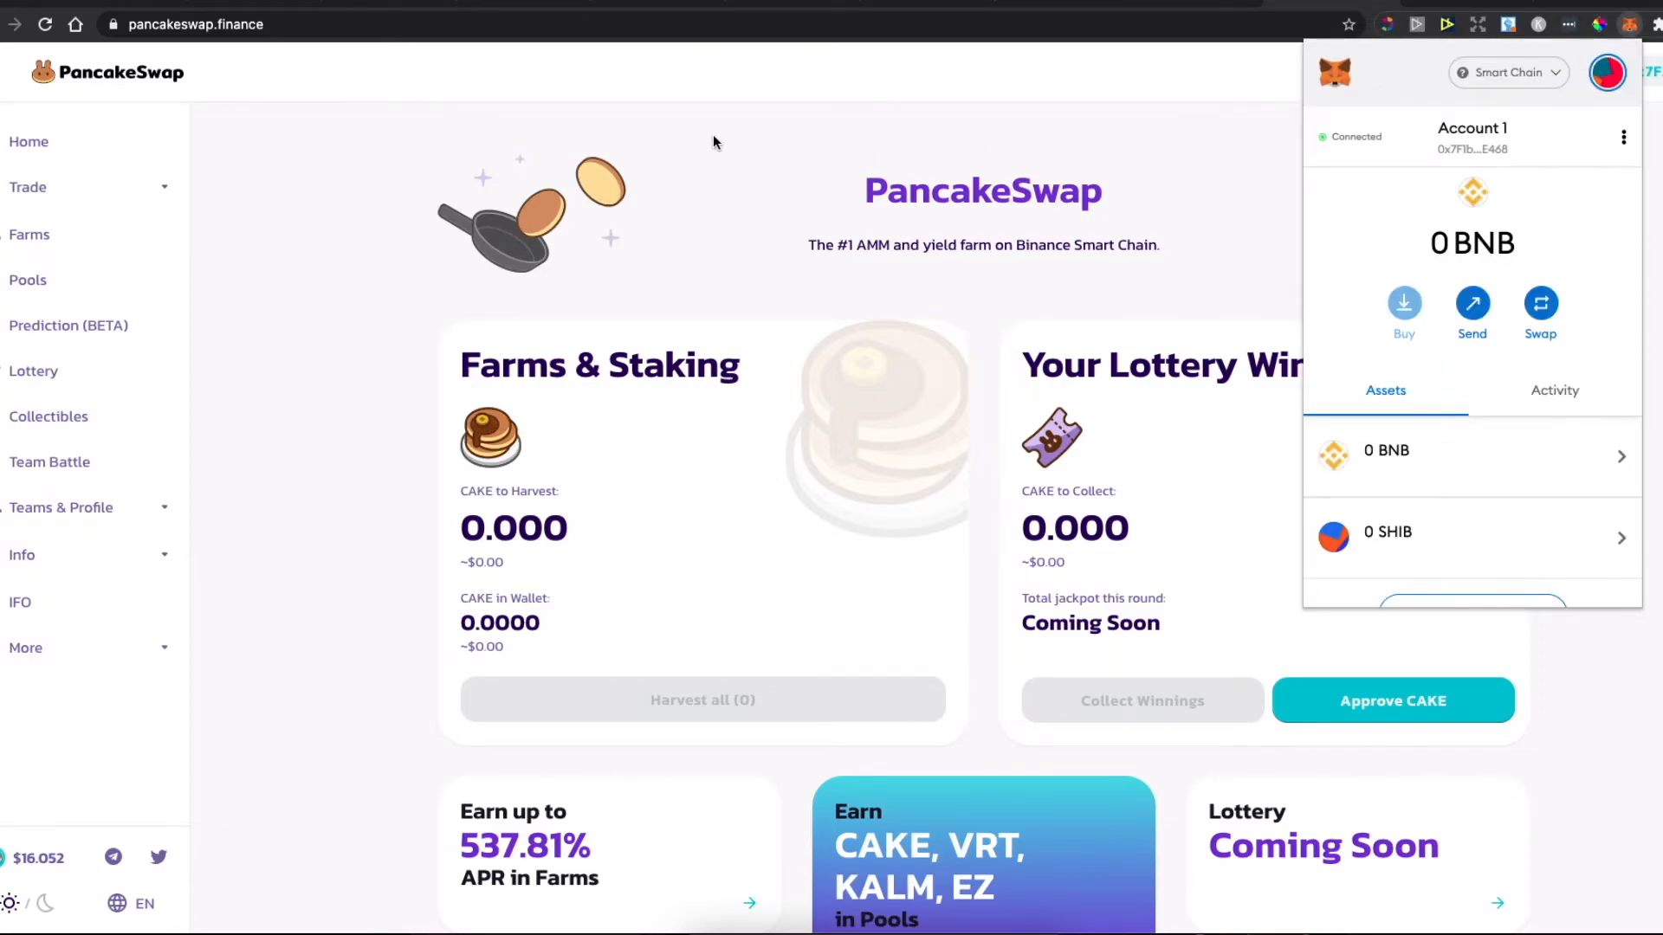
{"action": "left_click", "coordinate": [29, 187]}
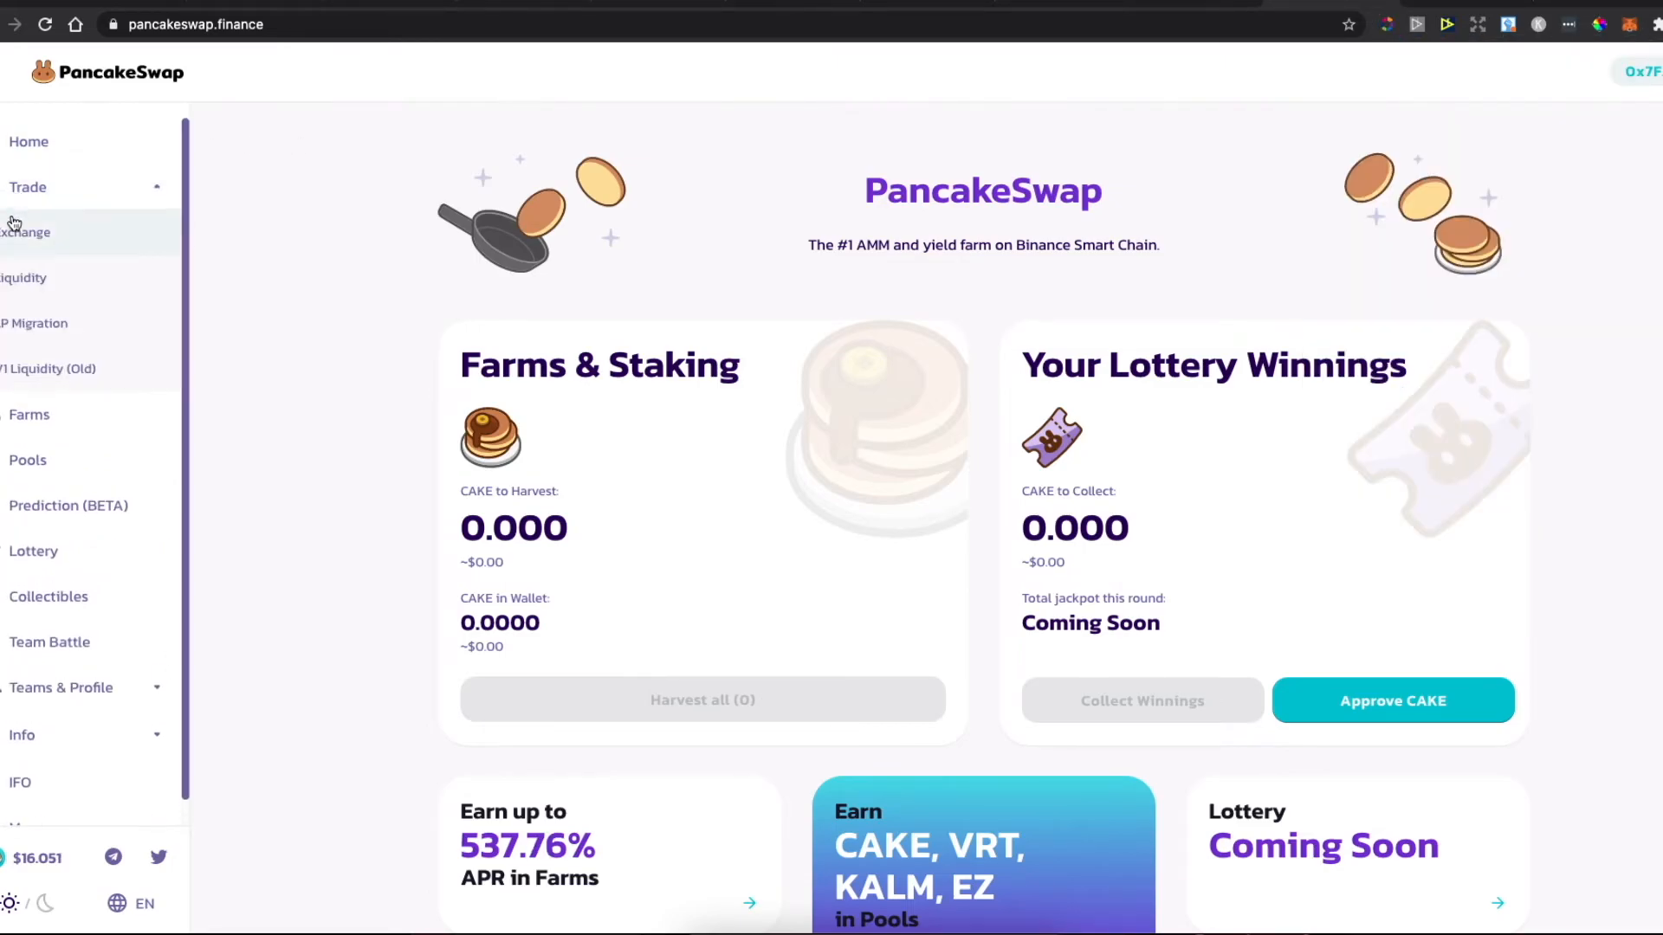
Step: Open Exchange and pick BLOSM as the To token by pasting its contract address
{"action": "left_click", "coordinate": [25, 232]}
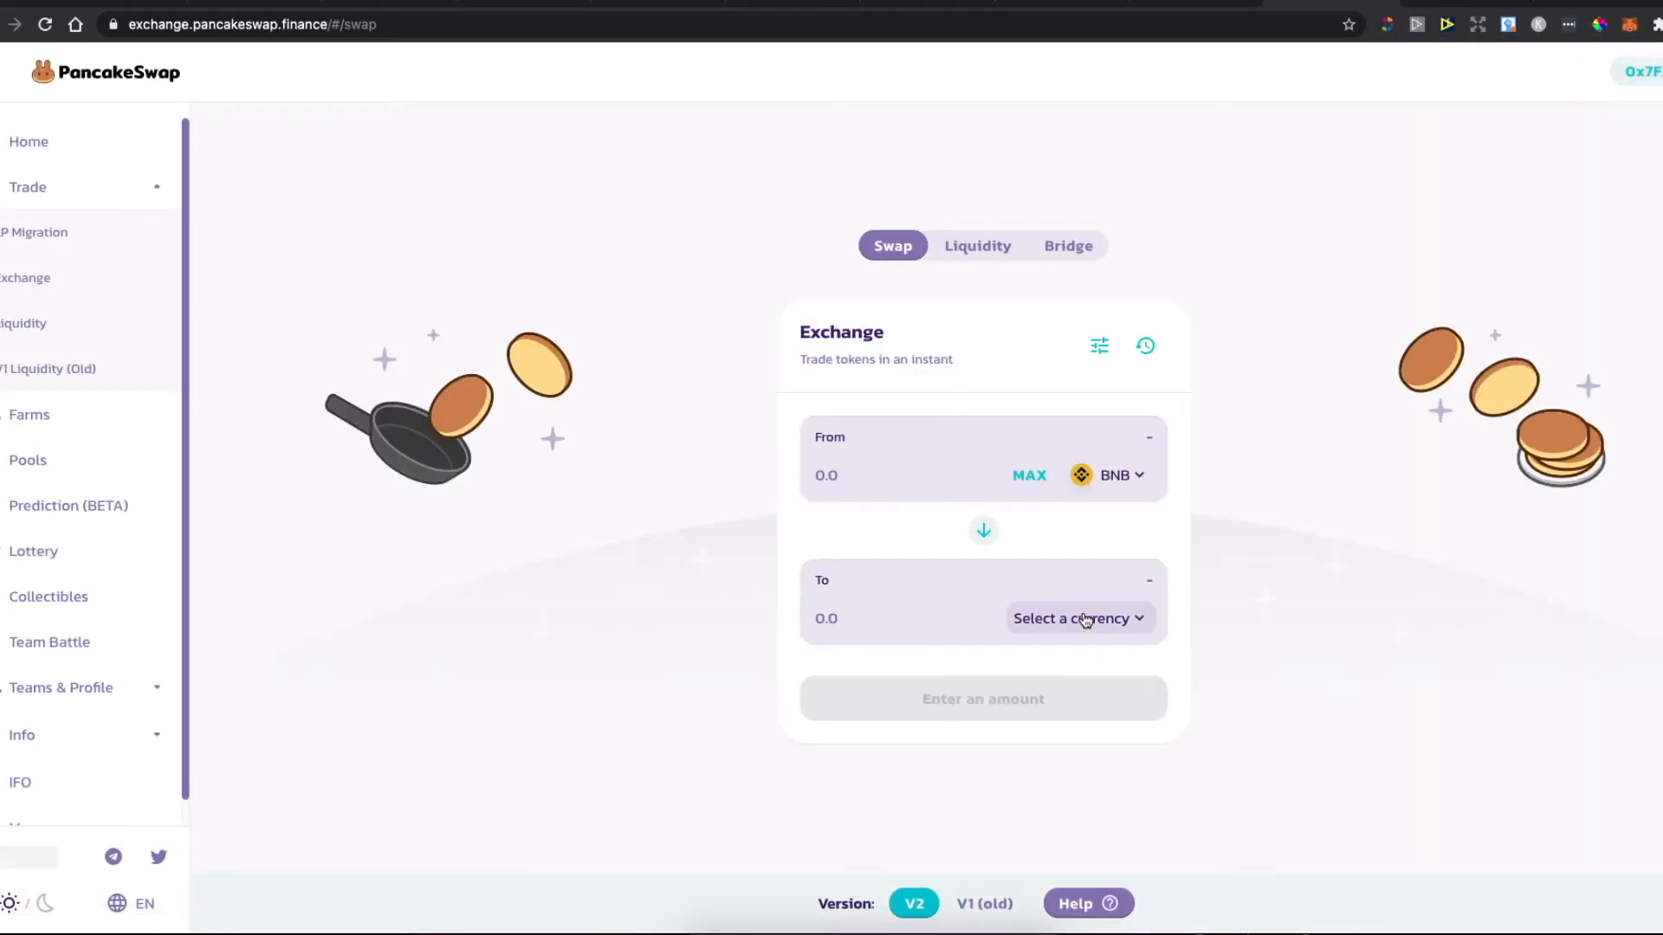
{"action": "left_click", "coordinate": [1078, 618]}
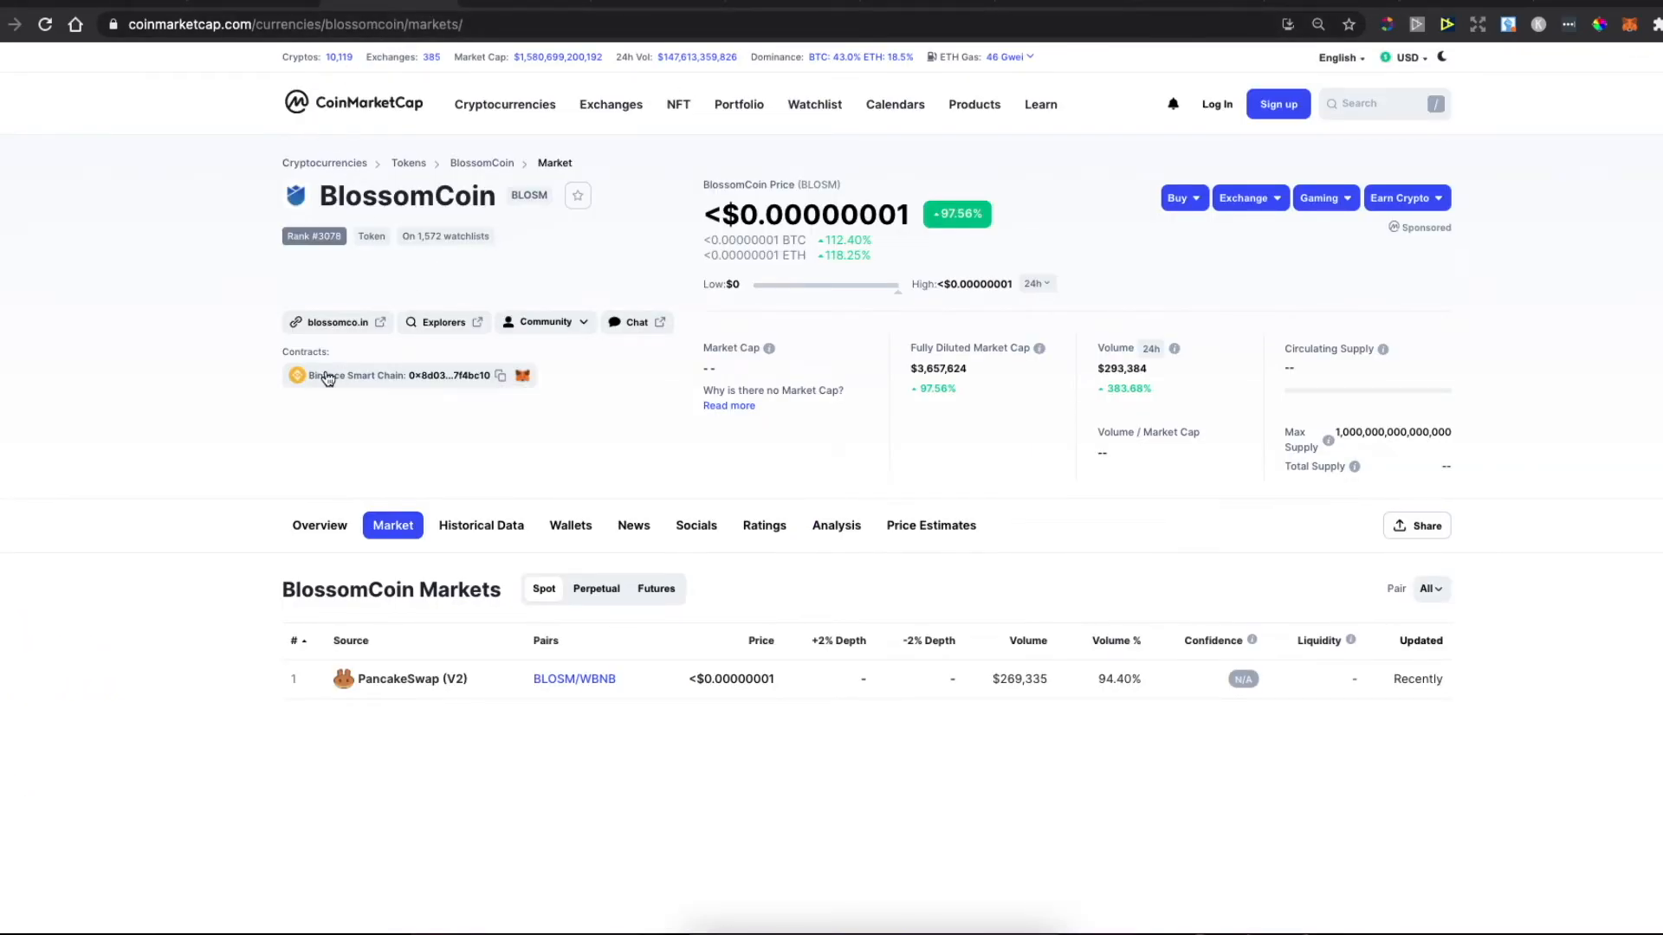
{"action": "mouse_move", "coordinate": [499, 376]}
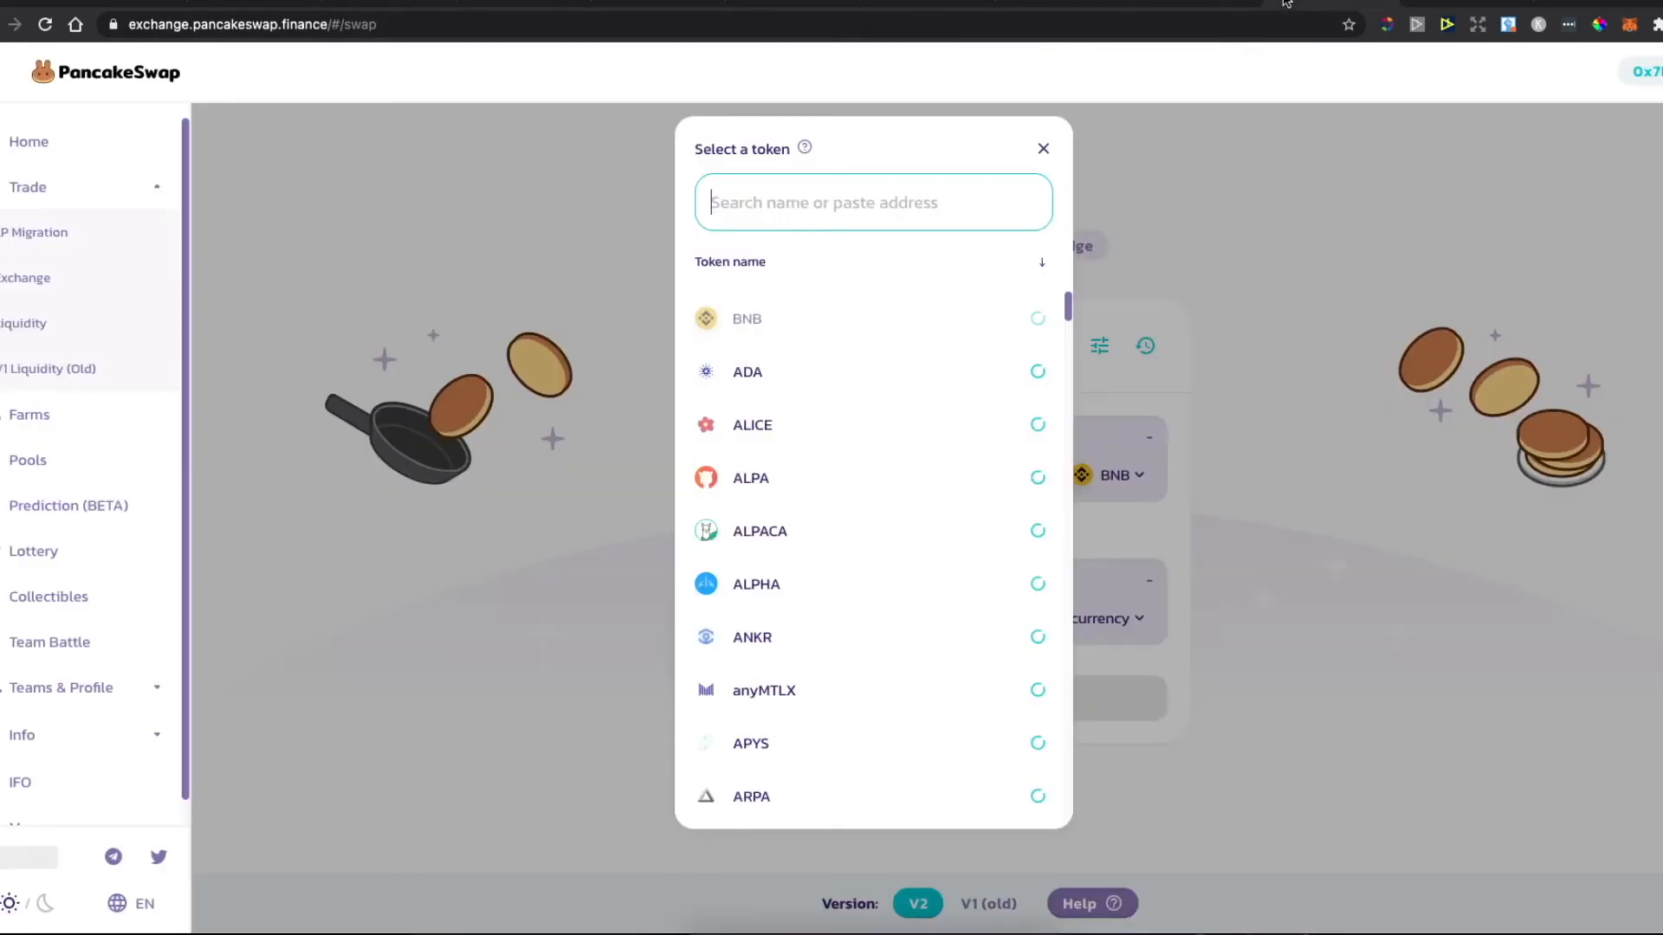
{"action": "type", "text": "069840D6Fb103abC4F640C8cc07F7F4bc10"}
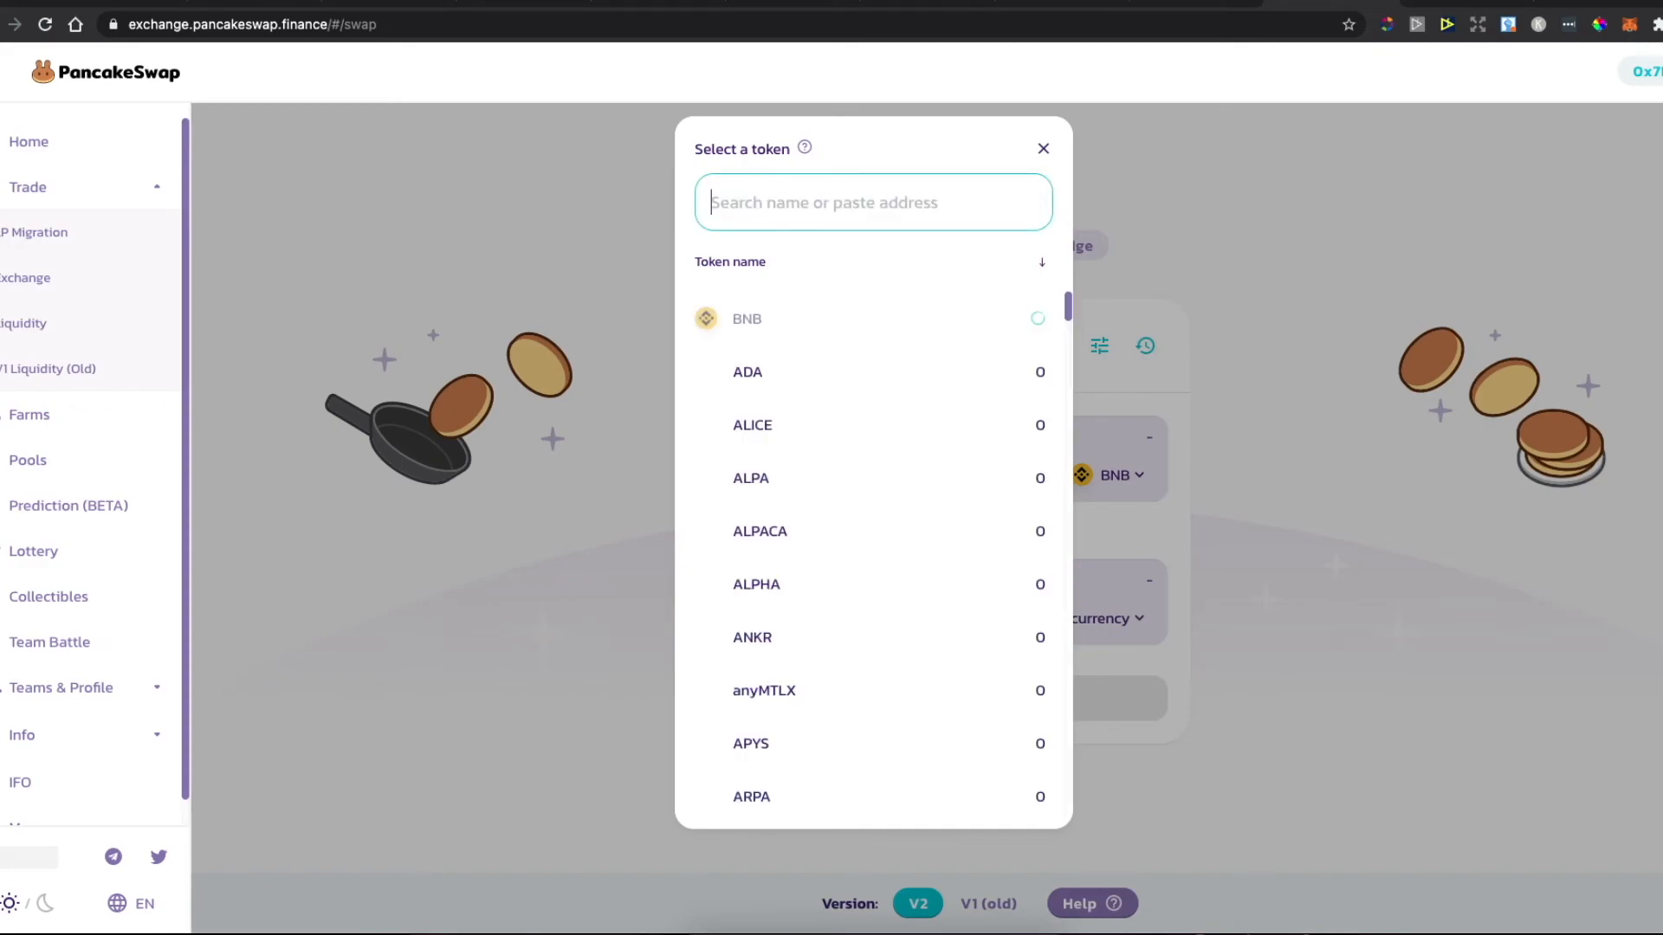
{"action": "type", "text": "069840D6Fb103abC4F640C8cc07F7F4bc10"}
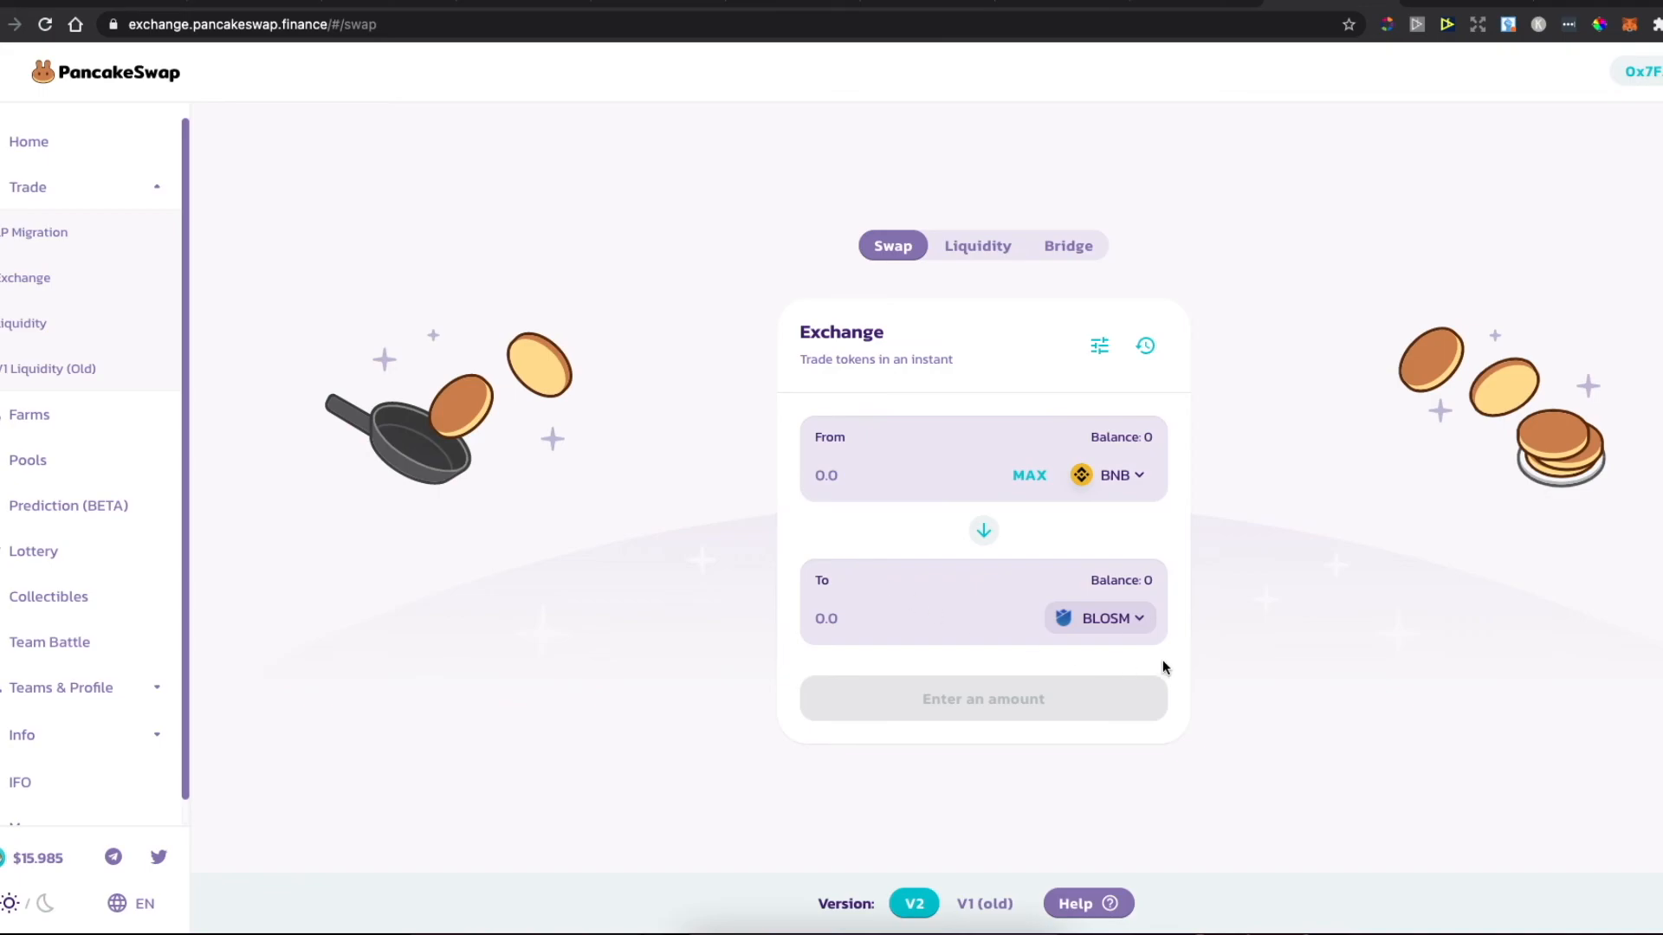
{"action": "mouse_move", "coordinate": [1152, 602]}
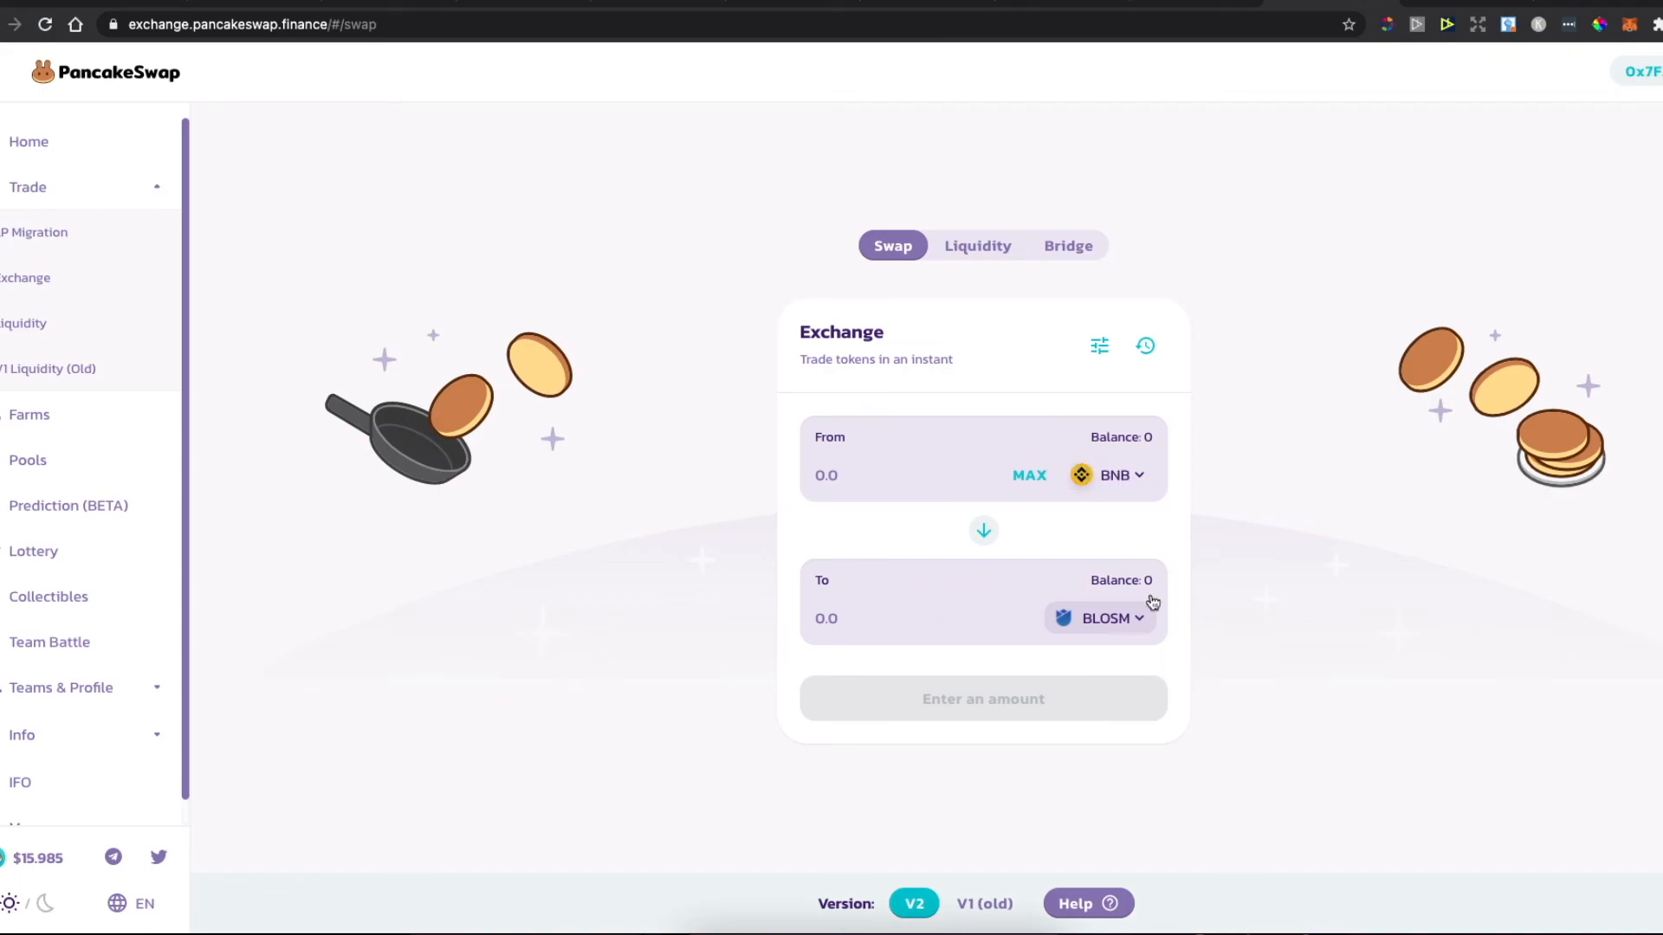
{"action": "mouse_move", "coordinate": [936, 379]}
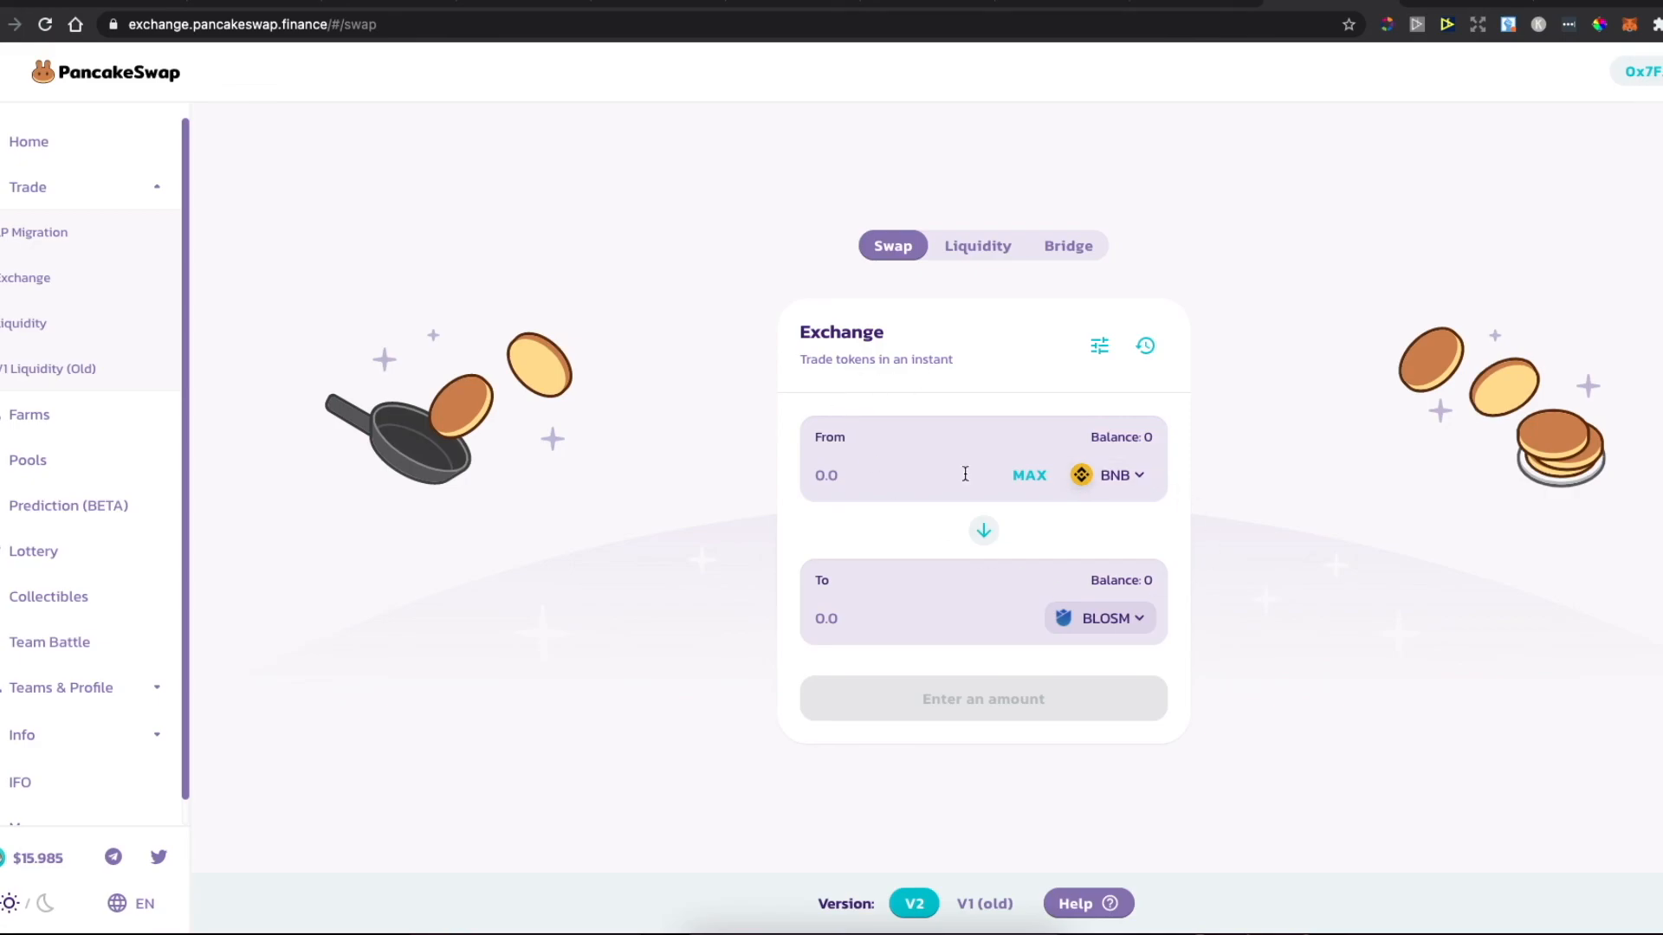
{"action": "mouse_move", "coordinate": [993, 466]}
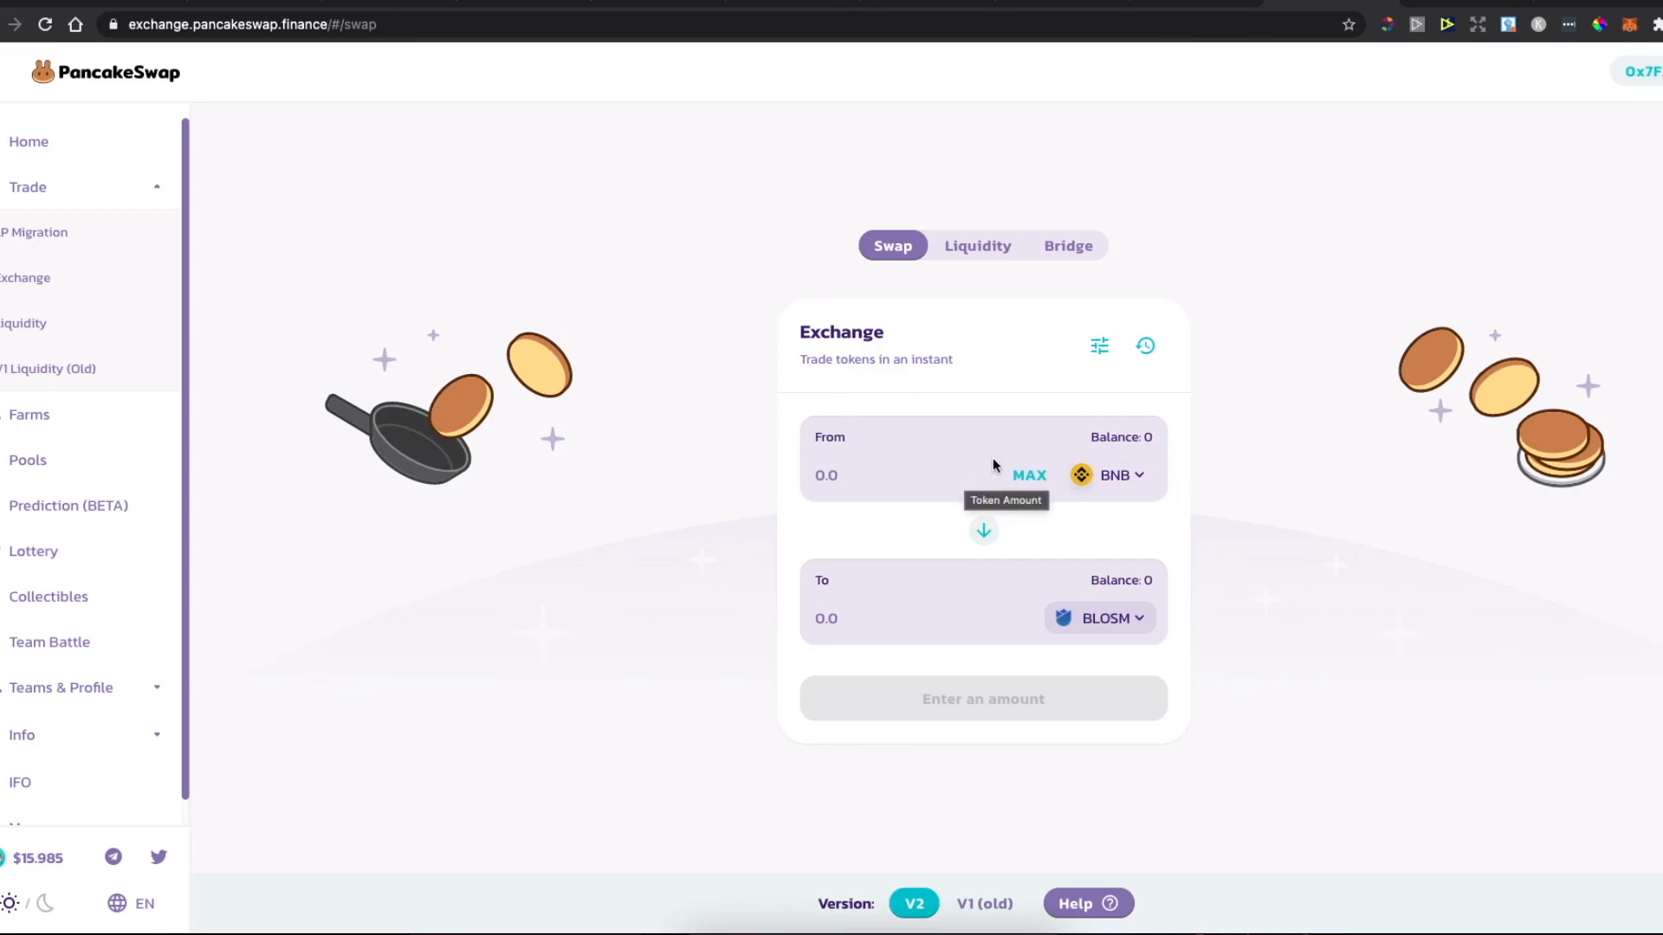
{"action": "mouse_move", "coordinate": [996, 467]}
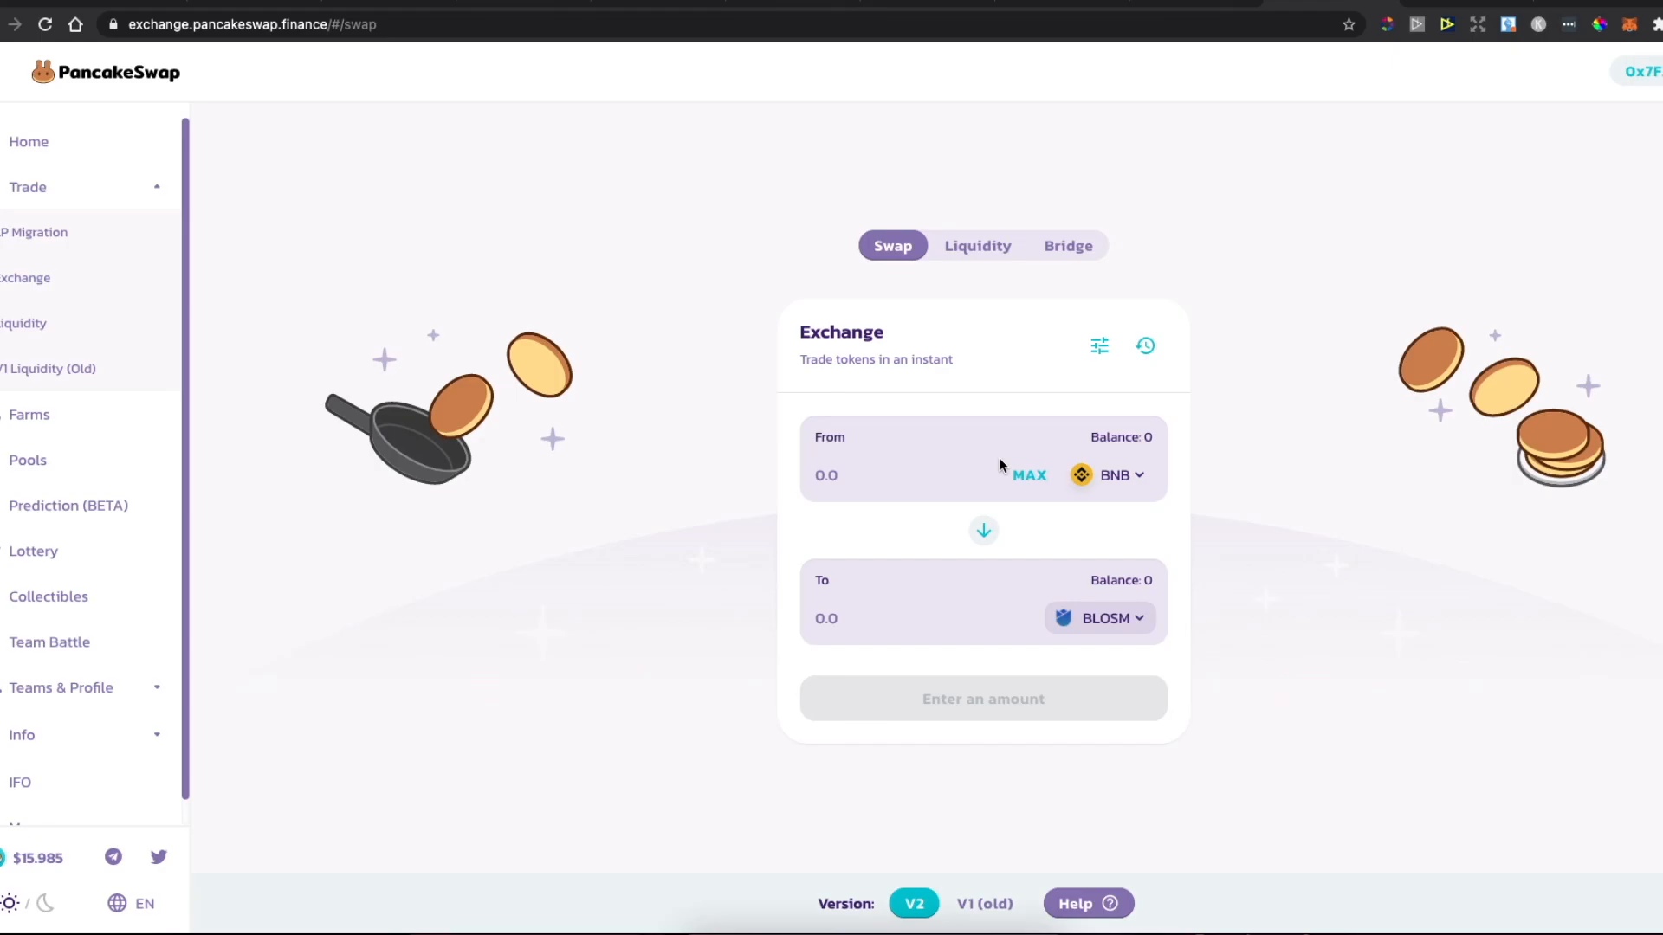